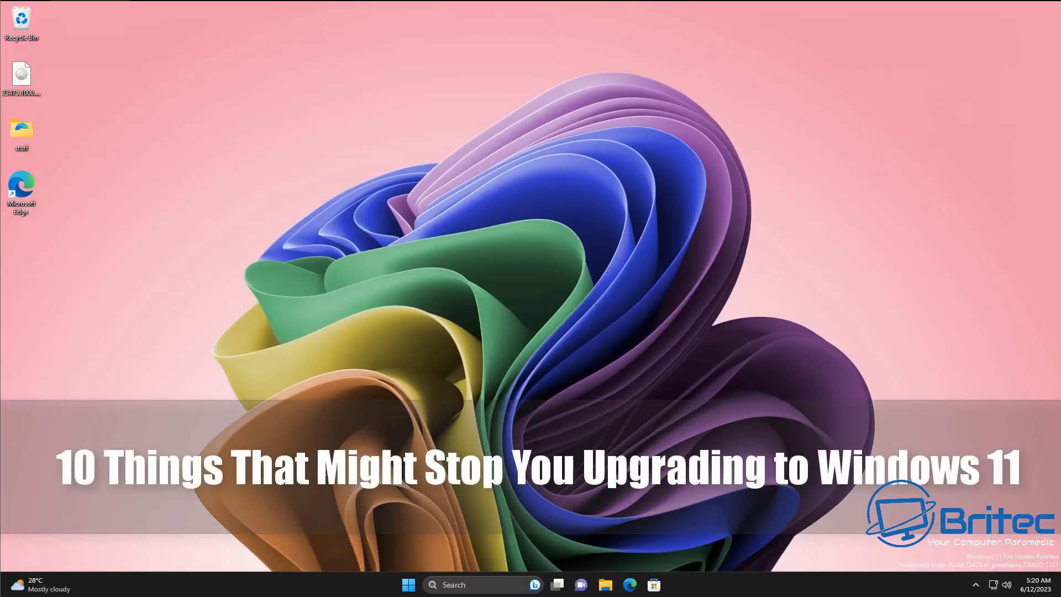
pyautogui.moveTo(347, 298)
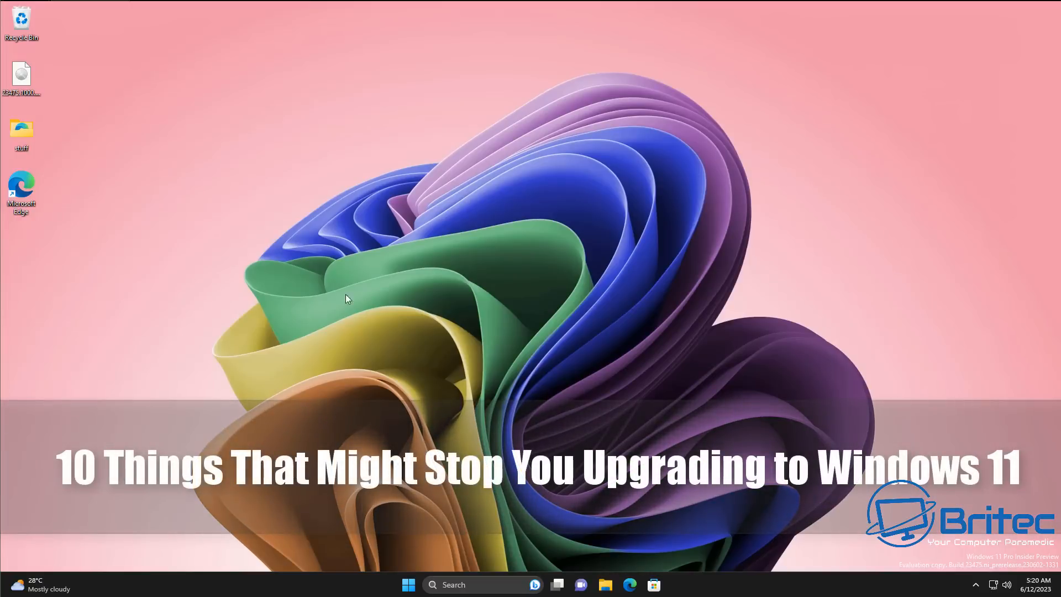
pyautogui.moveTo(340, 320)
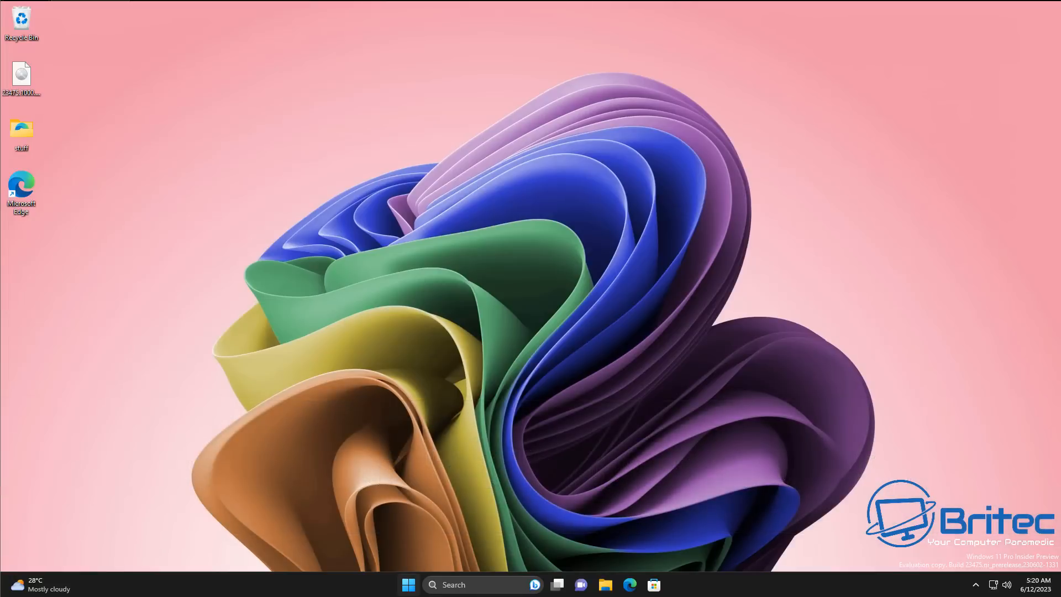
# Step: Open Settings from Start, go to the About page and select the processor name
pyautogui.click(408, 584)
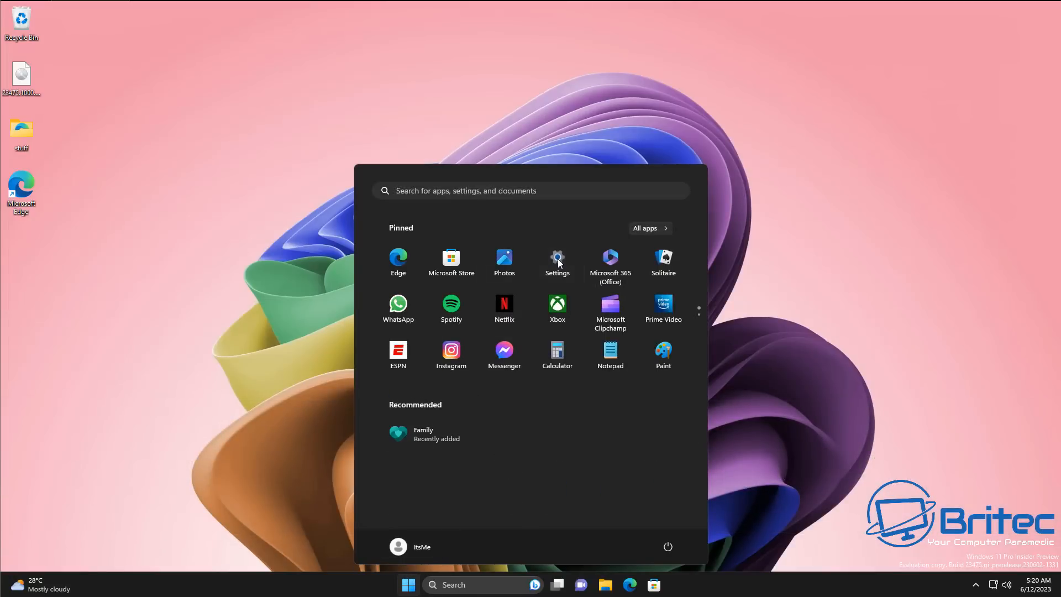
pyautogui.click(556, 262)
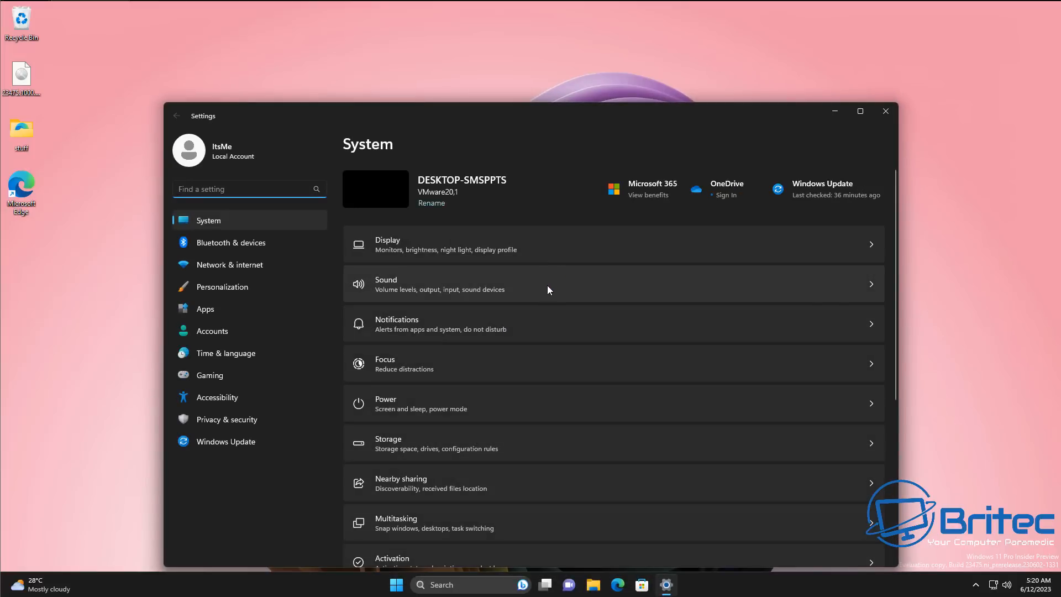
pyautogui.scroll(-3)
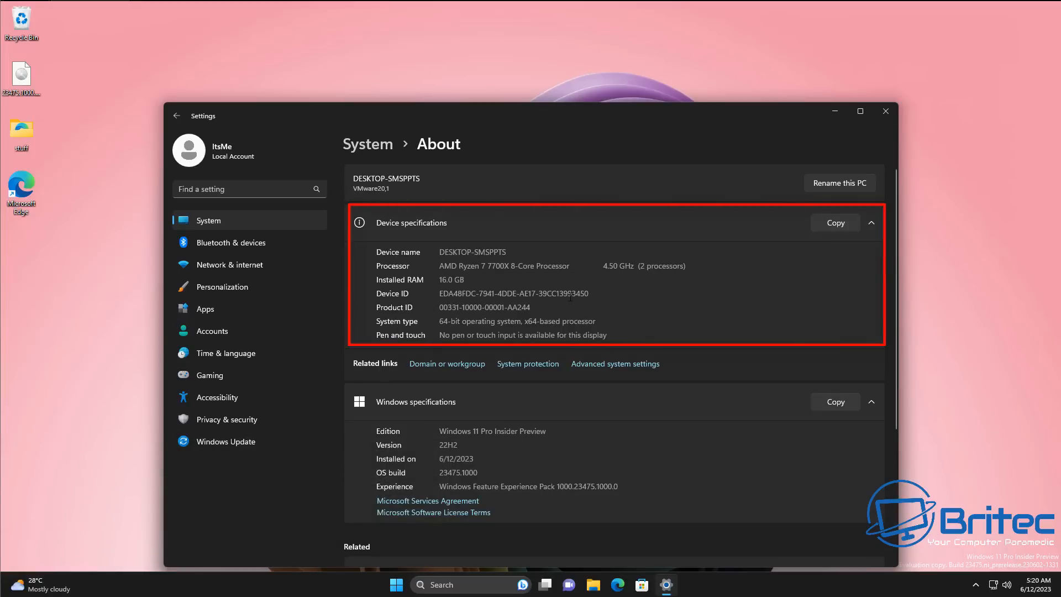
pyautogui.doubleClick(505, 265)
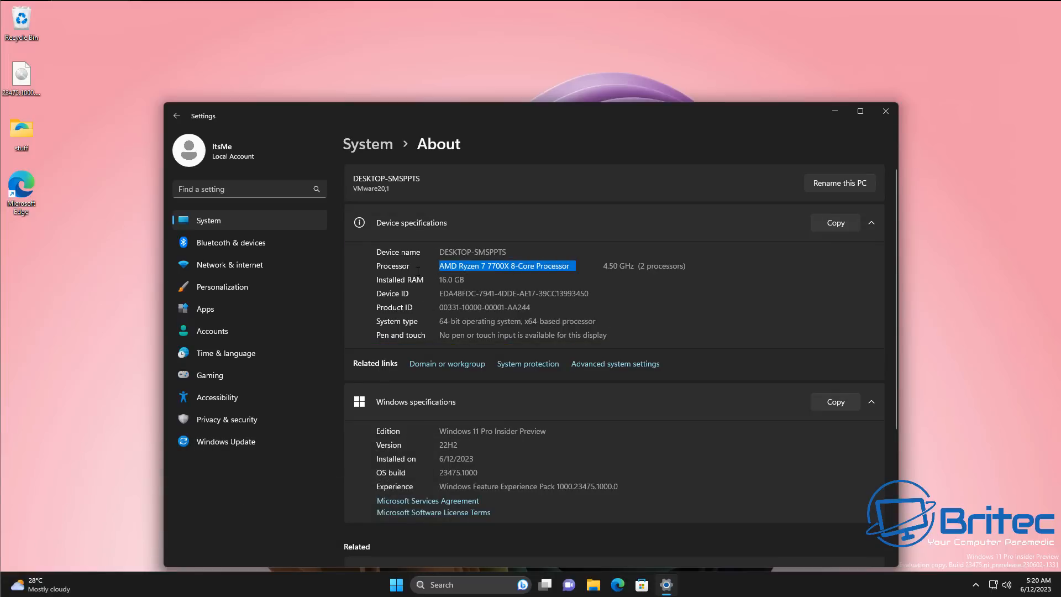
pyautogui.moveTo(412, 328)
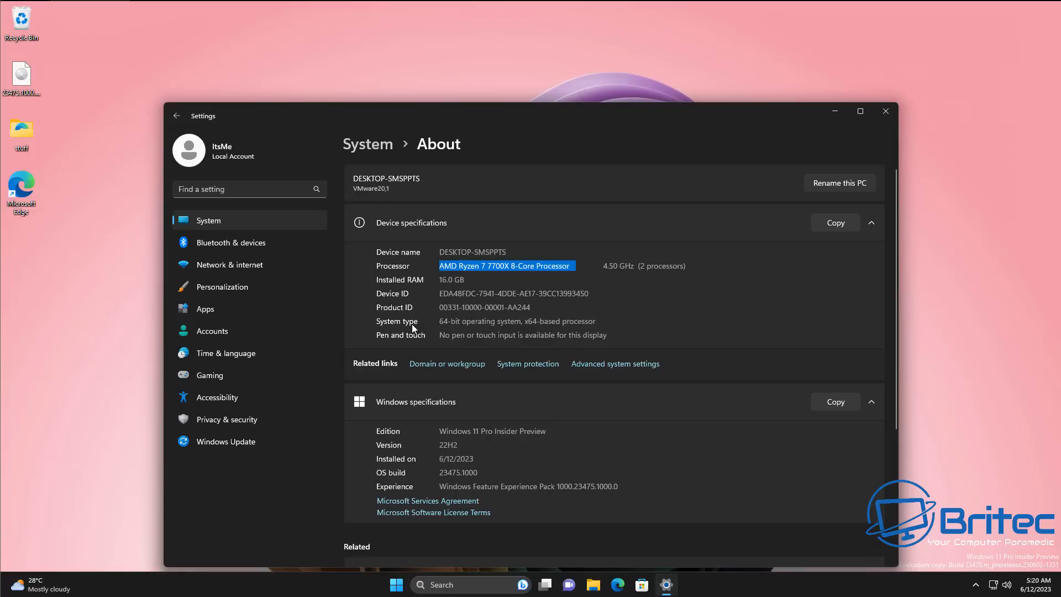
pyautogui.moveTo(401, 340)
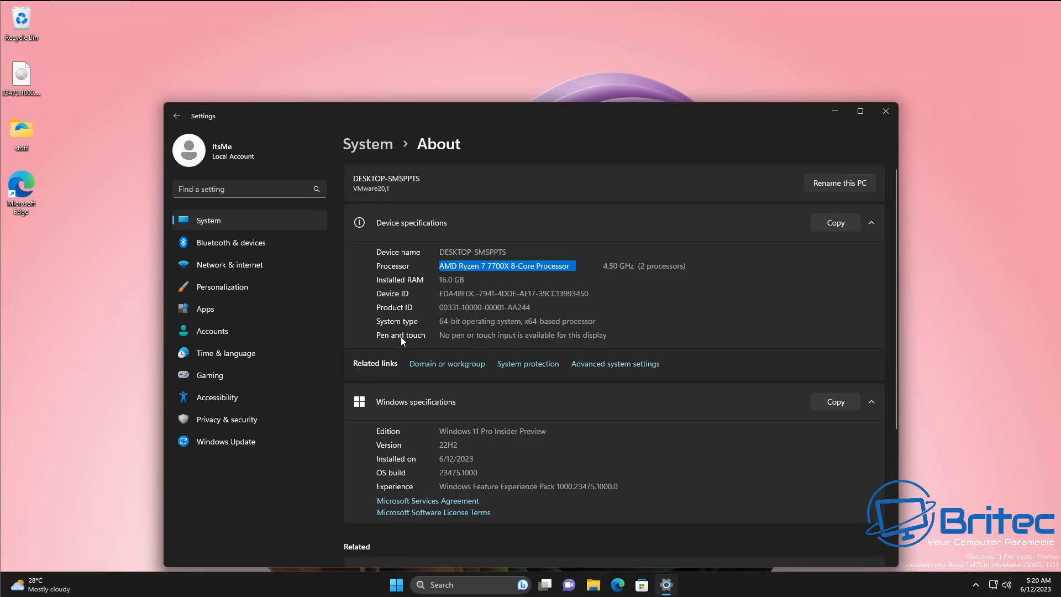
pyautogui.moveTo(519, 276)
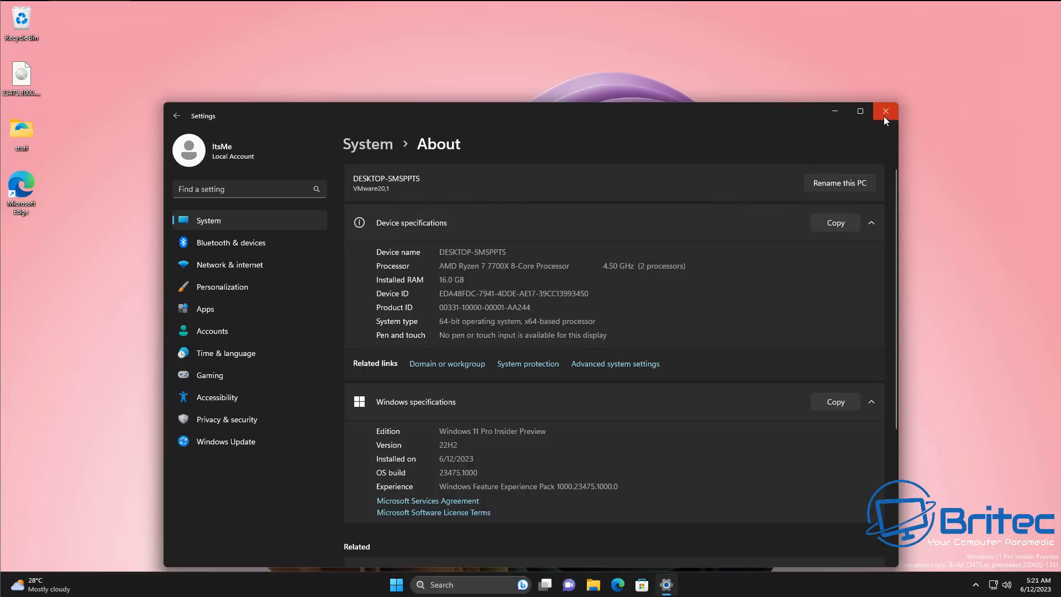
# Step: Close the About page, open Taskbar settings and scroll through the Taskbar behaviors options
pyautogui.click(885, 111)
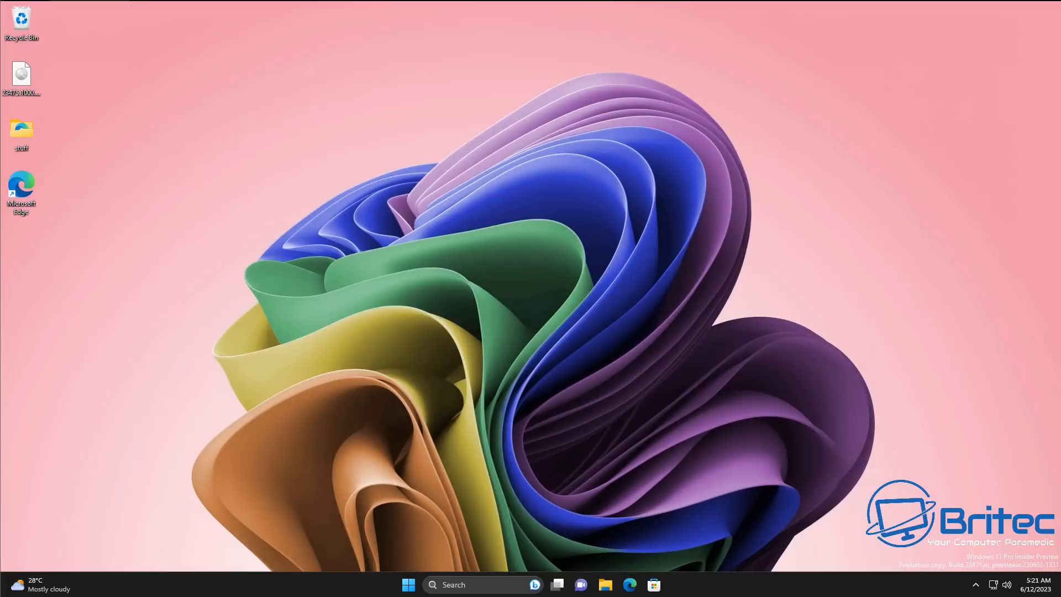
pyautogui.moveTo(338, 338)
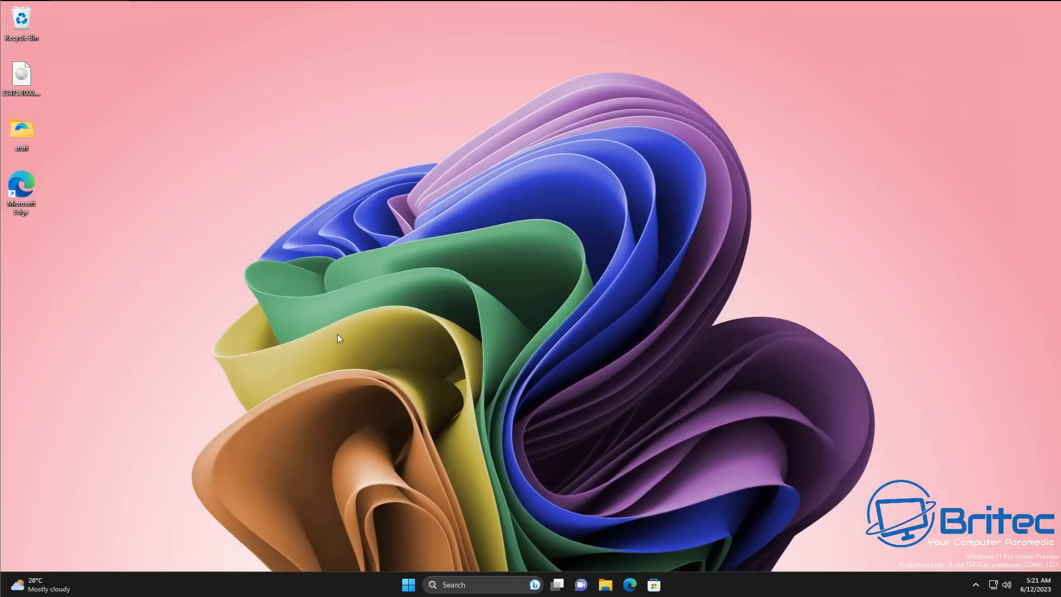
pyautogui.moveTo(295, 595)
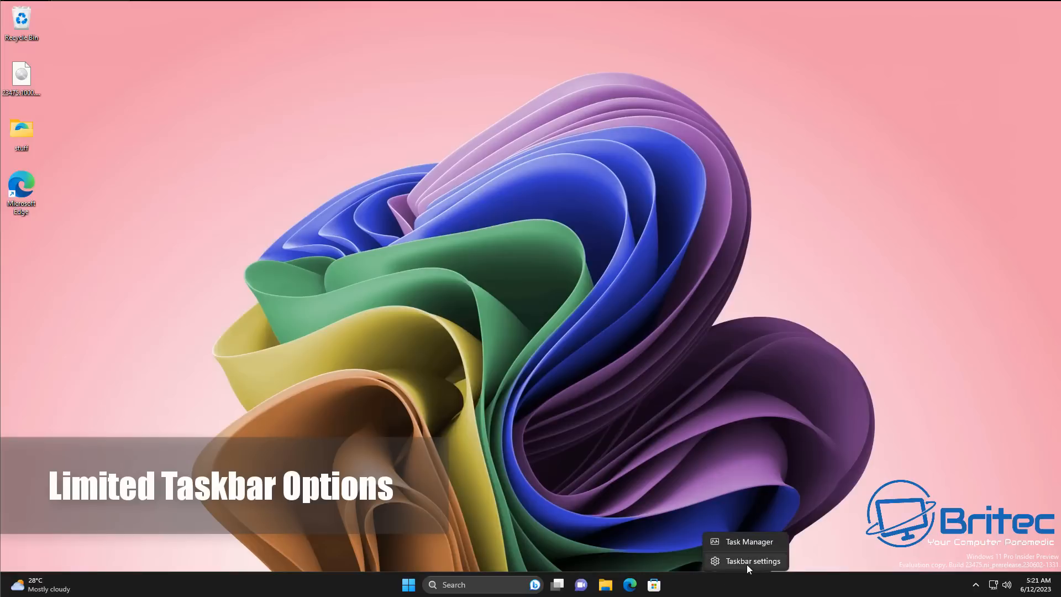
pyautogui.click(753, 560)
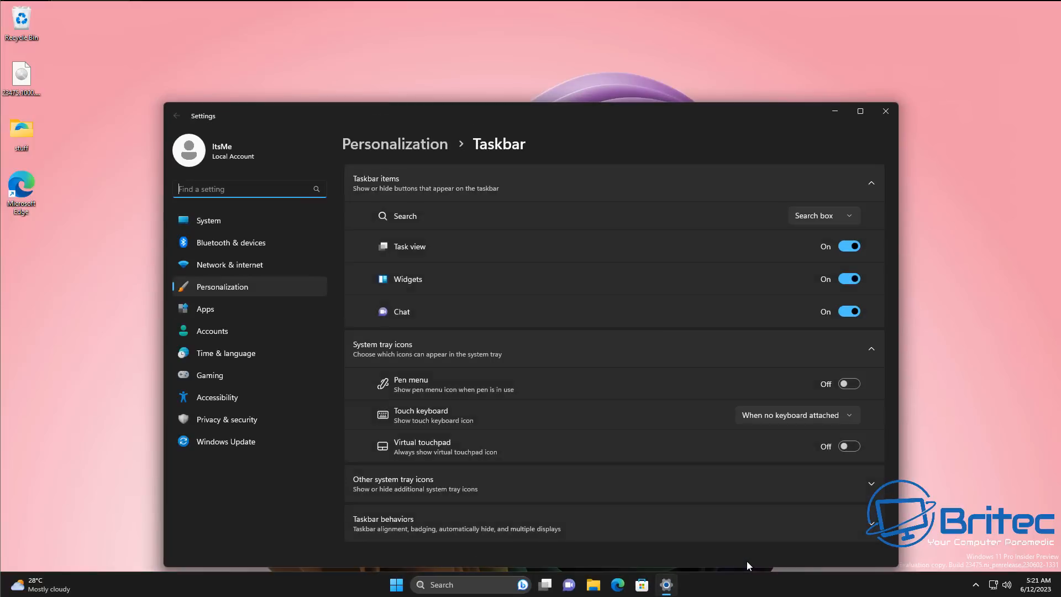
pyautogui.moveTo(621, 455)
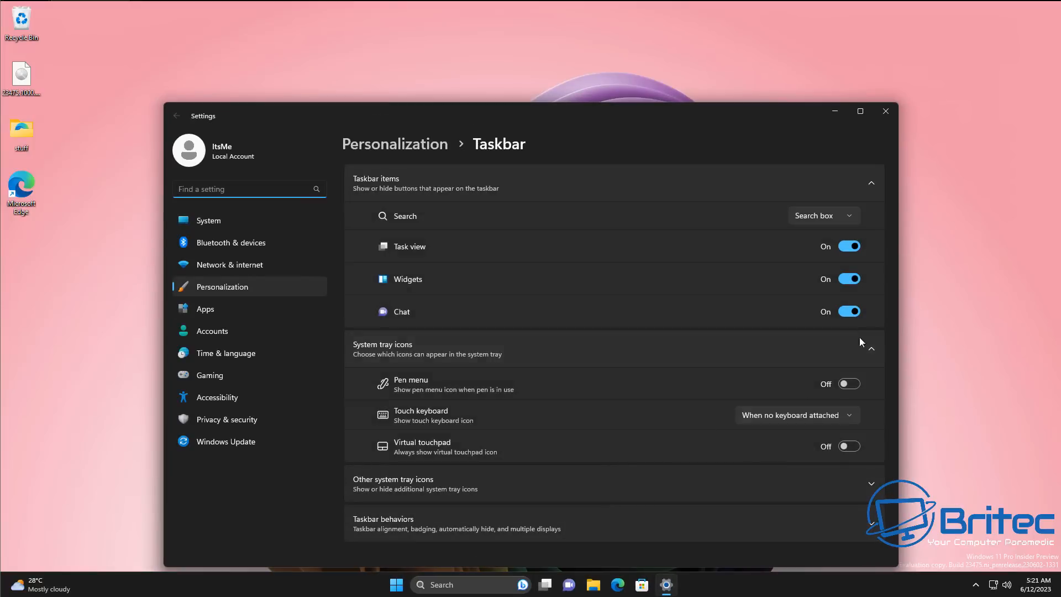
pyautogui.moveTo(819, 441)
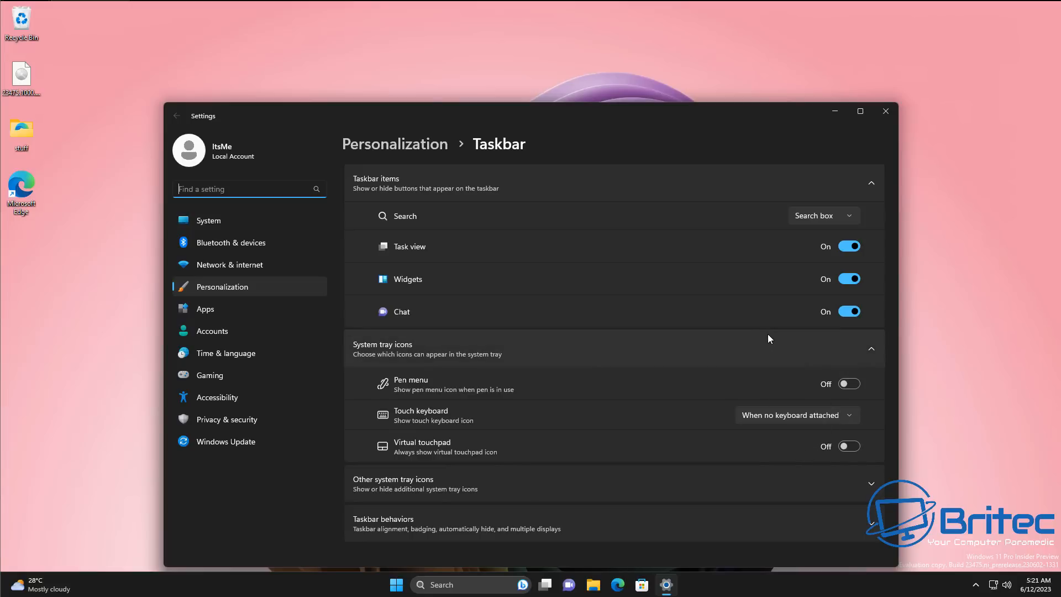
pyautogui.moveTo(729, 301)
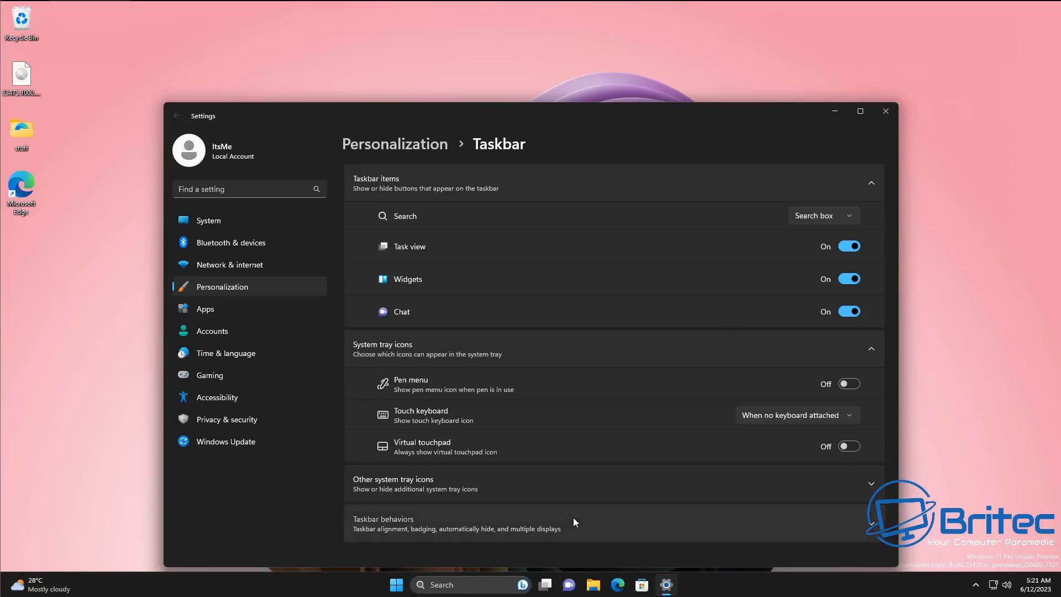
pyautogui.scroll(-3)
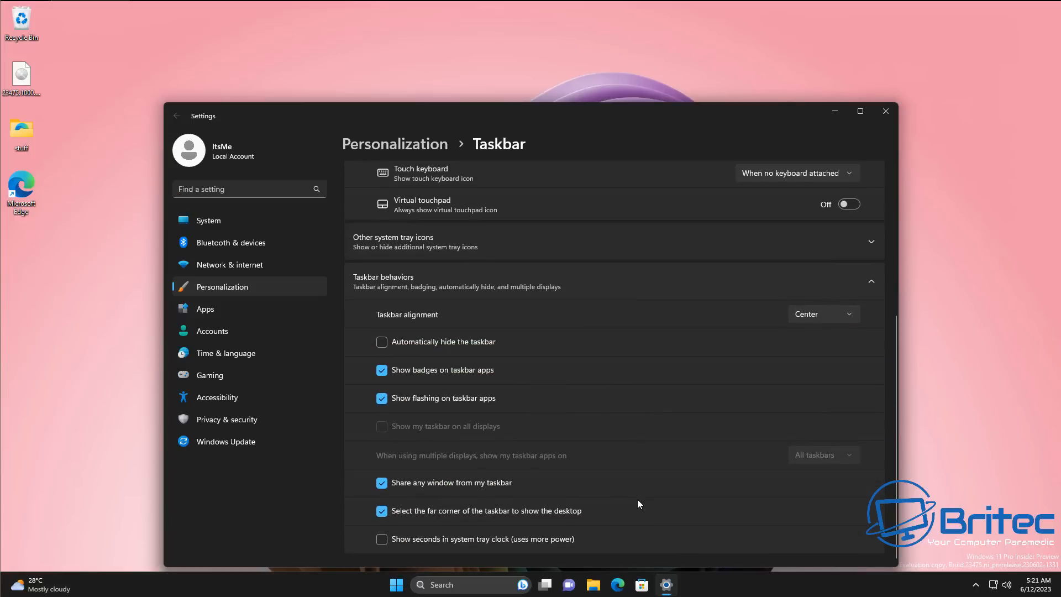
pyautogui.moveTo(524, 410)
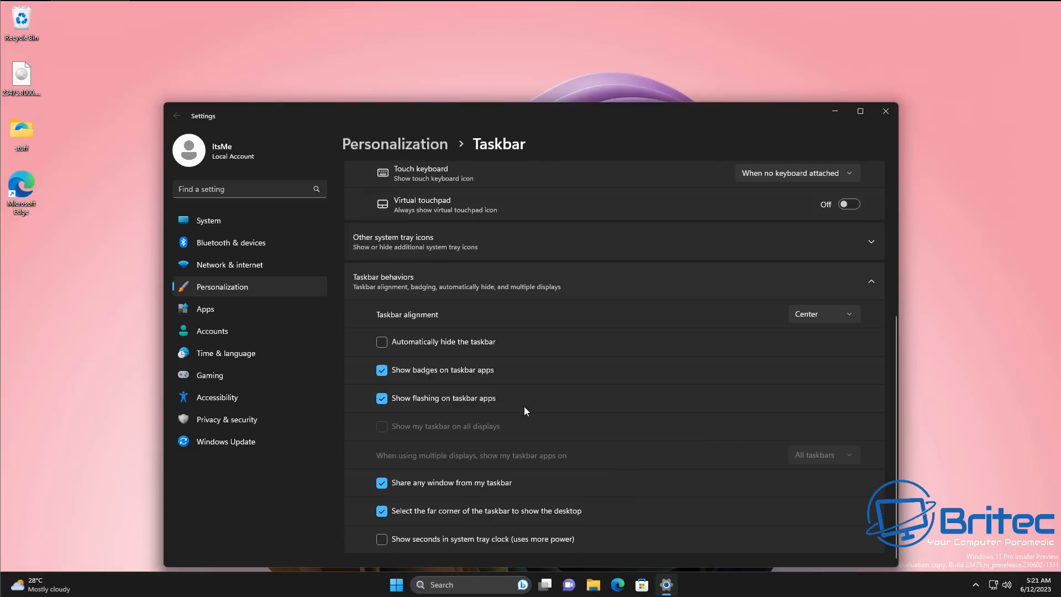
pyautogui.moveTo(376, 453)
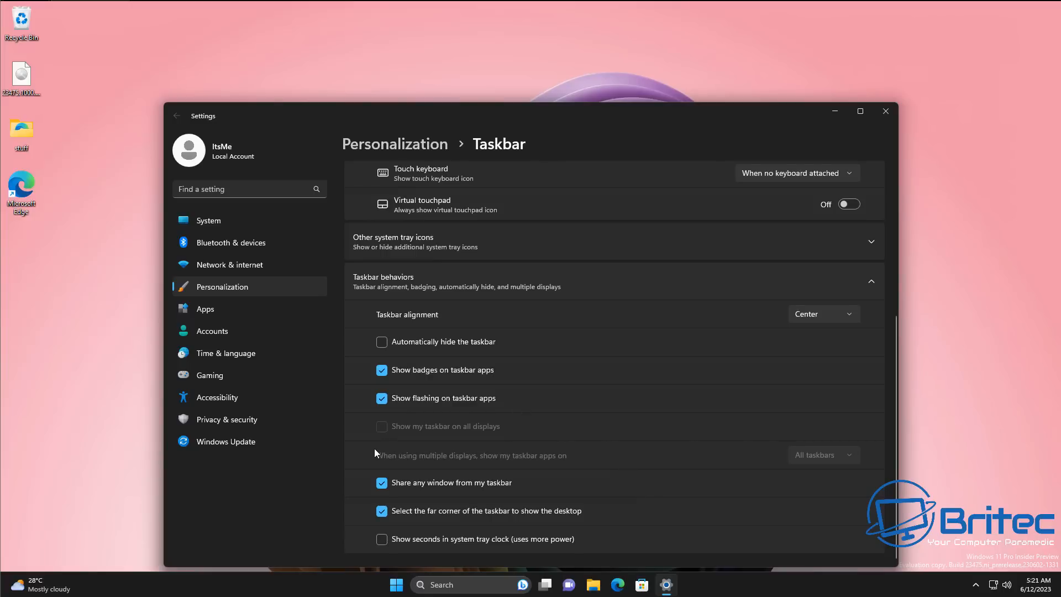
pyautogui.moveTo(558, 465)
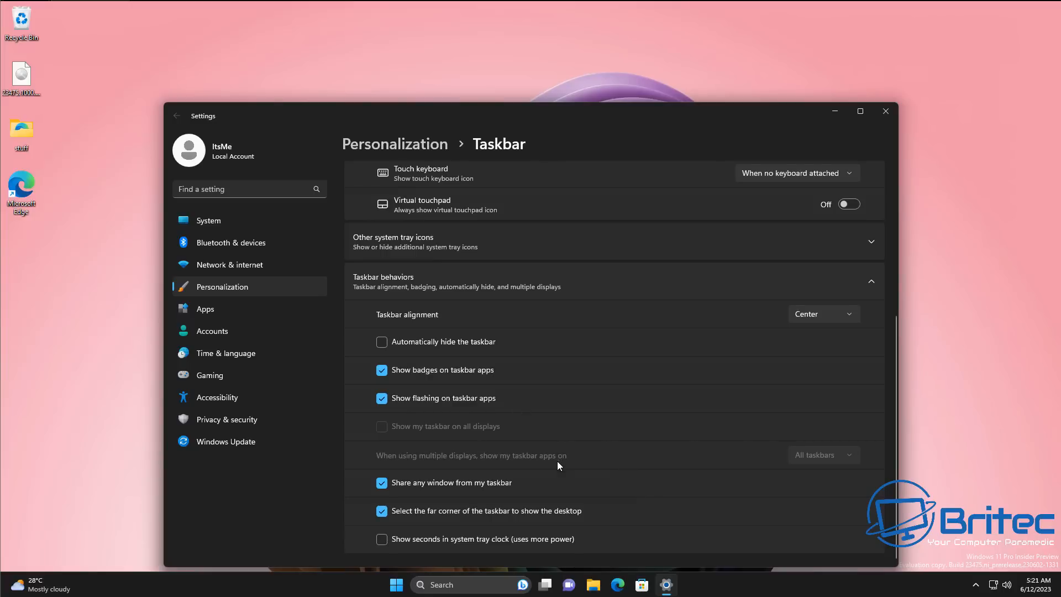
pyautogui.moveTo(726, 589)
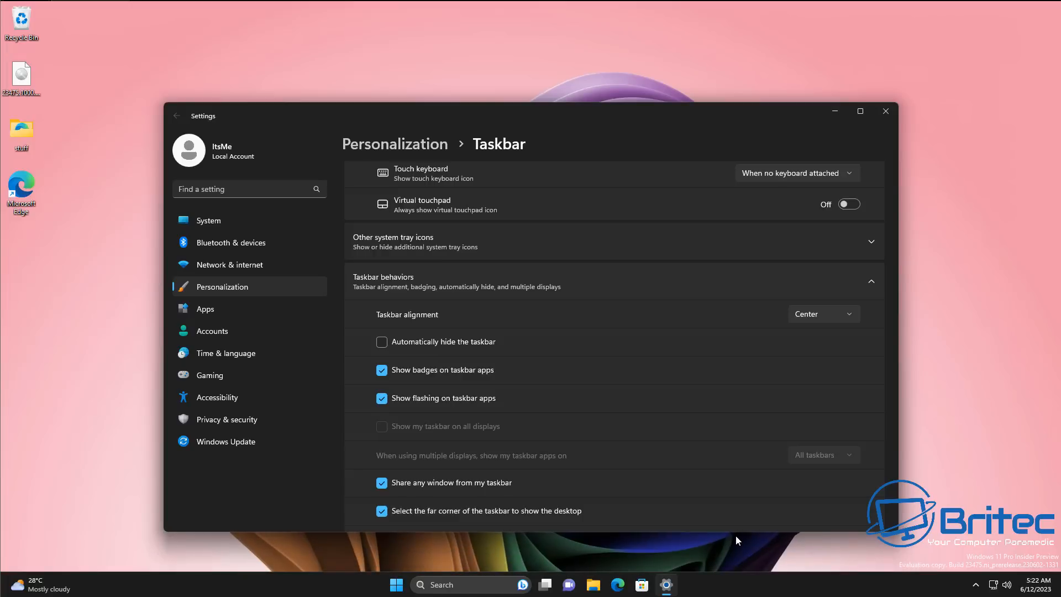
pyautogui.scroll(-3)
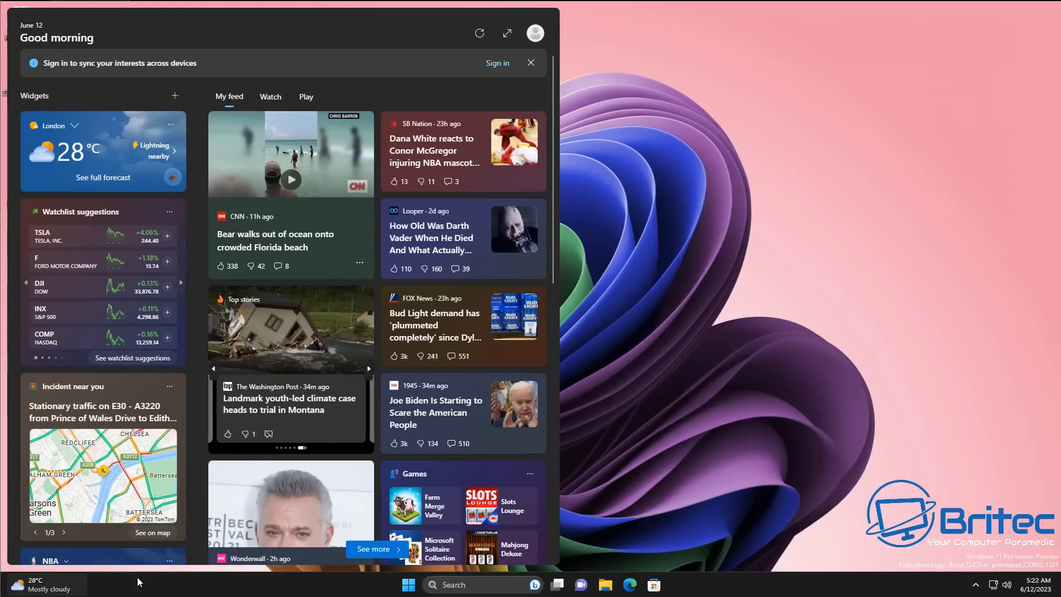
pyautogui.moveTo(57, 316)
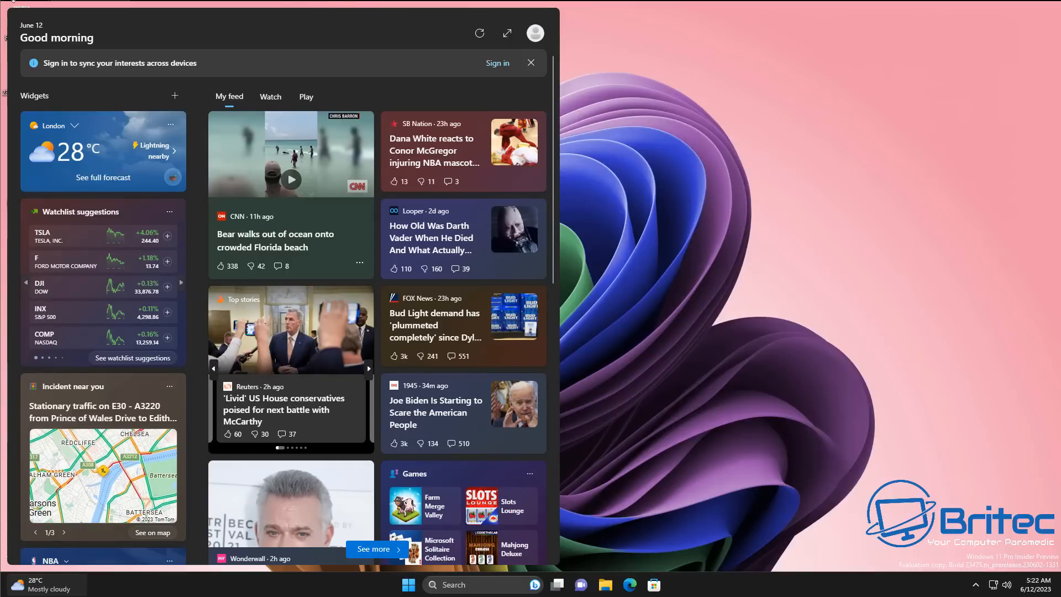
pyautogui.moveTo(10, 575)
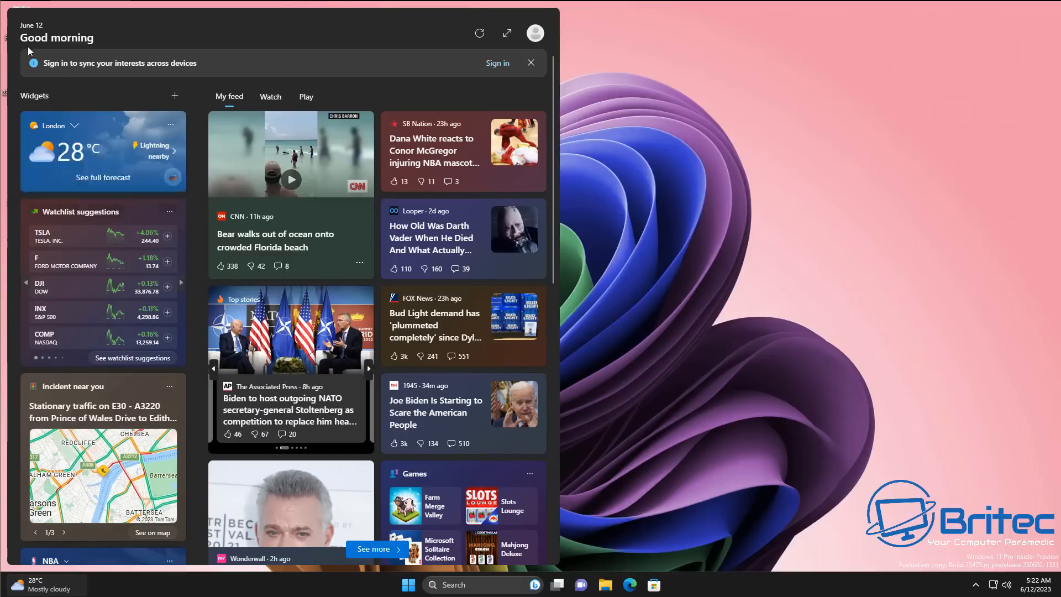
pyautogui.moveTo(1037, 43)
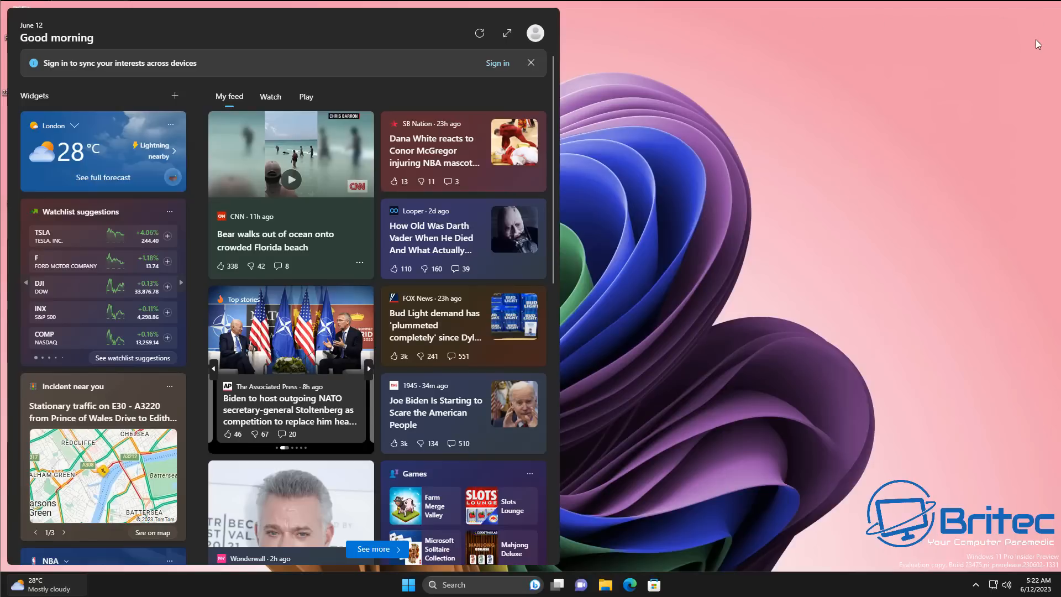
pyautogui.moveTo(836, 579)
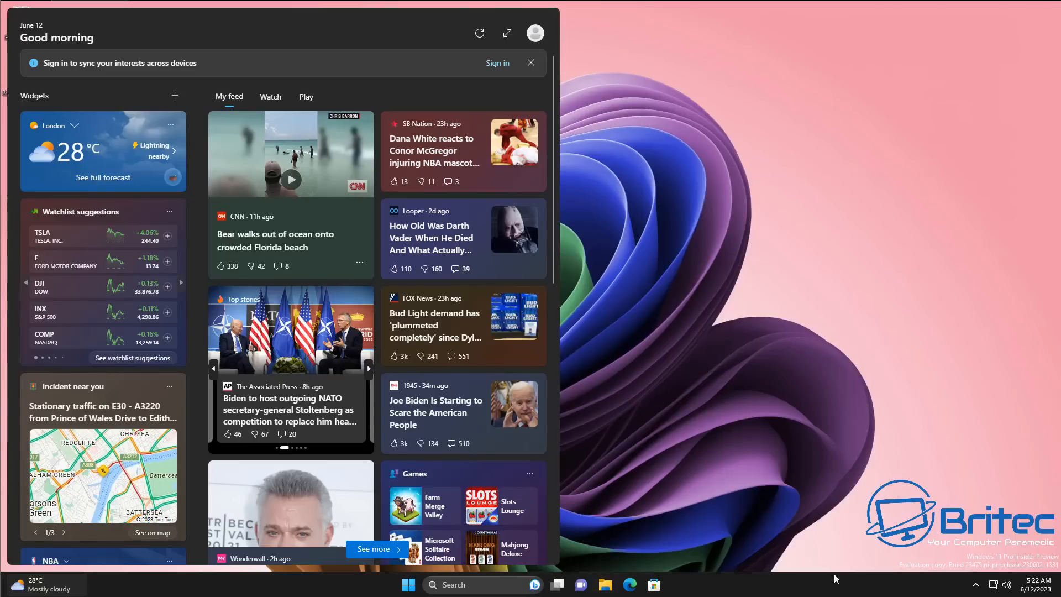
# Step: Dismiss the Widgets board to return to the empty desktop
pyautogui.click(368, 369)
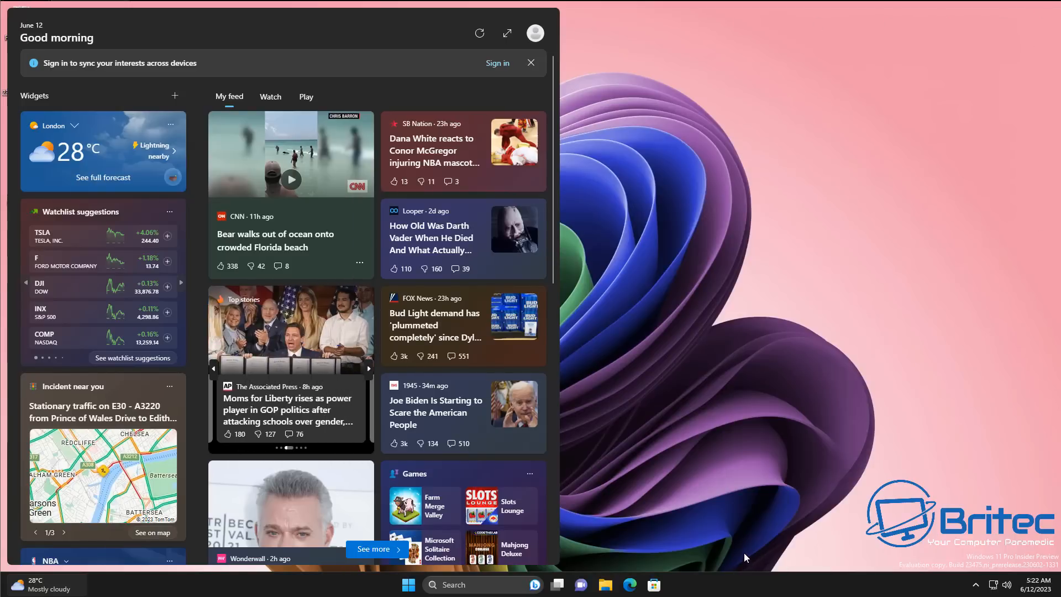
pyautogui.click(1031, 585)
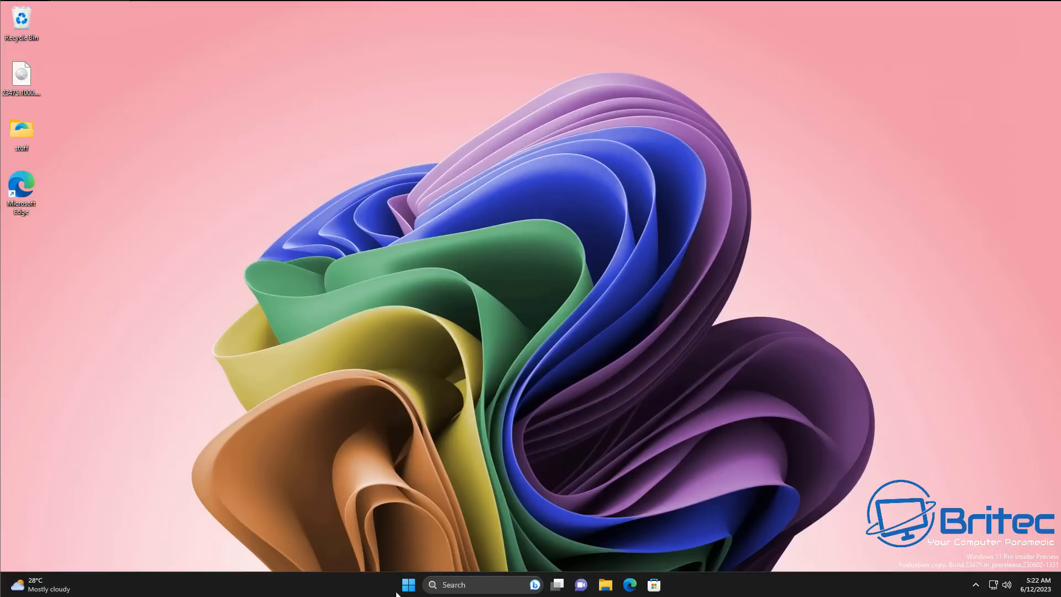
pyautogui.moveTo(326, 586)
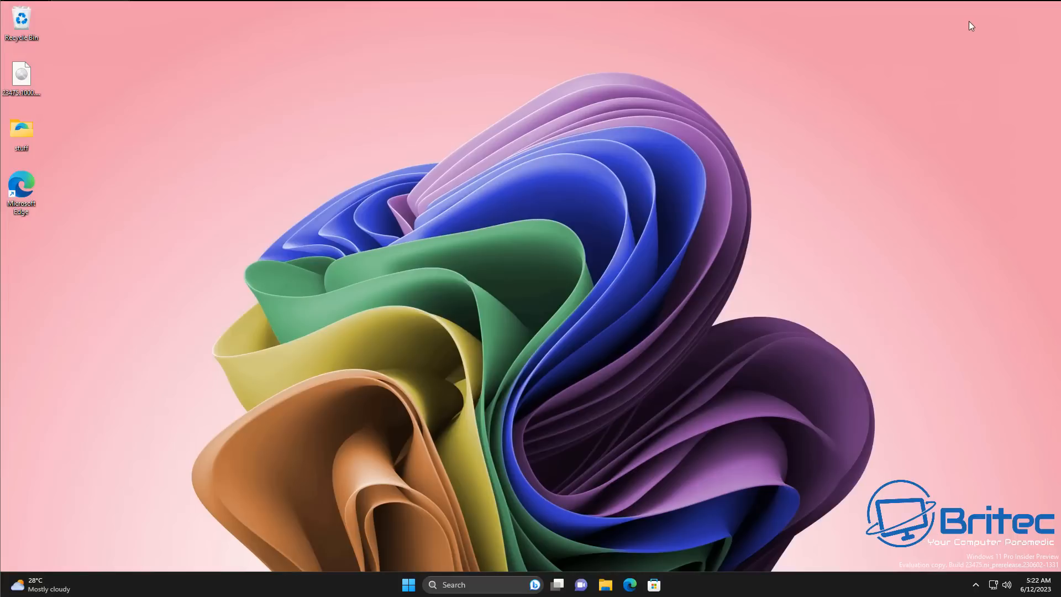
pyautogui.moveTo(53, 226)
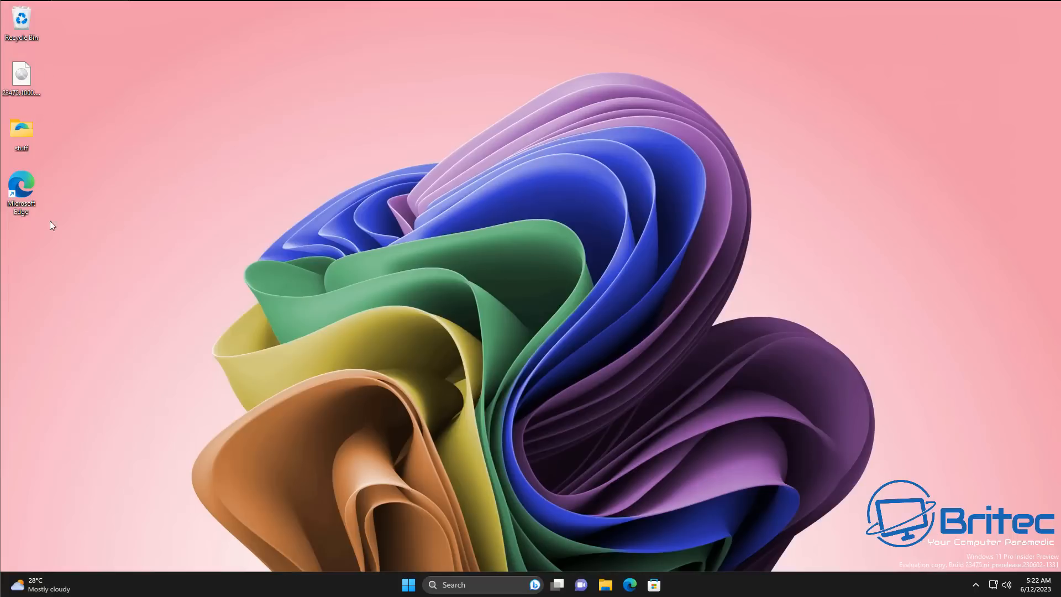
pyautogui.moveTo(332, 344)
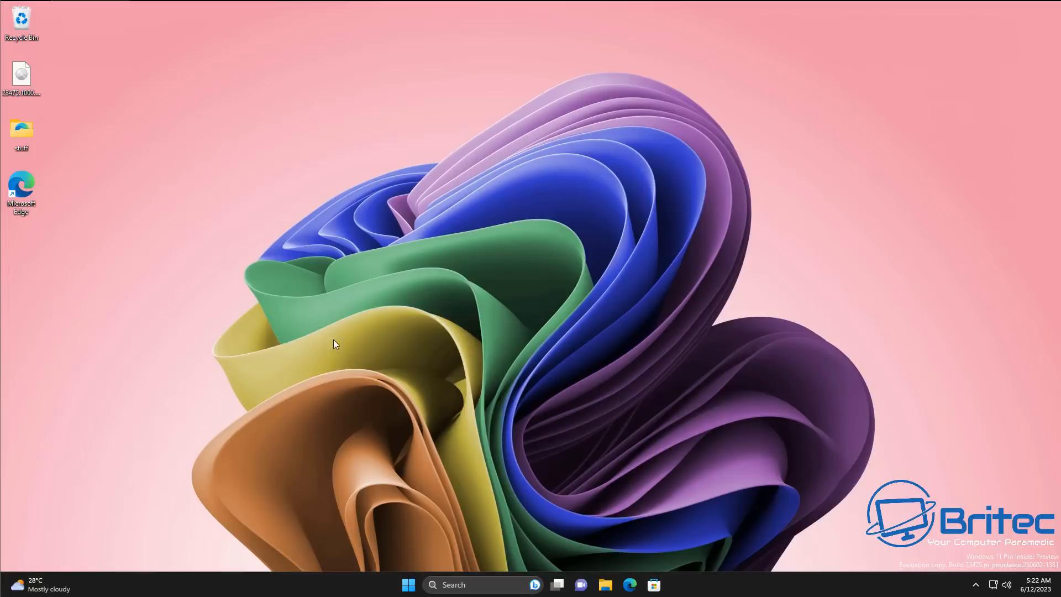
pyautogui.moveTo(335, 344)
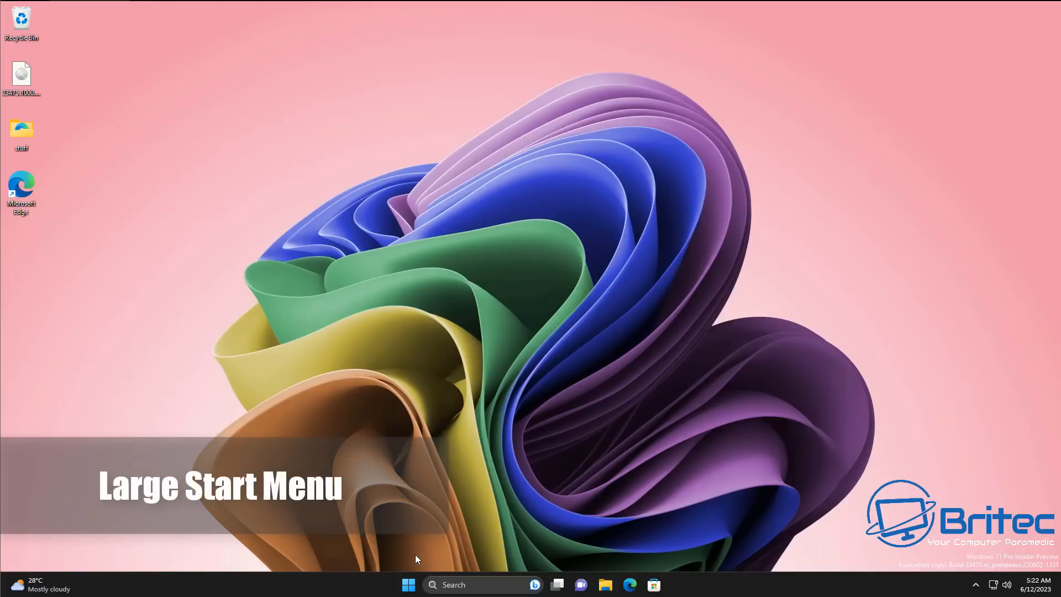
# Step: Browse the Start menu's All apps list, then go back to Pinned apps
pyautogui.click(408, 584)
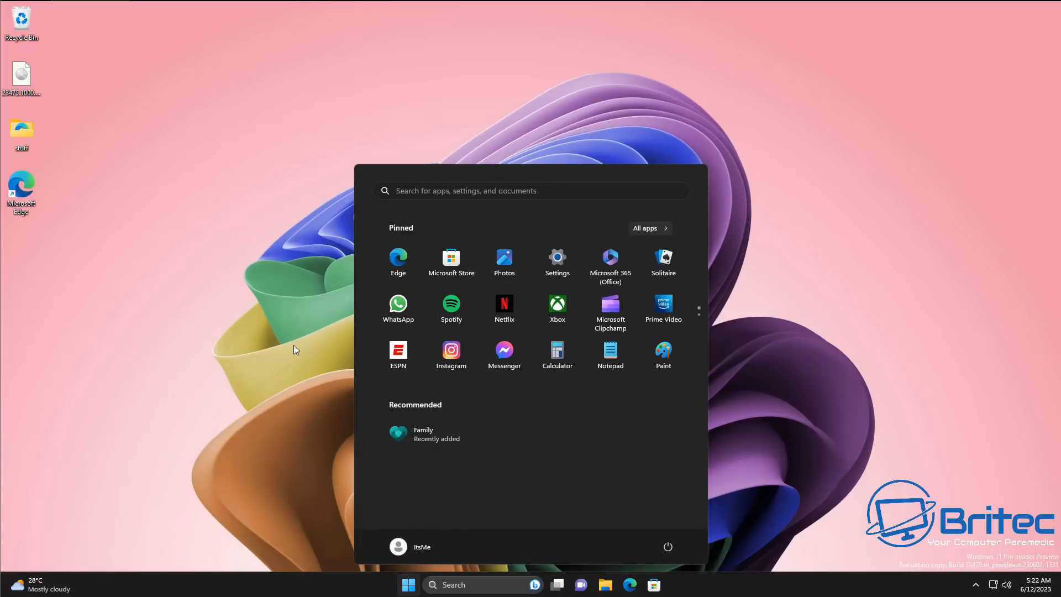
pyautogui.moveTo(263, 296)
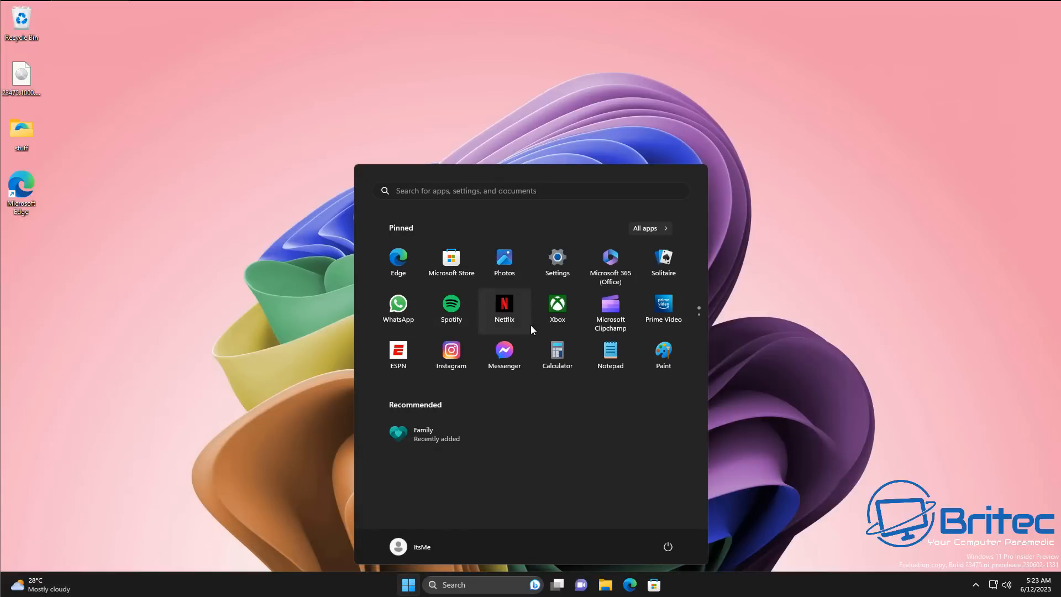
pyautogui.moveTo(488, 489)
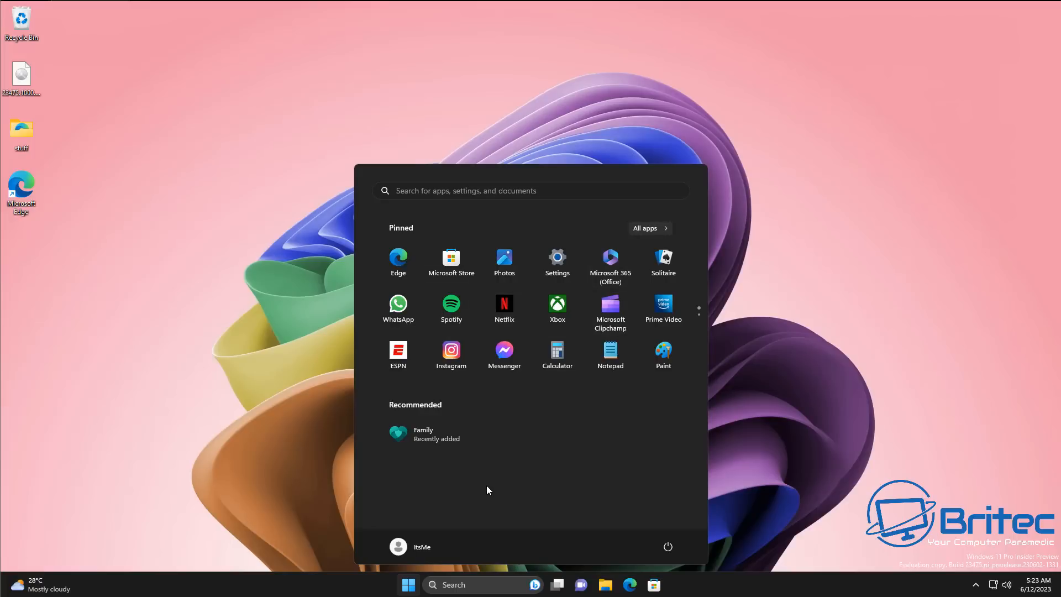
pyautogui.moveTo(466, 476)
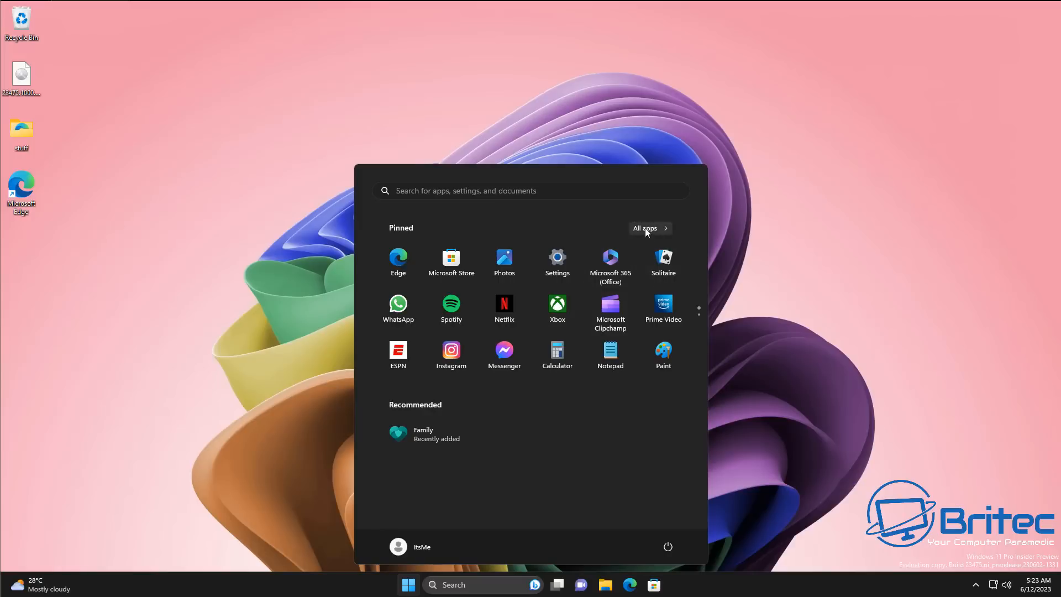
pyautogui.click(644, 228)
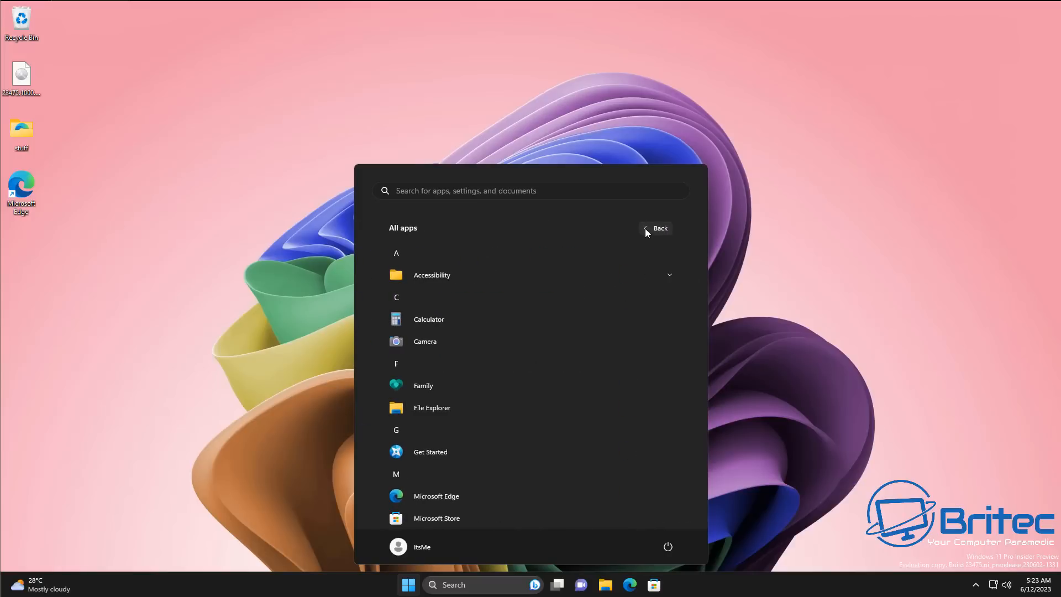
pyautogui.scroll(-3)
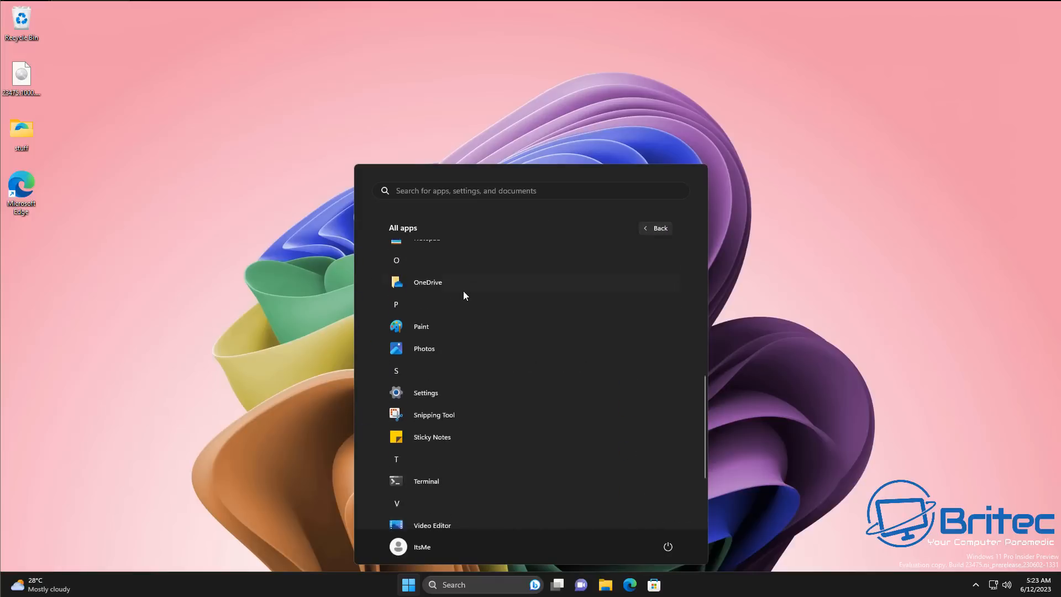
pyautogui.scroll(3)
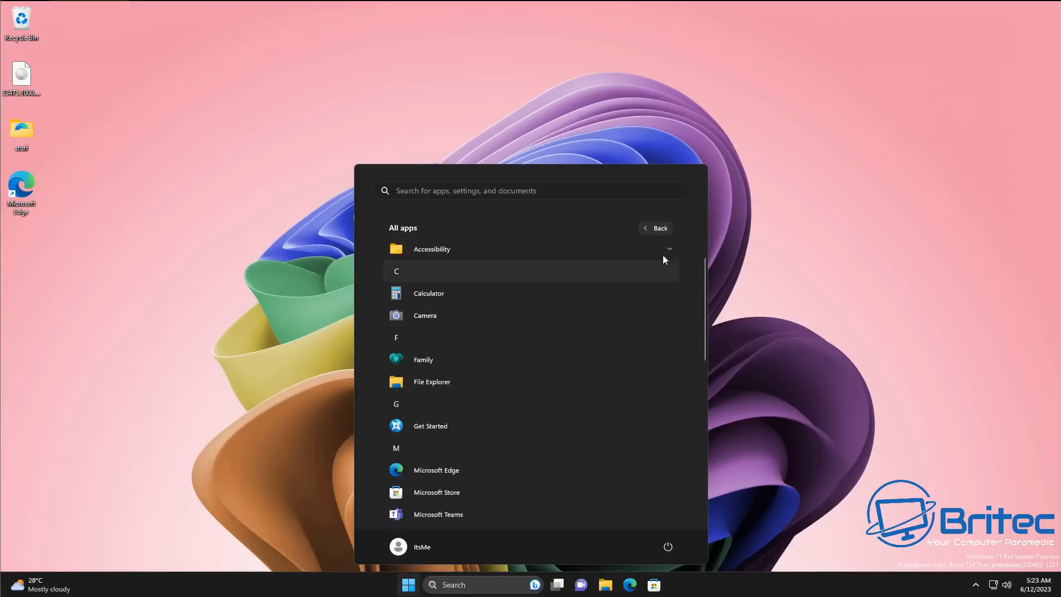
pyautogui.click(654, 228)
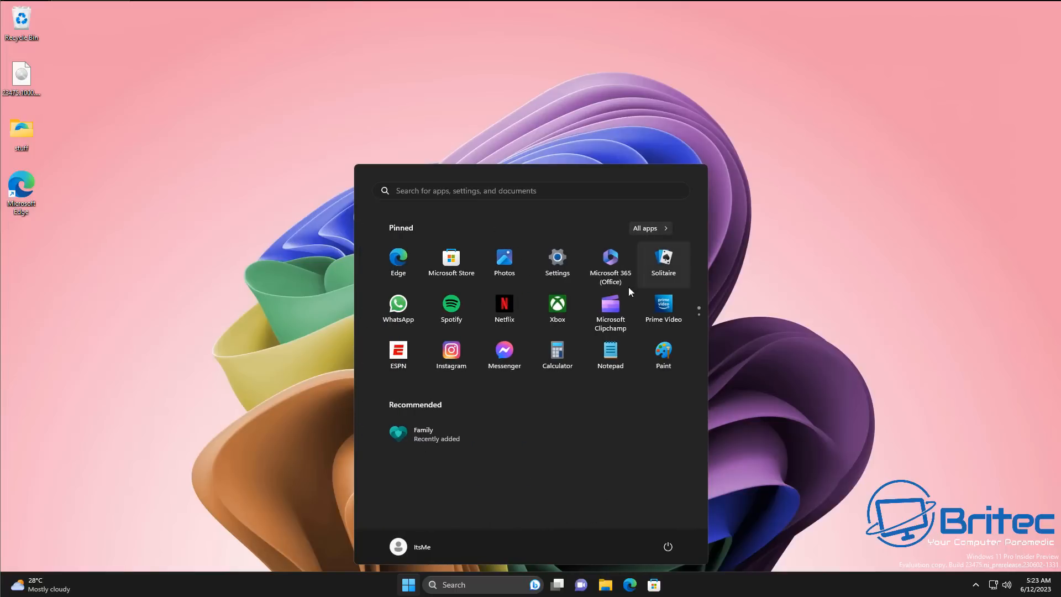
pyautogui.moveTo(609, 309)
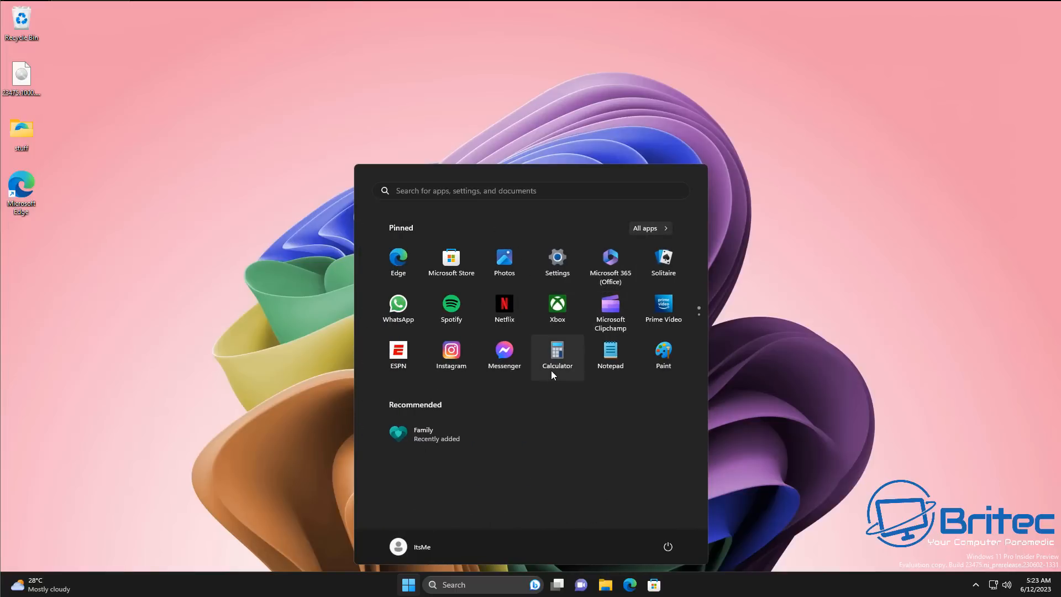
pyautogui.moveTo(521, 392)
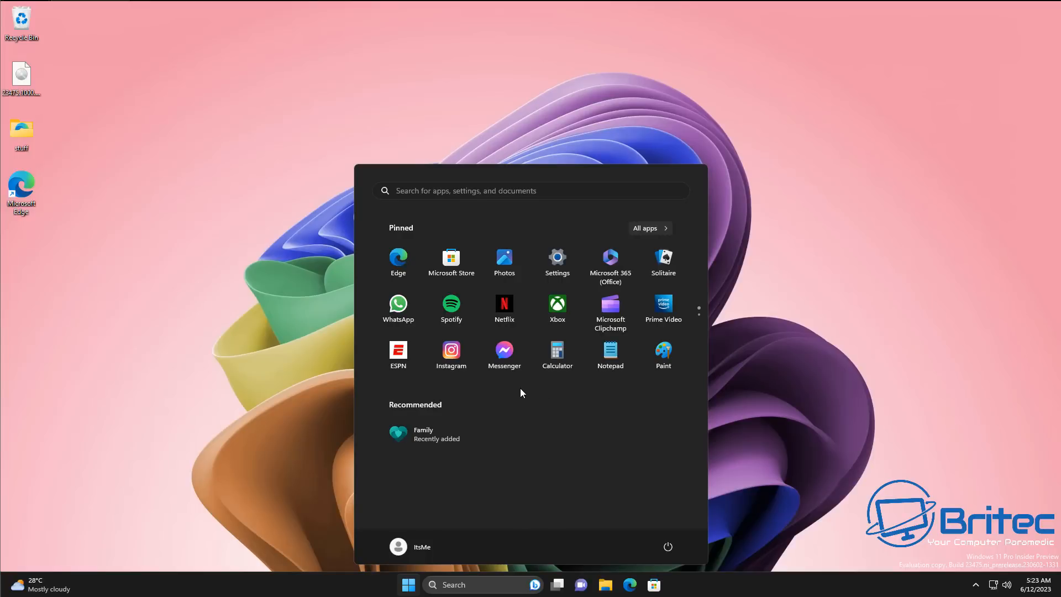
pyautogui.moveTo(514, 398)
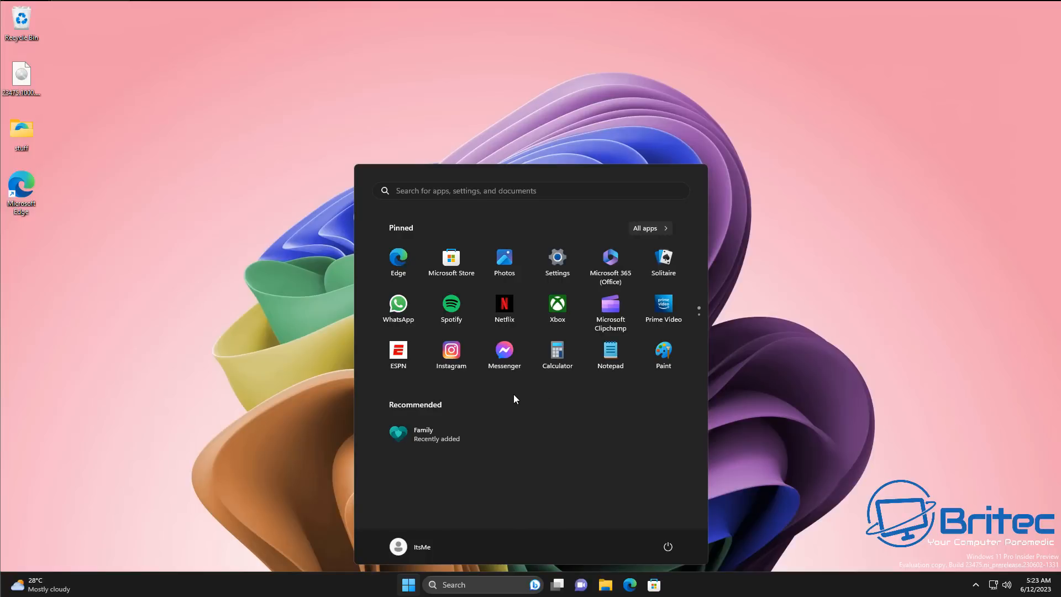
pyautogui.moveTo(451, 355)
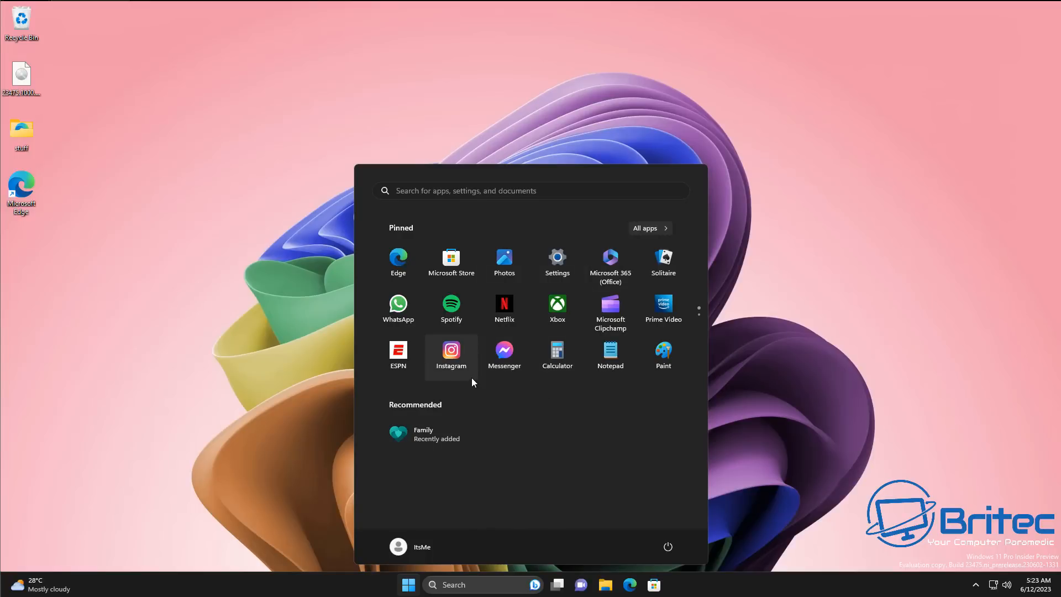
pyautogui.moveTo(488, 370)
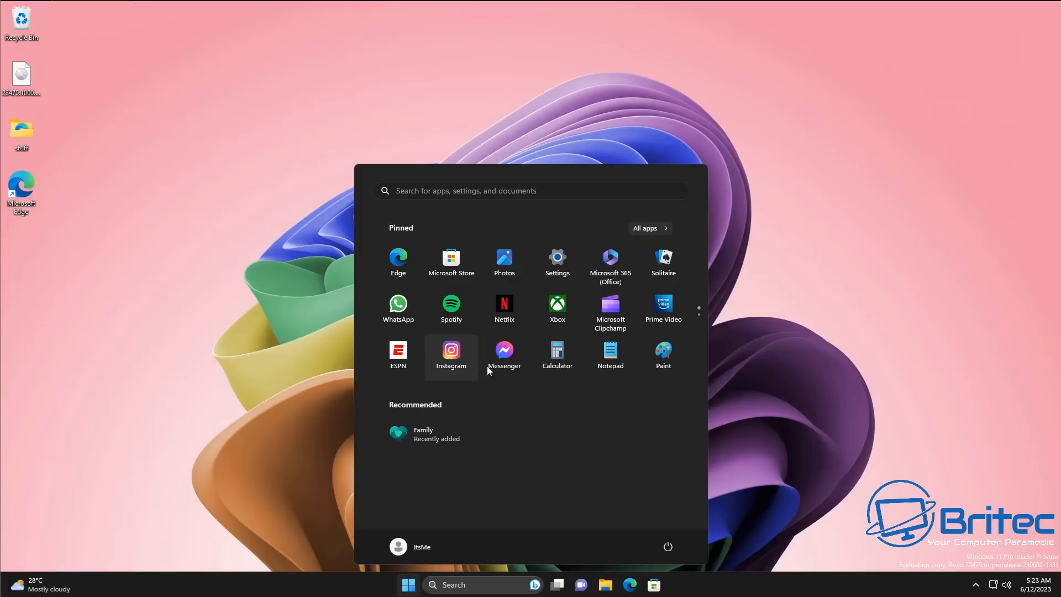
pyautogui.moveTo(557, 354)
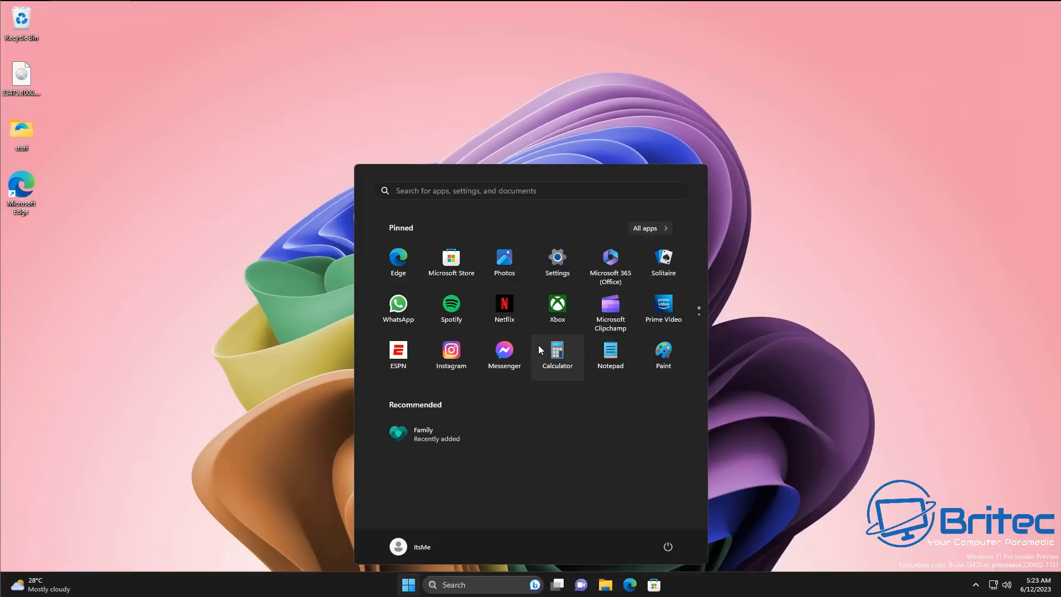
pyautogui.moveTo(486, 419)
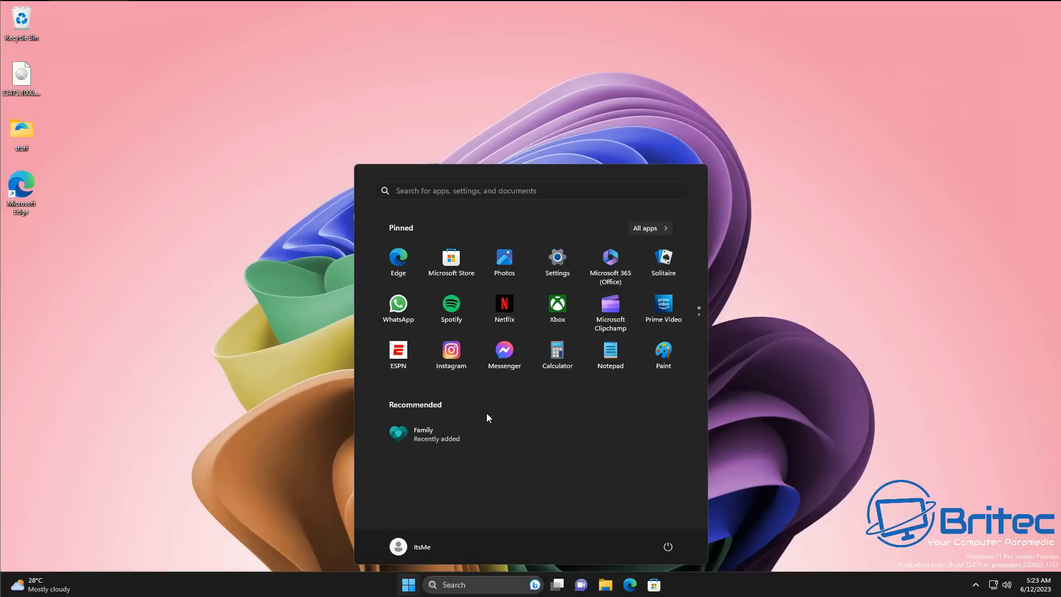
pyautogui.moveTo(584, 386)
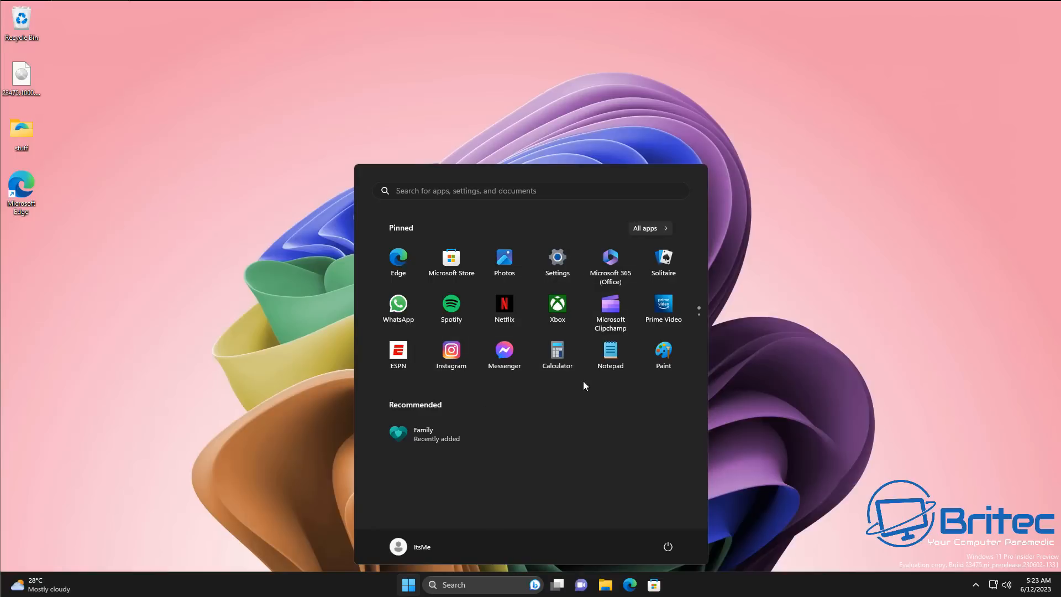
pyautogui.moveTo(306, 440)
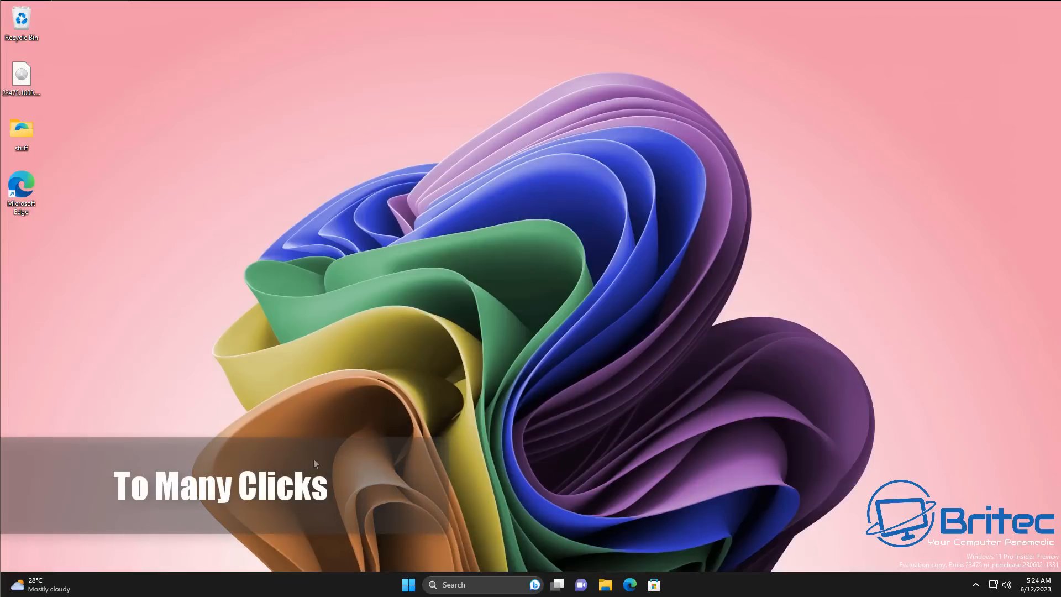
pyautogui.moveTo(407, 584)
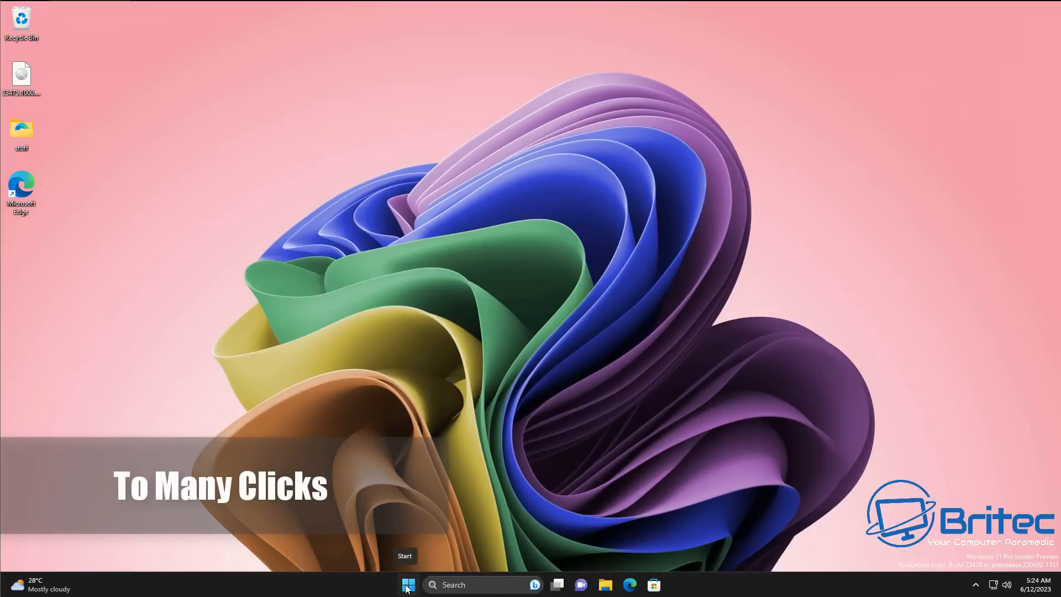
# Step: Launch the pinned Settings app and scroll through the System page categories
pyautogui.click(408, 584)
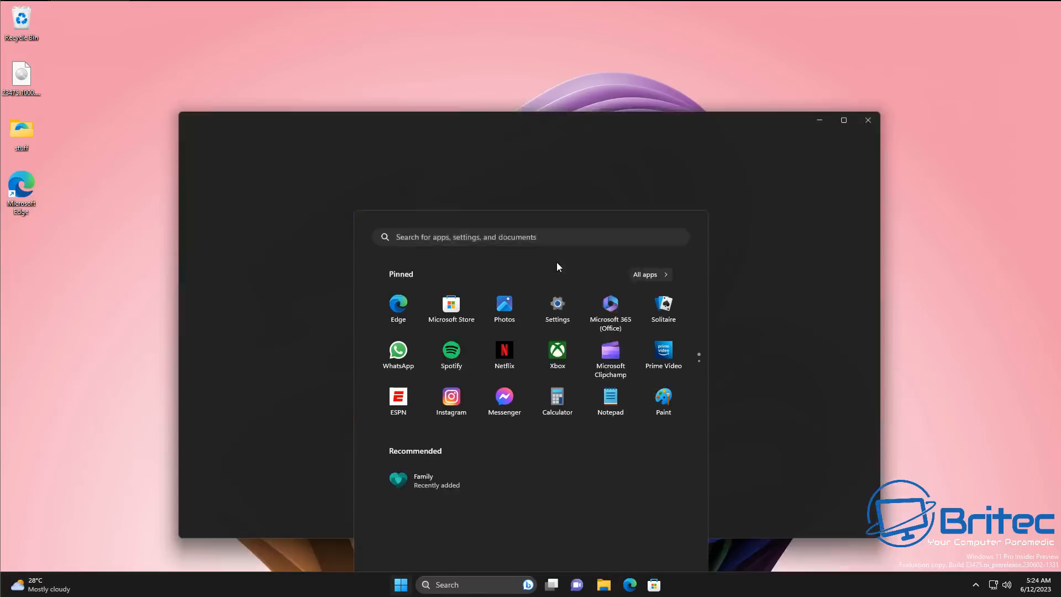
pyautogui.click(556, 303)
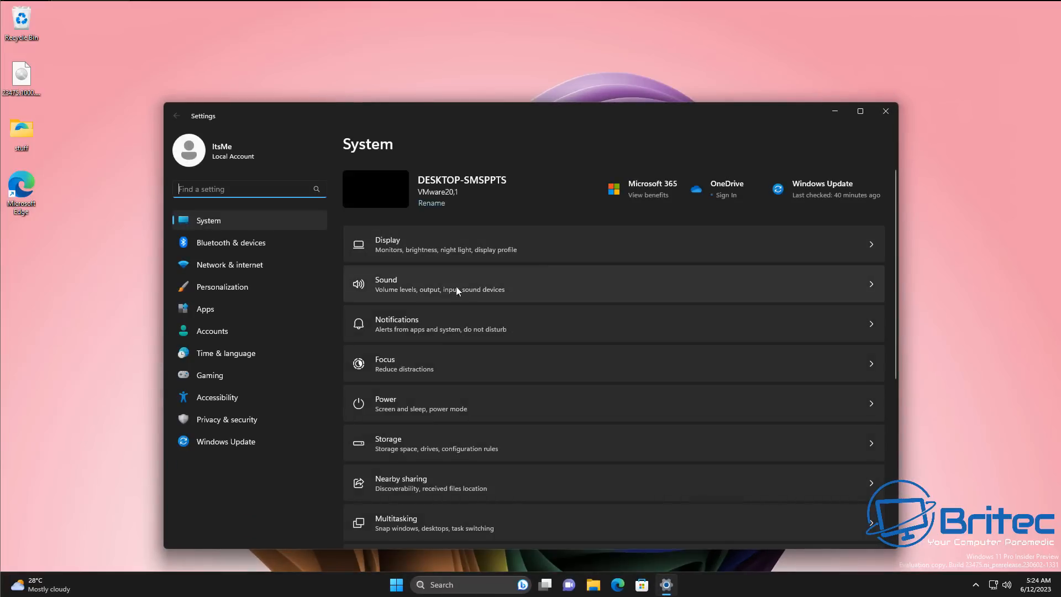
pyautogui.moveTo(209, 234)
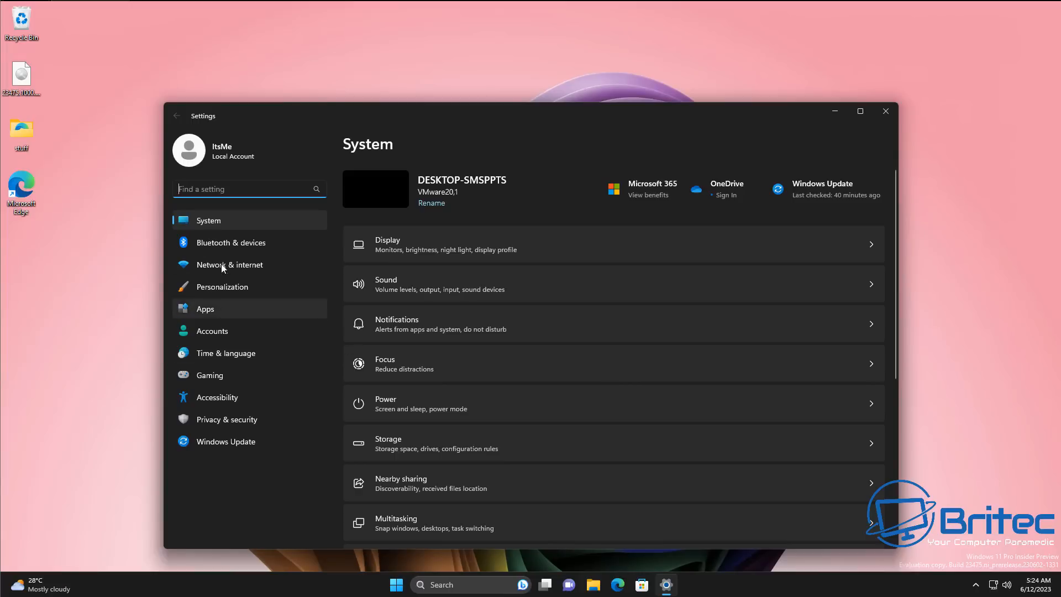
pyautogui.scroll(-3)
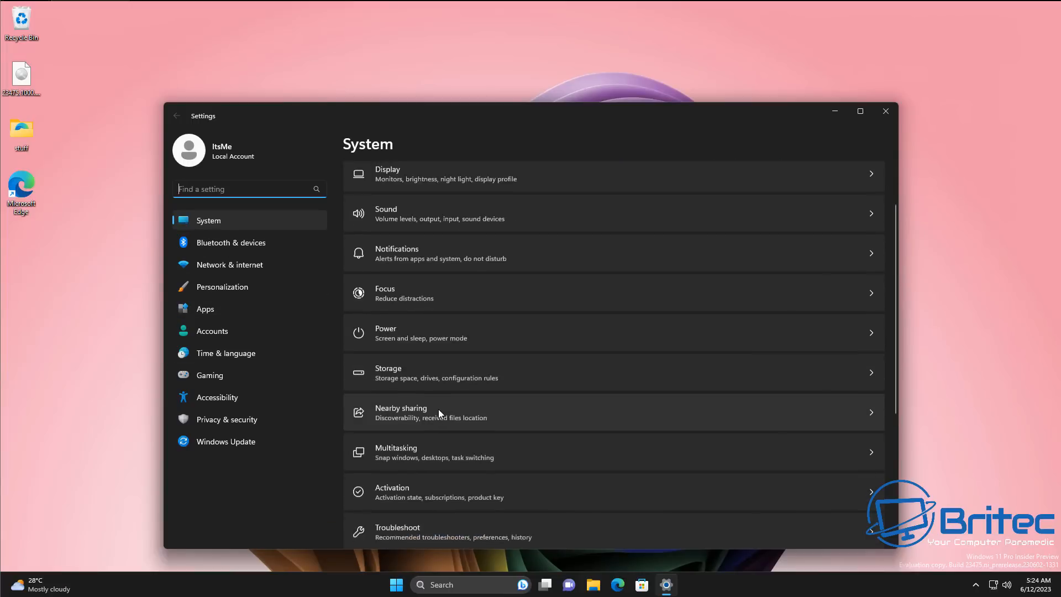
pyautogui.scroll(-3)
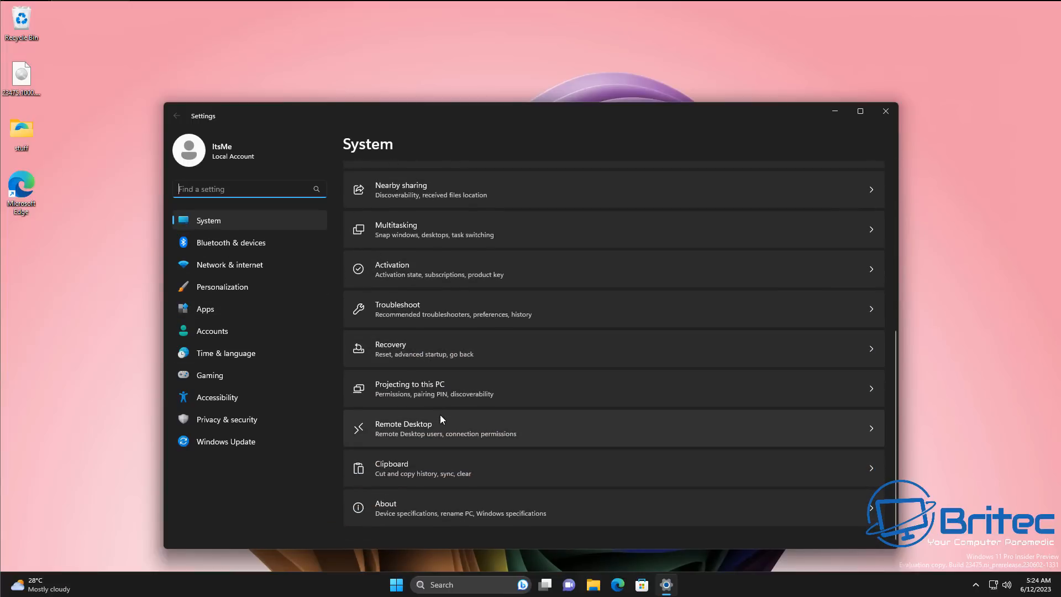
pyautogui.scroll(3)
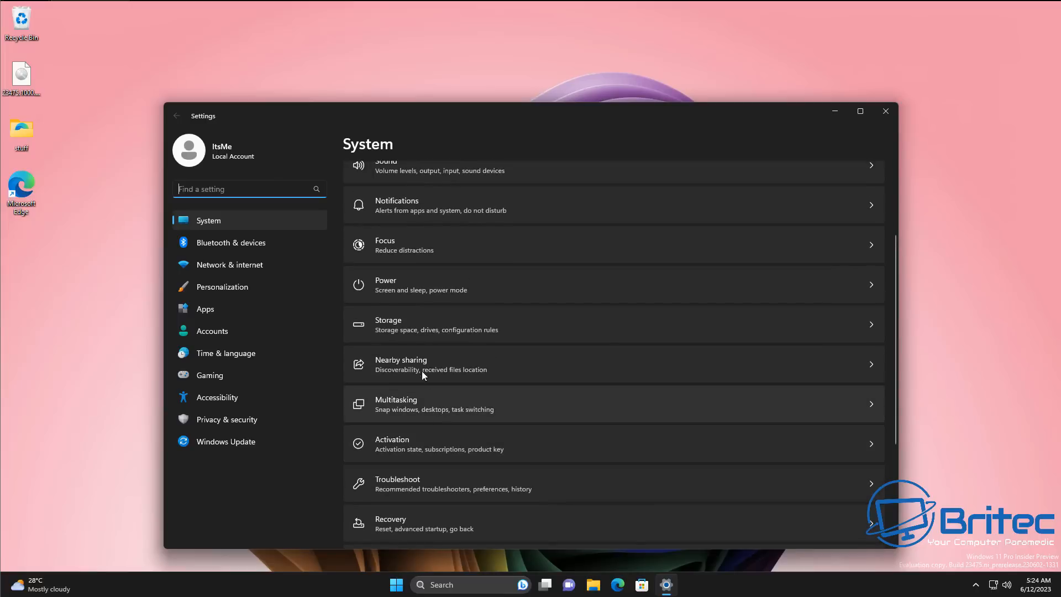
pyautogui.scroll(3)
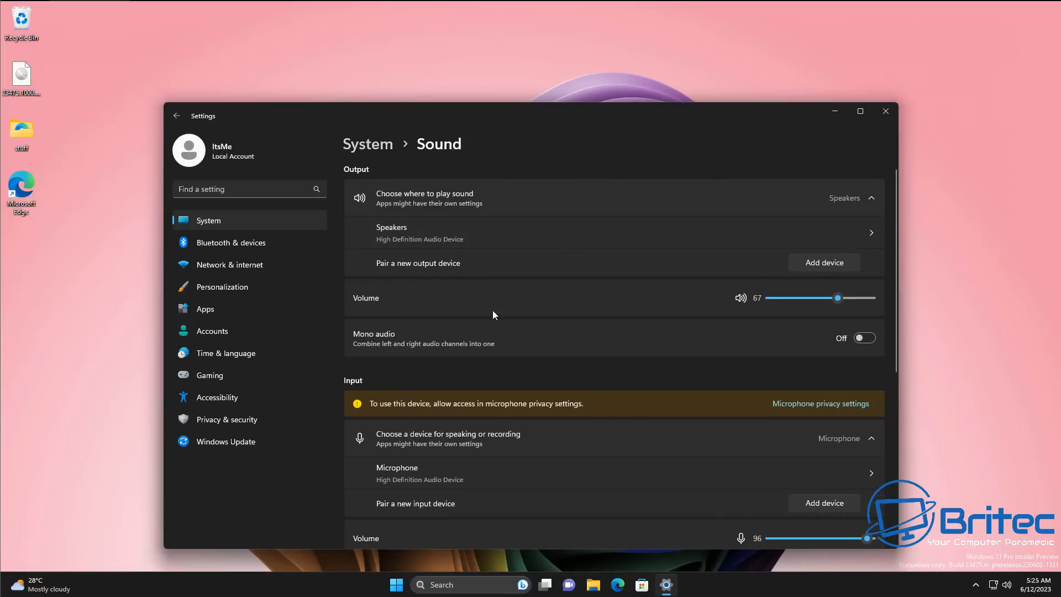
pyautogui.moveTo(422, 236)
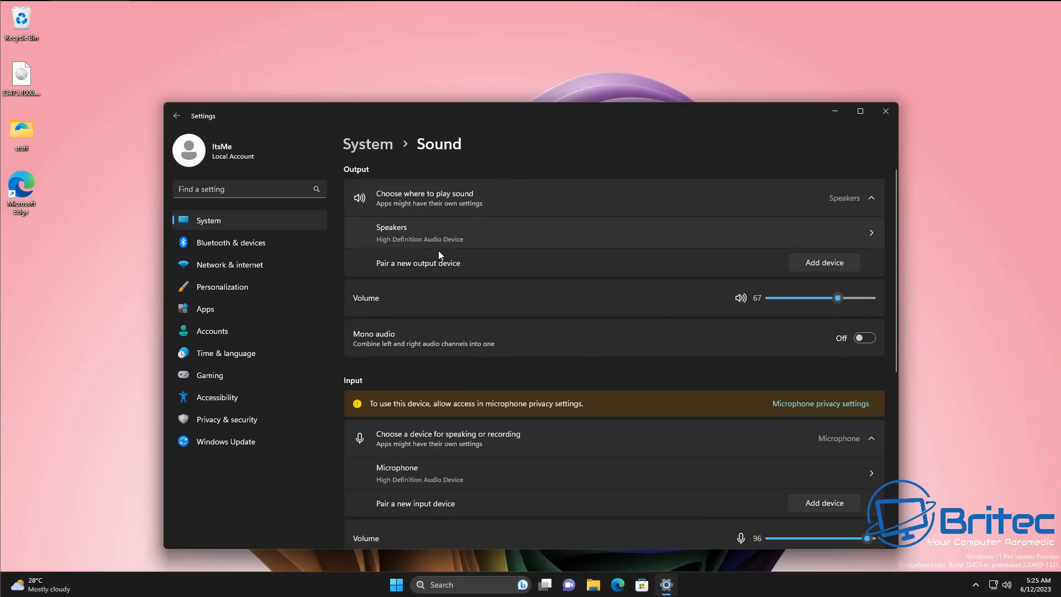
pyautogui.scroll(-3)
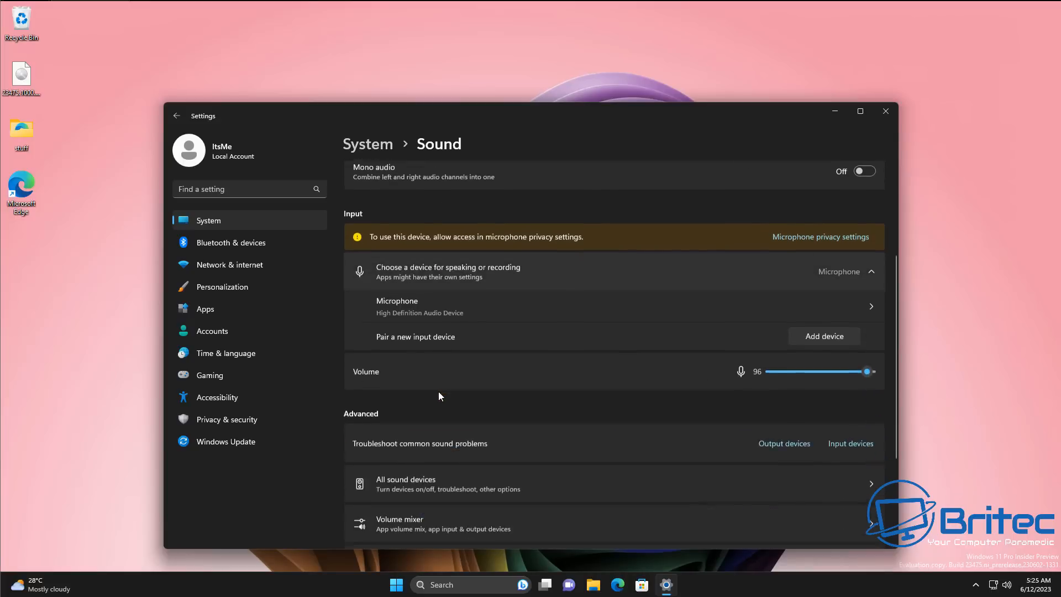
pyautogui.scroll(-3)
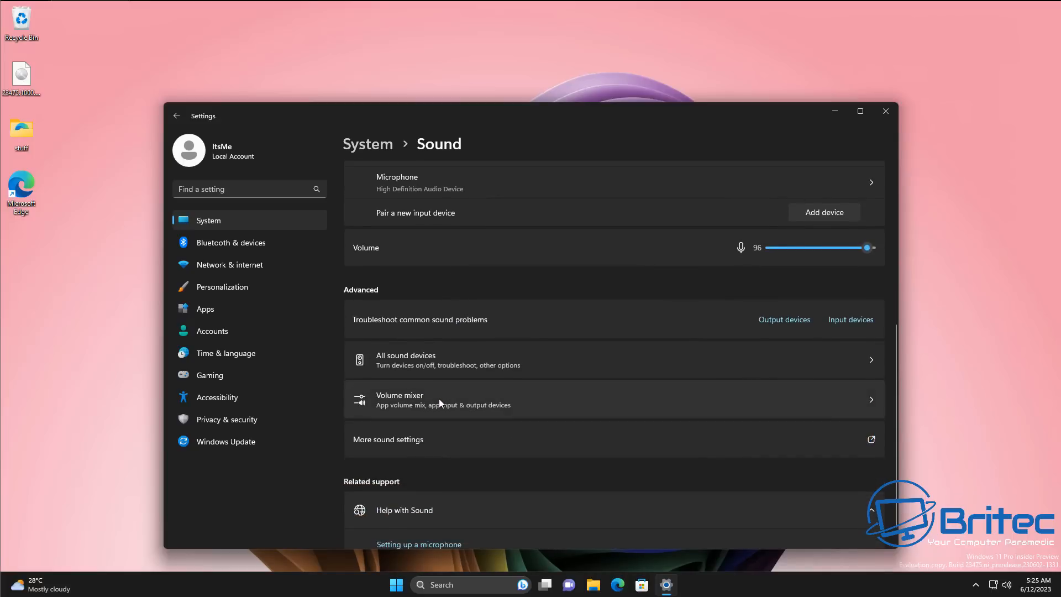
pyautogui.scroll(-3)
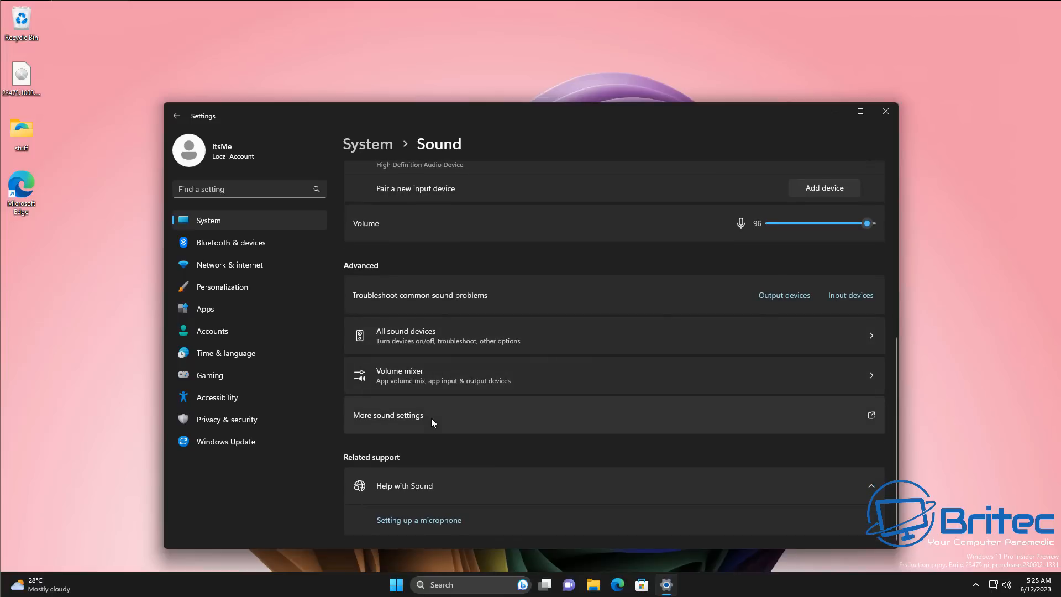
pyautogui.click(387, 415)
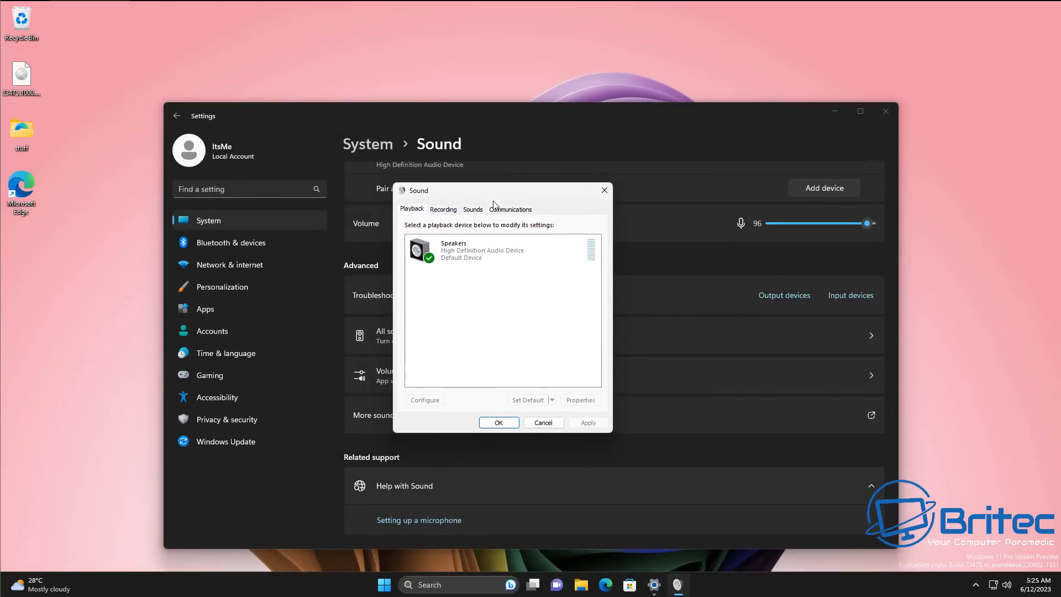
pyautogui.moveTo(452, 210)
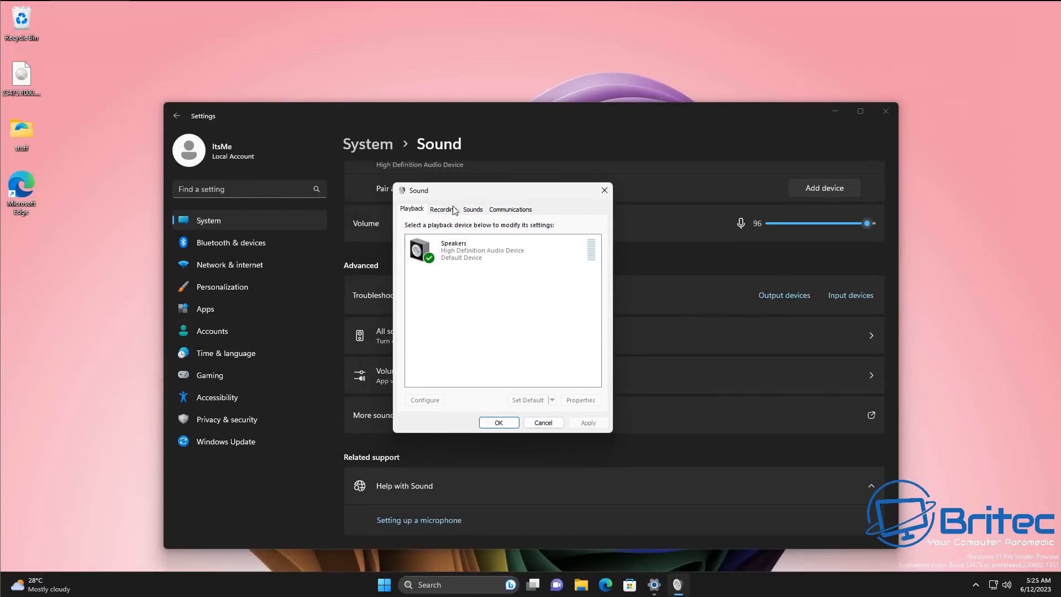
pyautogui.click(471, 209)
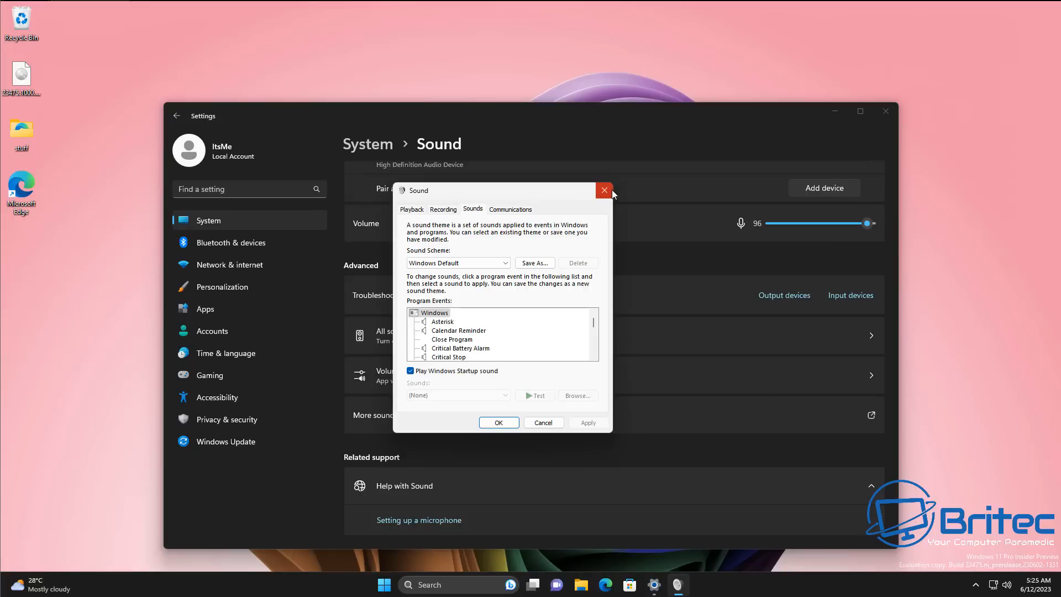
pyautogui.click(602, 190)
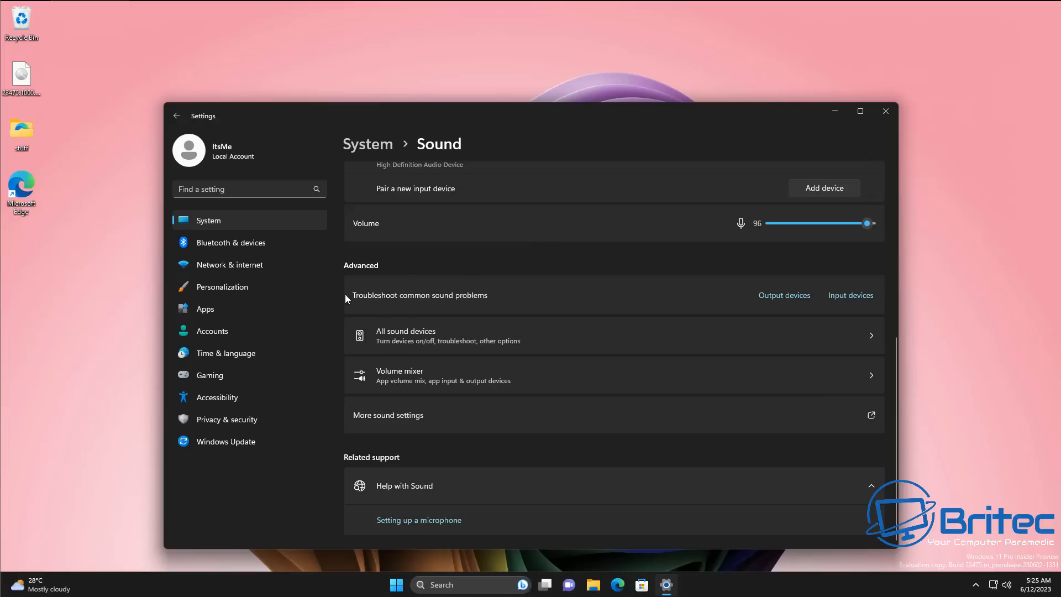
# Step: Open More network adapter options from Advanced network settings and view Ethernet0's status
pyautogui.click(229, 265)
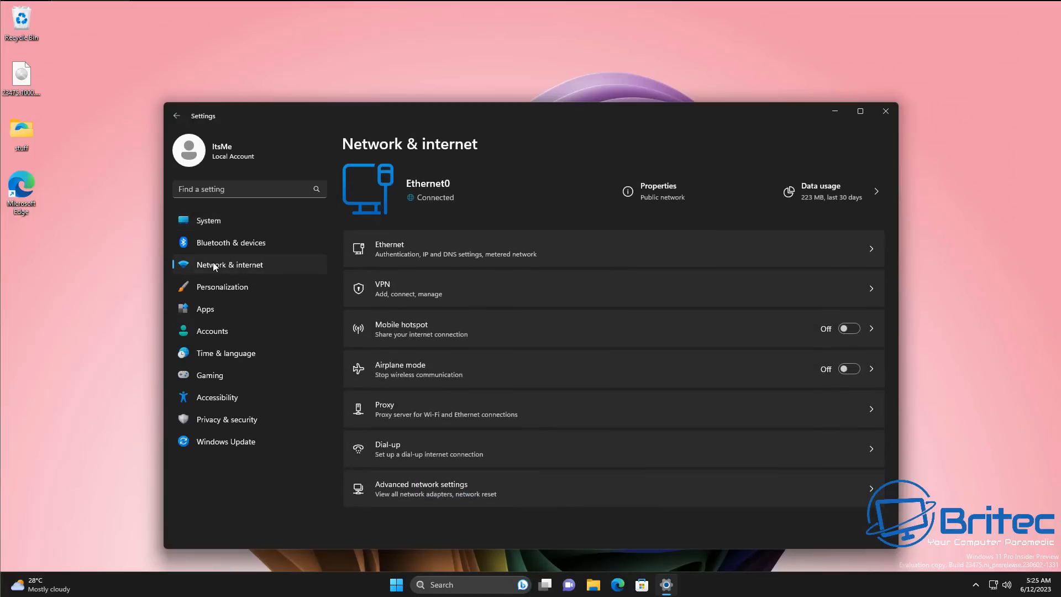
pyautogui.moveTo(436, 376)
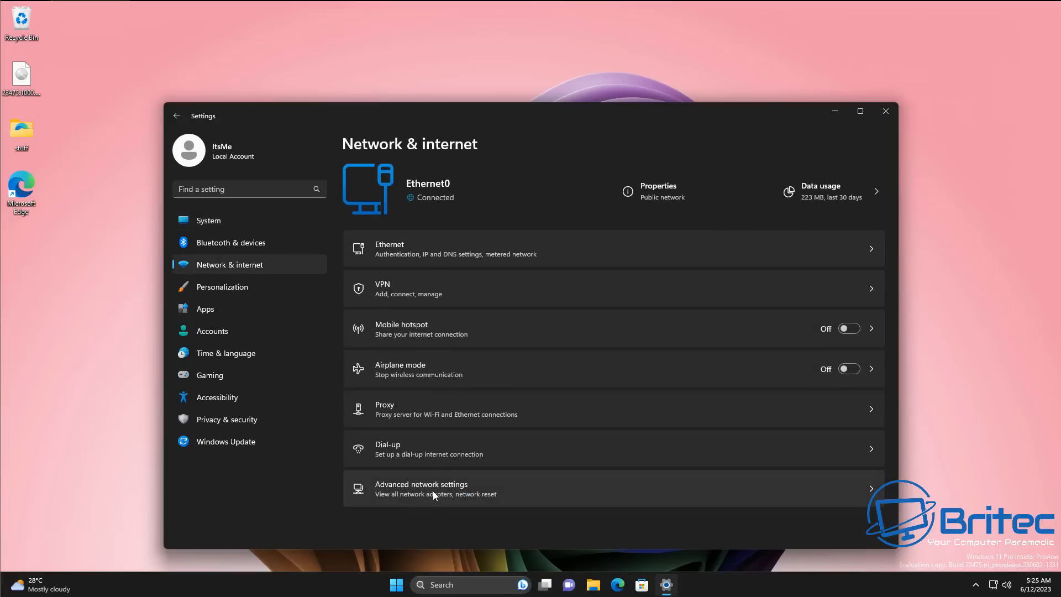
pyautogui.click(420, 489)
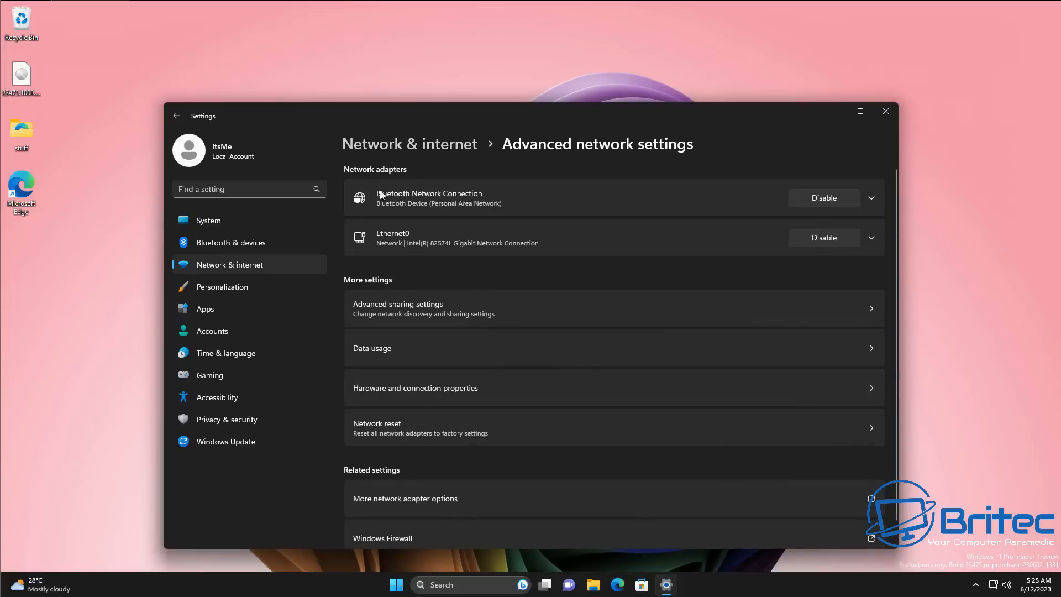
pyautogui.moveTo(412, 508)
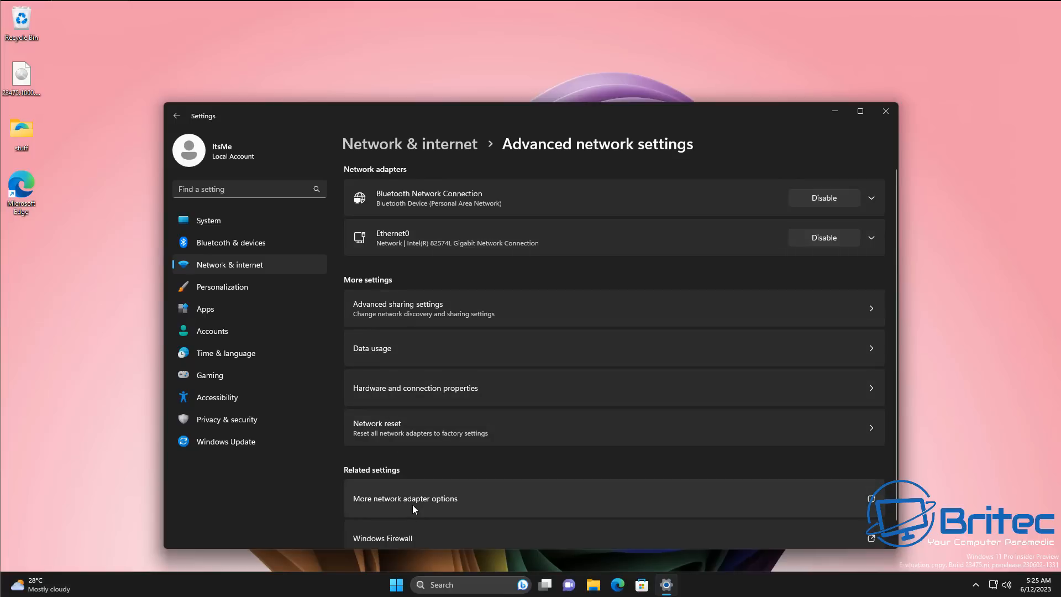
pyautogui.moveTo(415, 504)
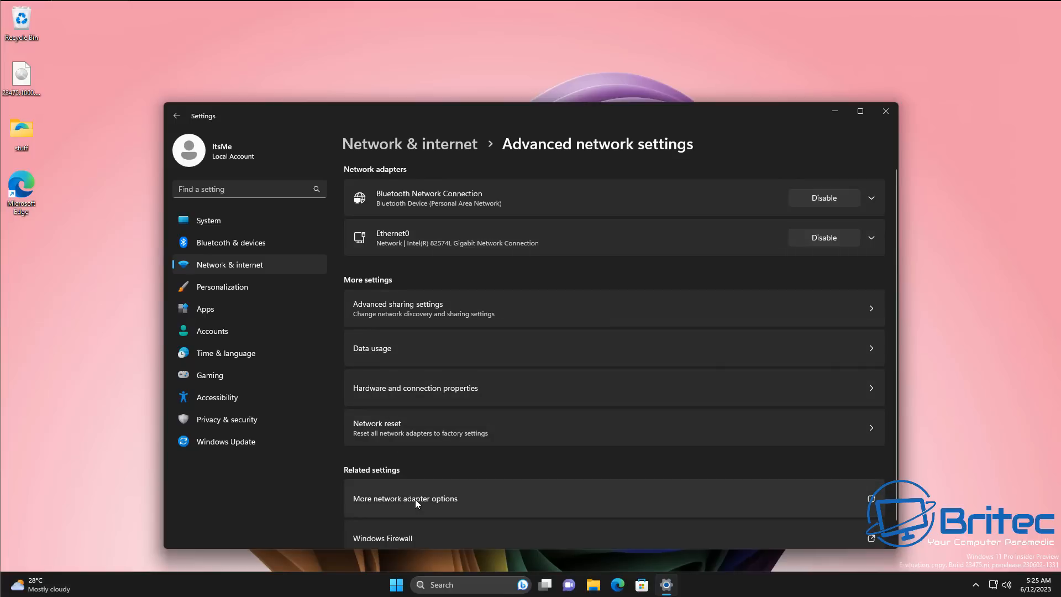
pyautogui.click(405, 498)
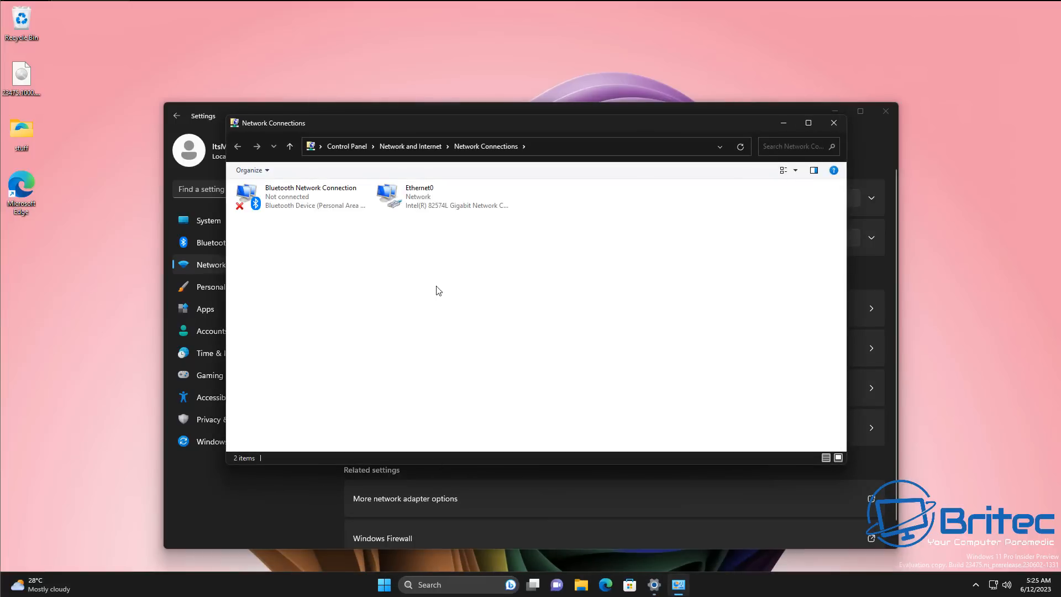
pyautogui.moveTo(416, 199)
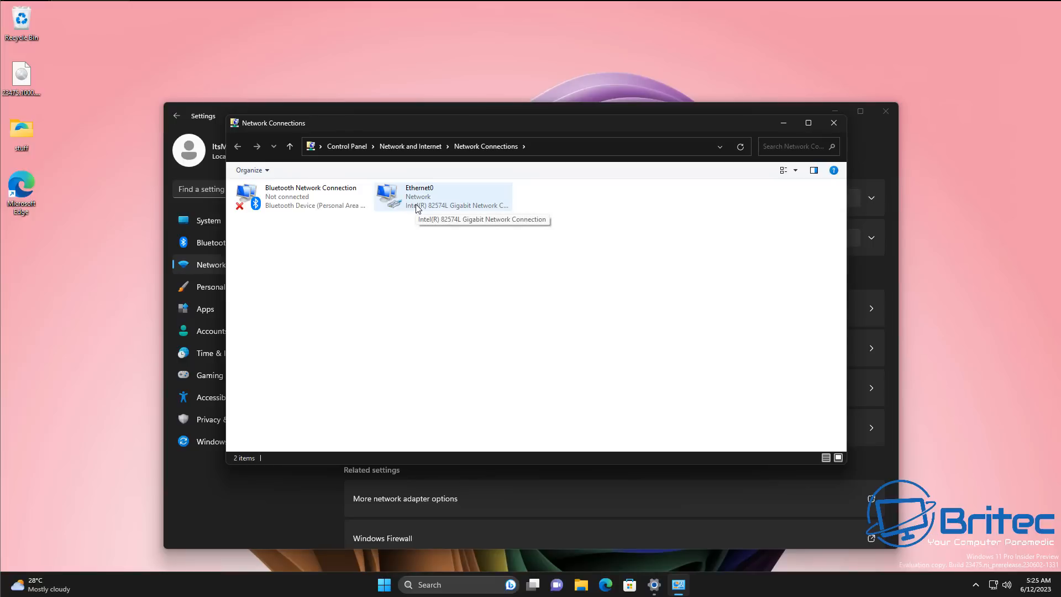
pyautogui.doubleClick(419, 196)
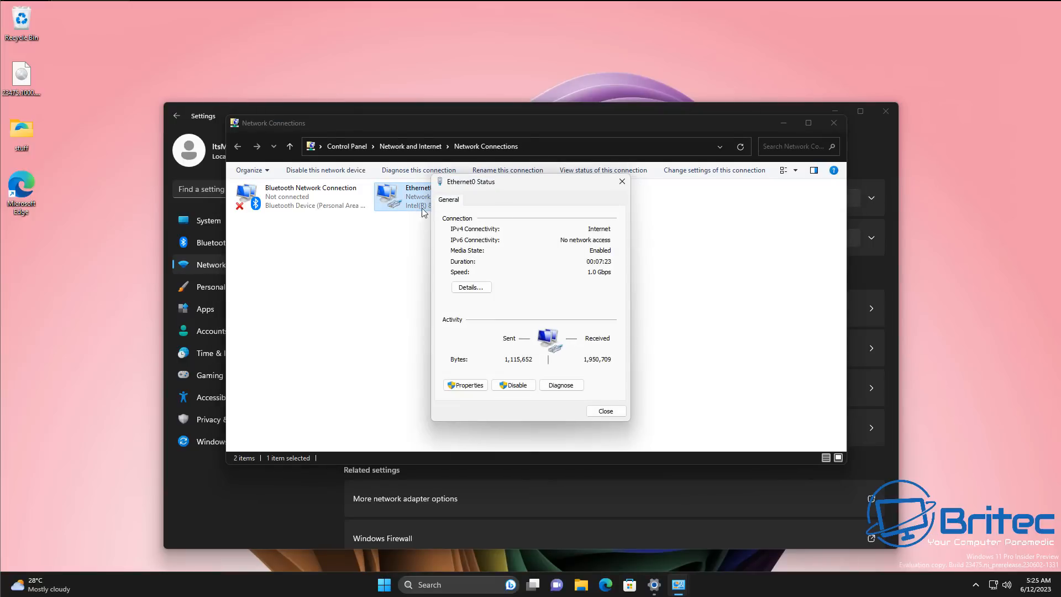
pyautogui.click(604, 410)
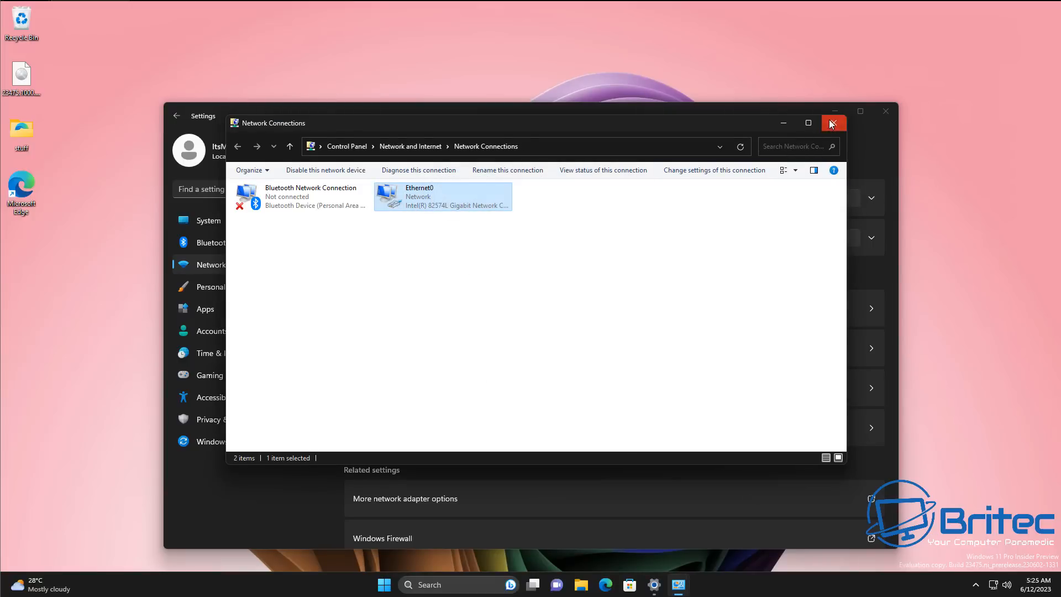
# Step: Close Network Connections and open the classic Sound dialog from the tray's sound settings
pyautogui.click(833, 123)
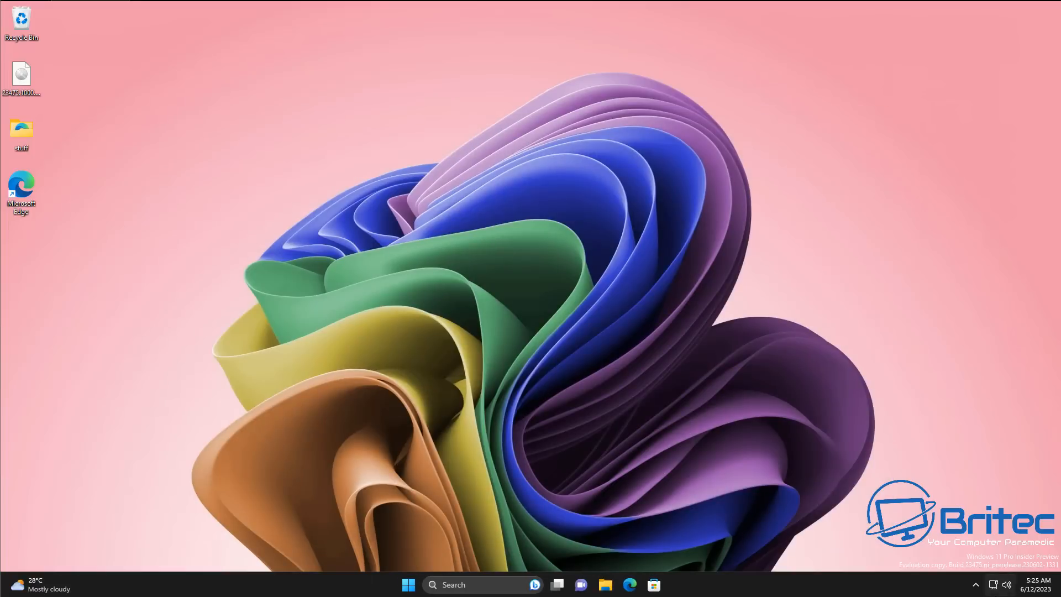
pyautogui.rightClick(1007, 584)
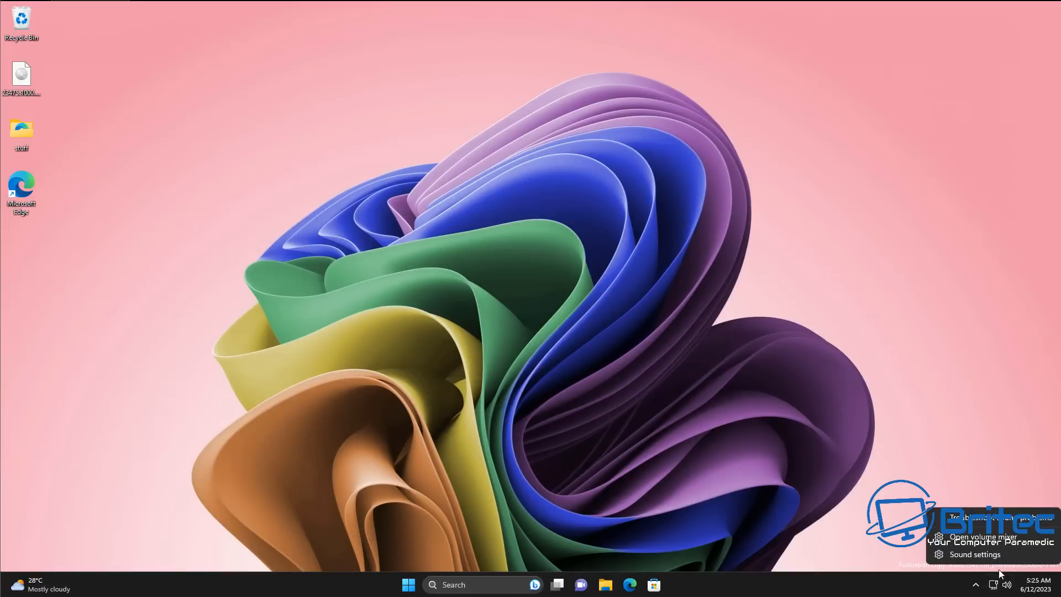
pyautogui.click(974, 554)
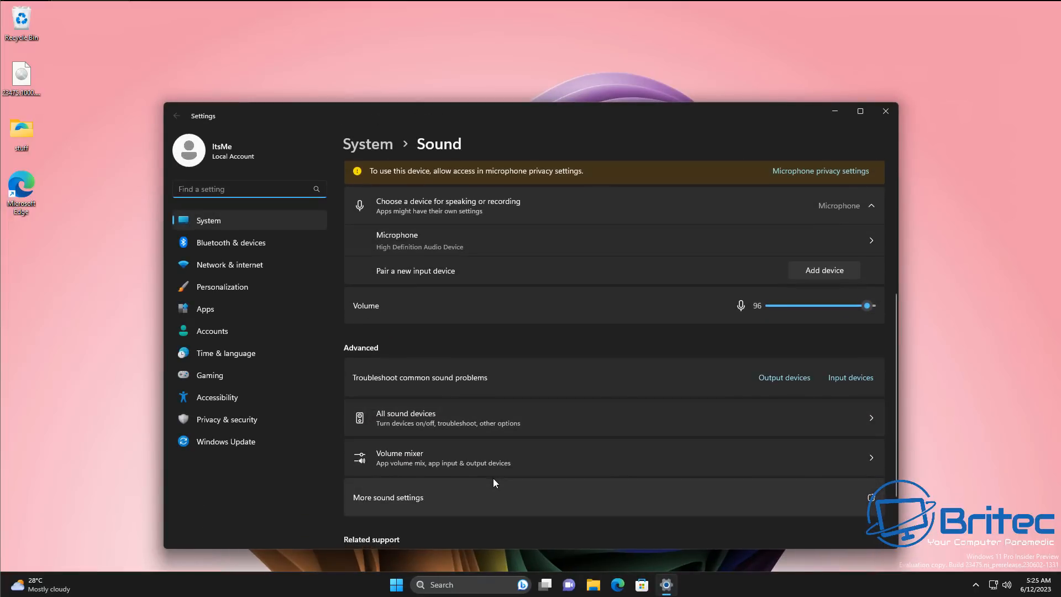
pyautogui.click(388, 497)
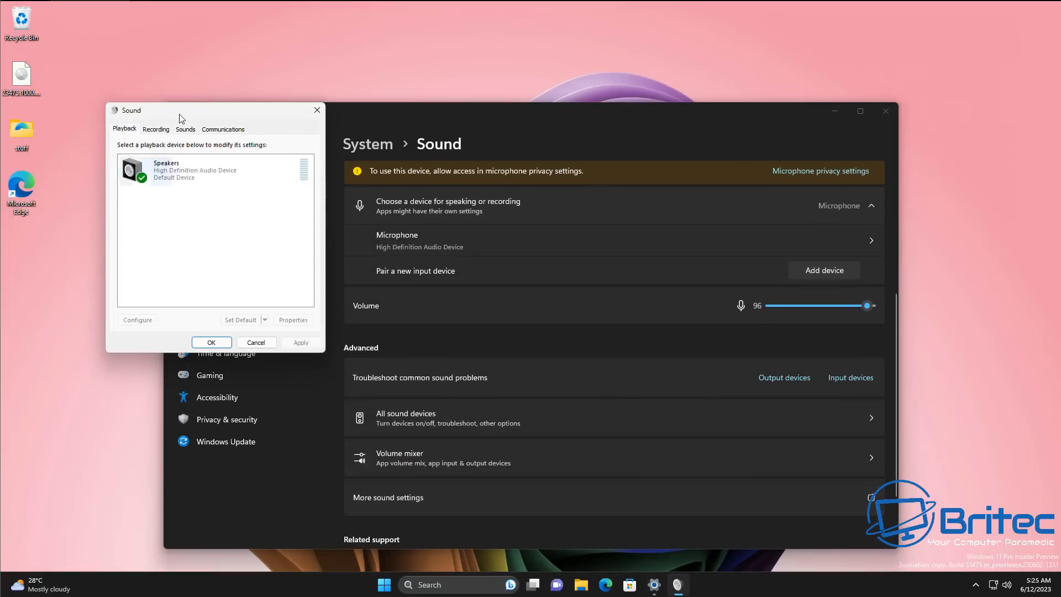
pyautogui.moveTo(202, 110); pyautogui.dragTo(494, 180)
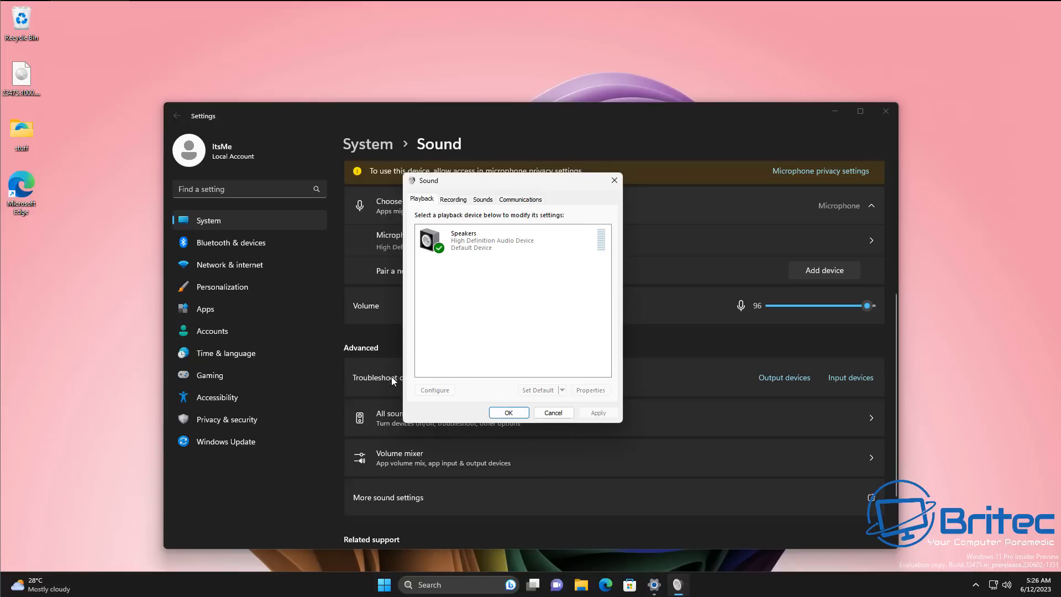
pyautogui.moveTo(461, 370)
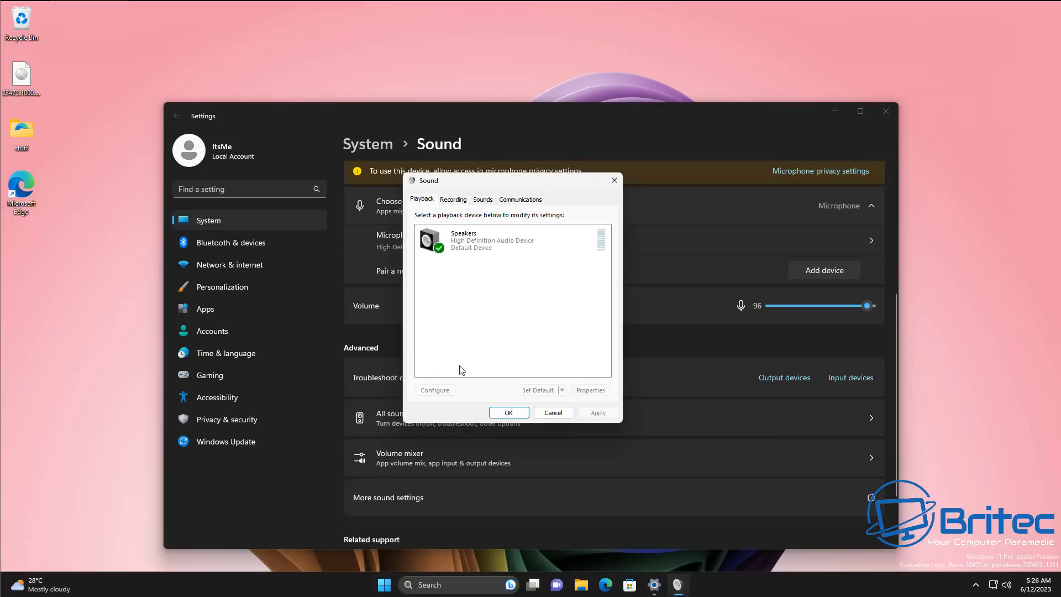
# Step: Close the Sound dialog and Settings, then open Control Panel from search results
pyautogui.click(552, 412)
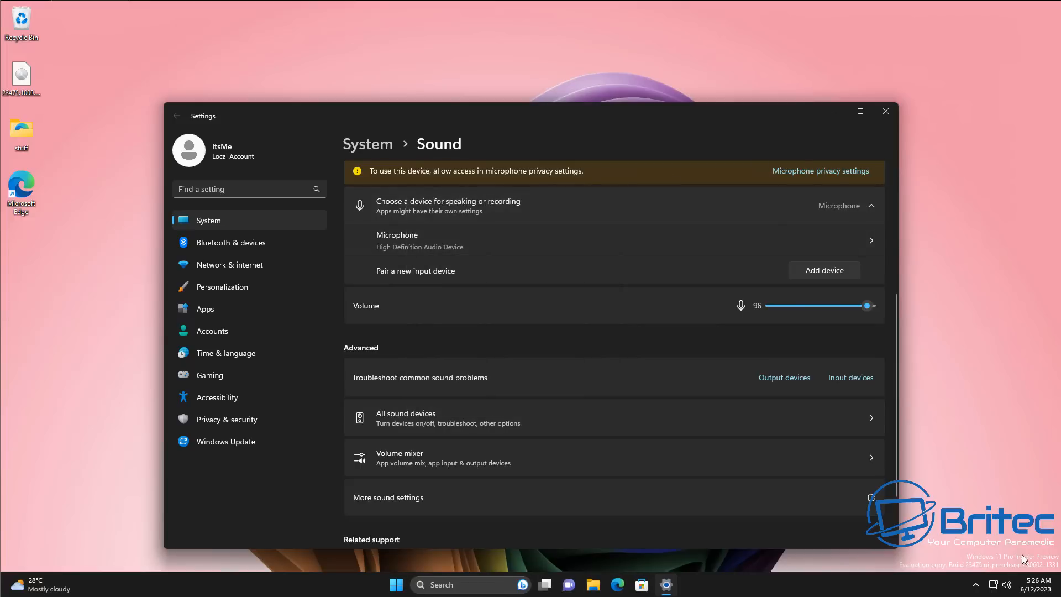
pyautogui.moveTo(885, 111)
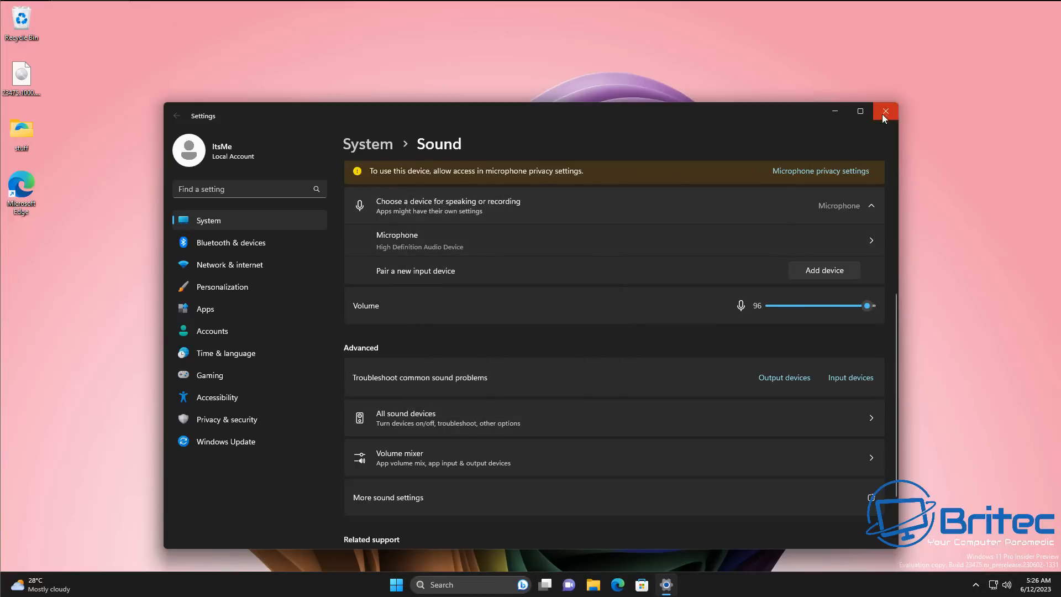
pyautogui.click(883, 111)
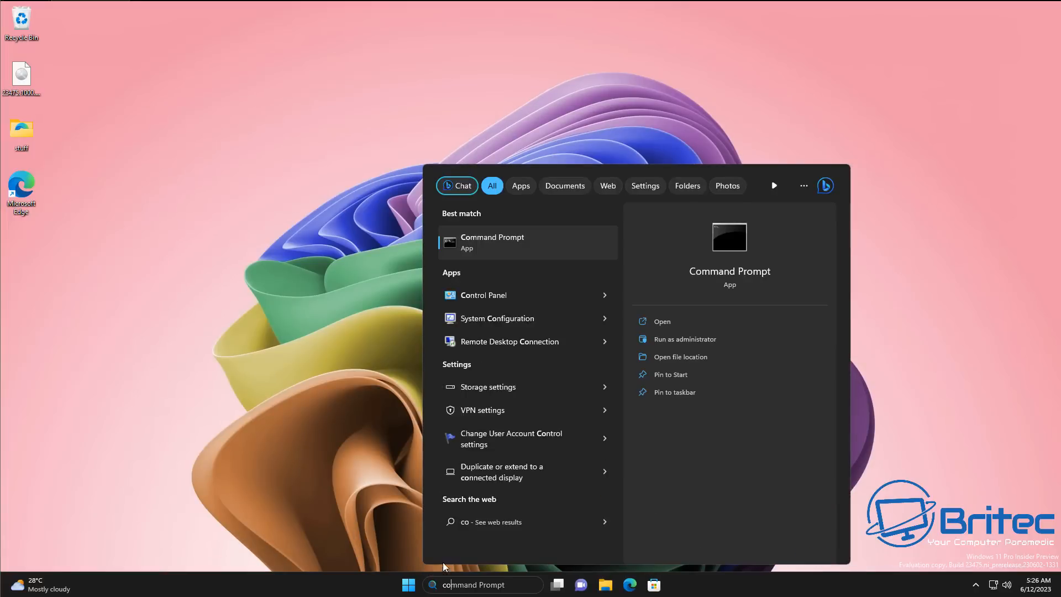
pyautogui.click(483, 295)
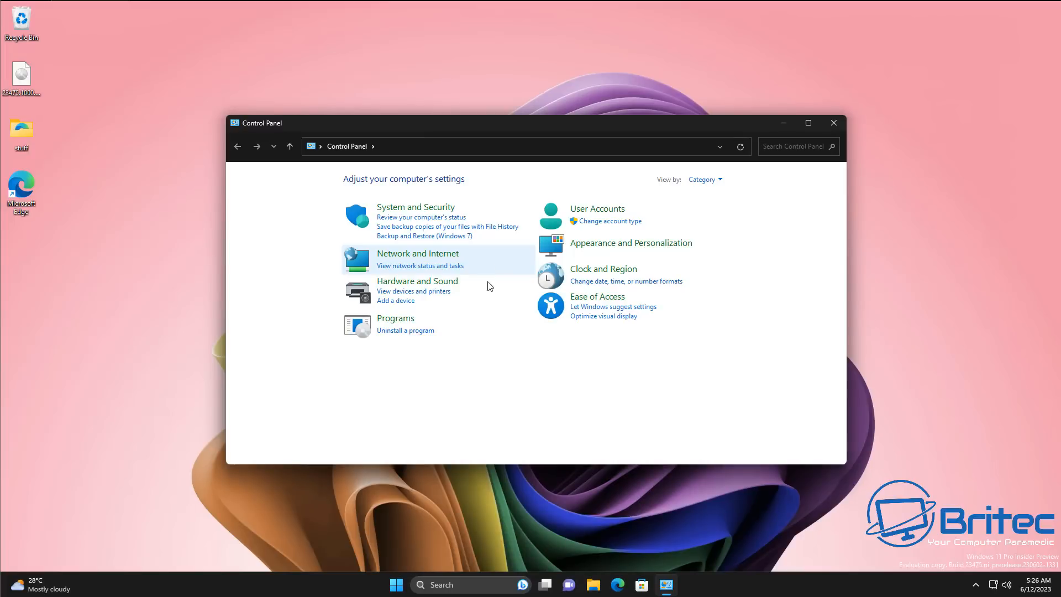
pyautogui.moveTo(350, 530)
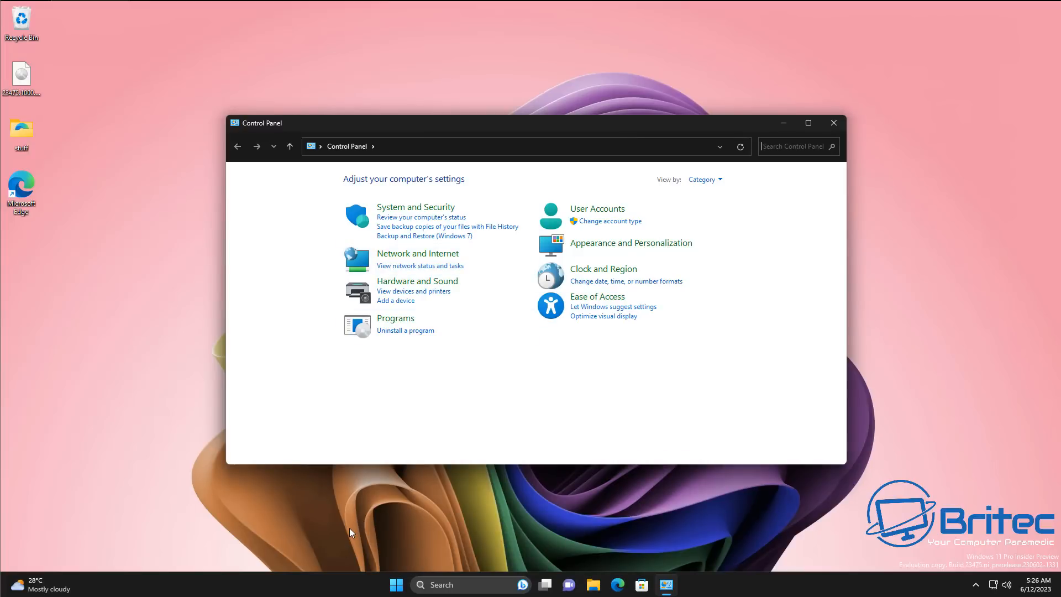
pyautogui.moveTo(481, 400)
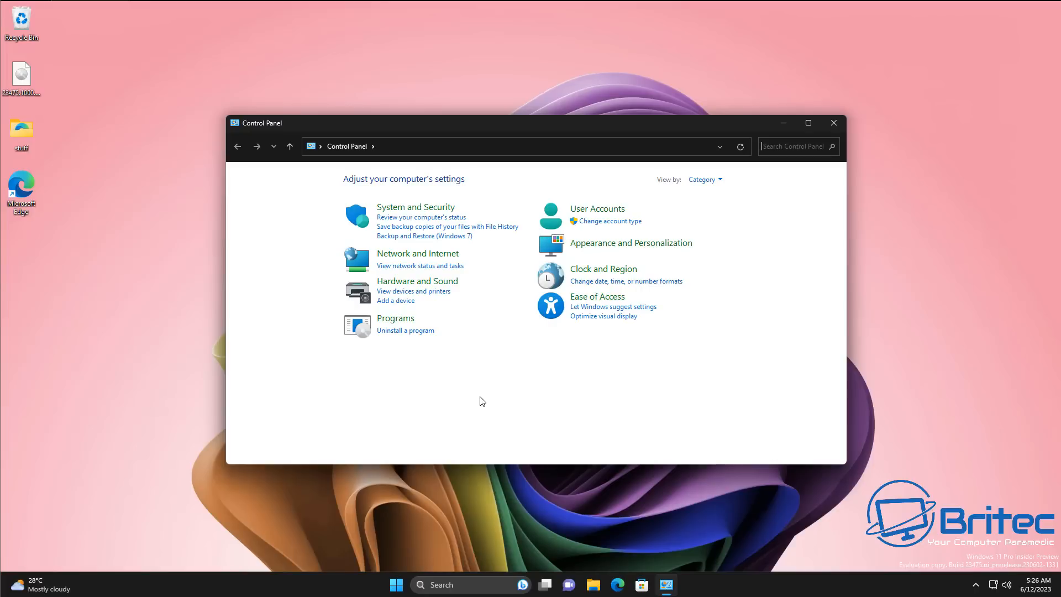
pyautogui.moveTo(833, 124)
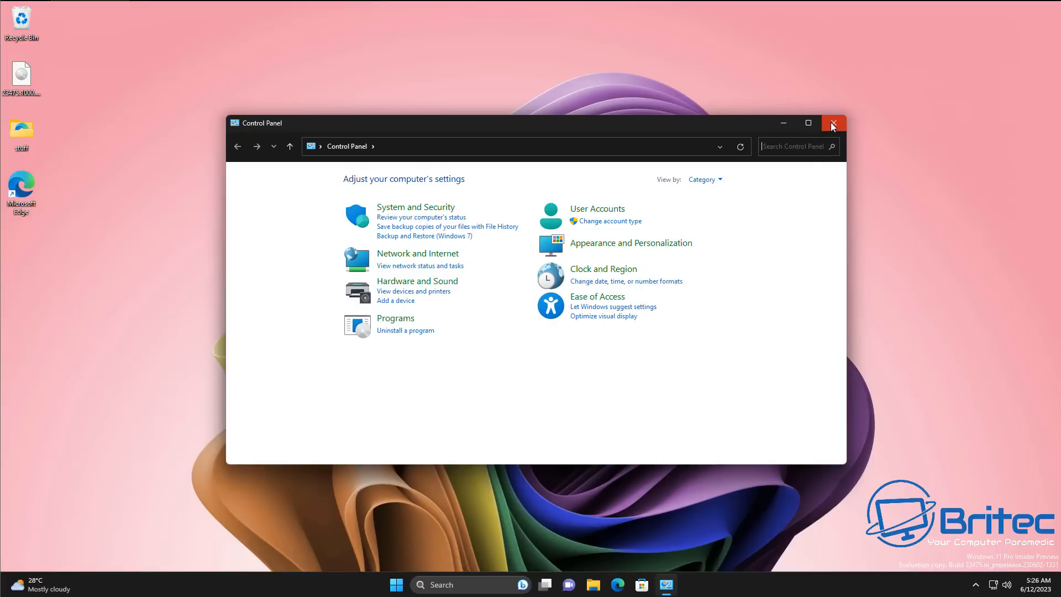
pyautogui.moveTo(832, 126)
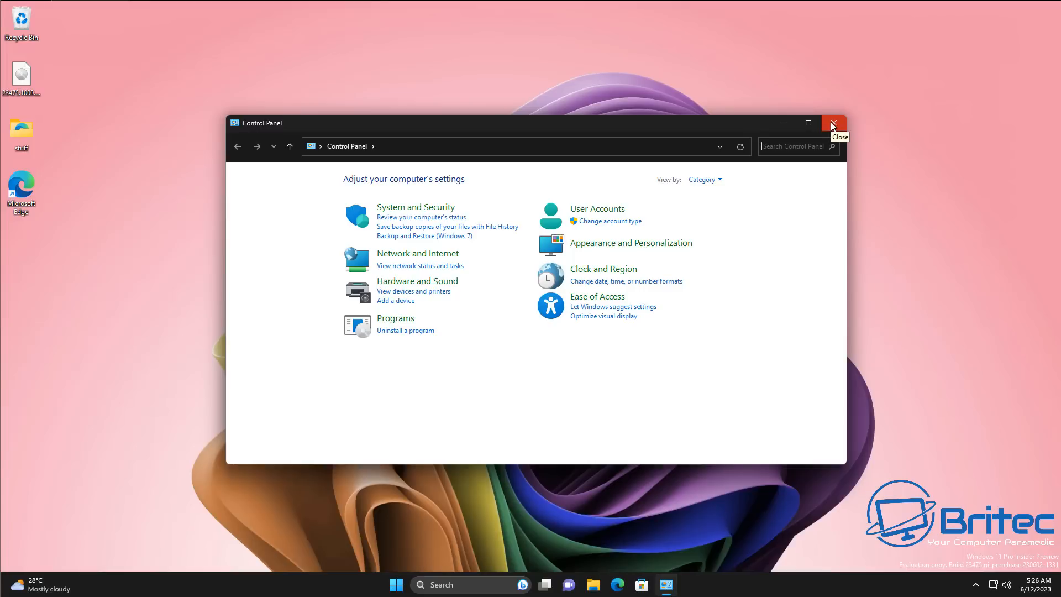
# Step: Close the Control Panel window
pyautogui.click(833, 124)
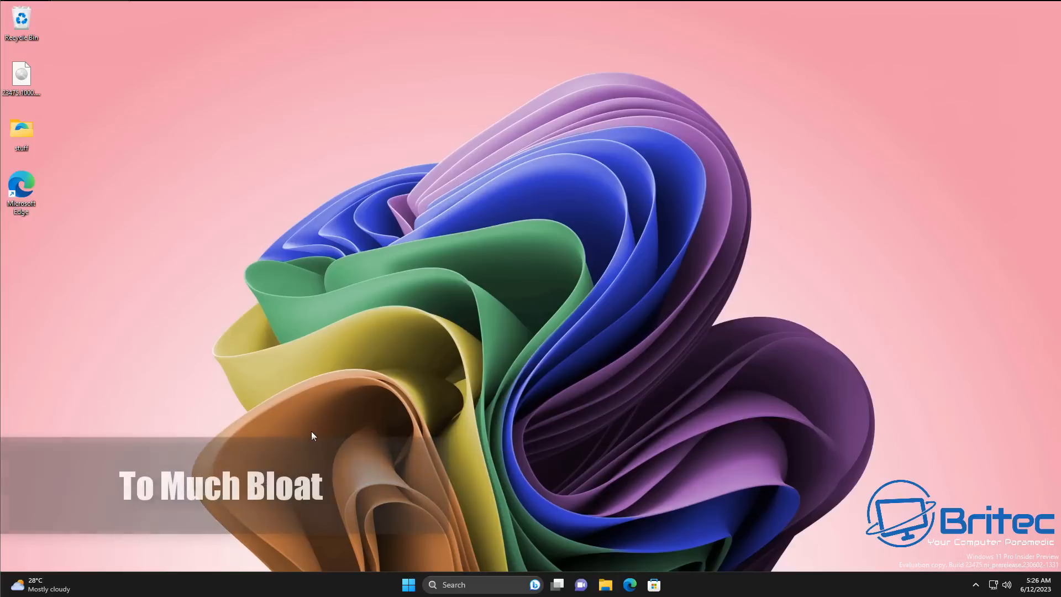
pyautogui.moveTo(404, 440)
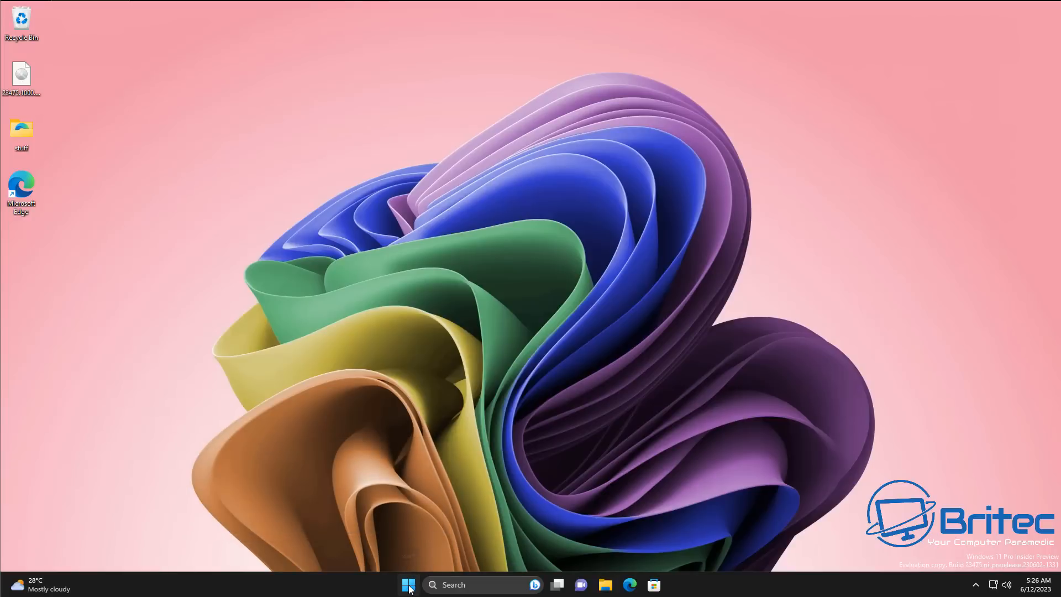
# Step: Uninstall Prime Video and ESPN from the Start menu's pinned apps, and confirm removing WhatsApp
pyautogui.click(408, 584)
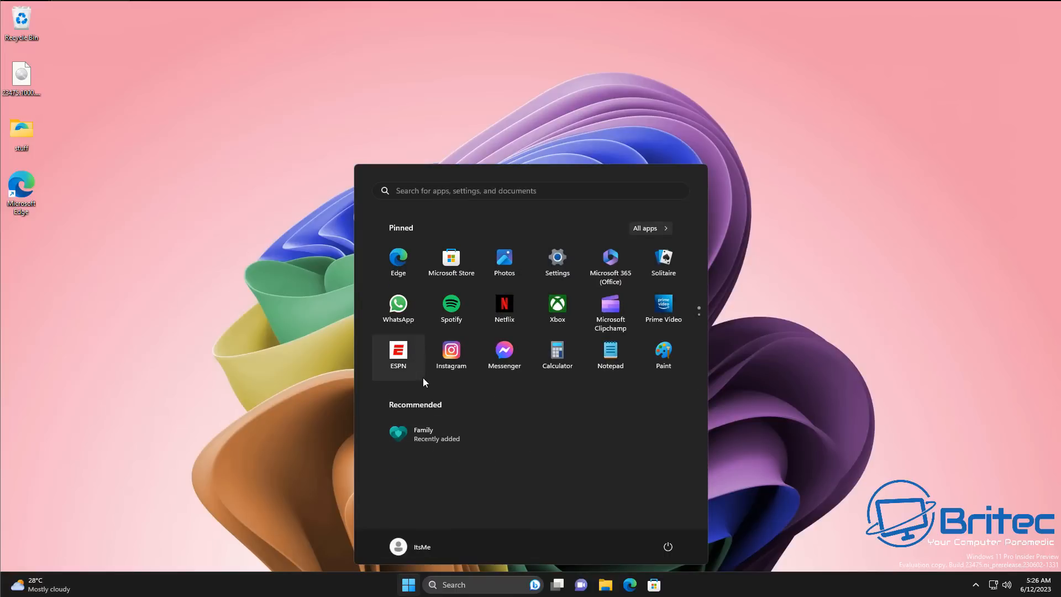
pyautogui.moveTo(399, 382)
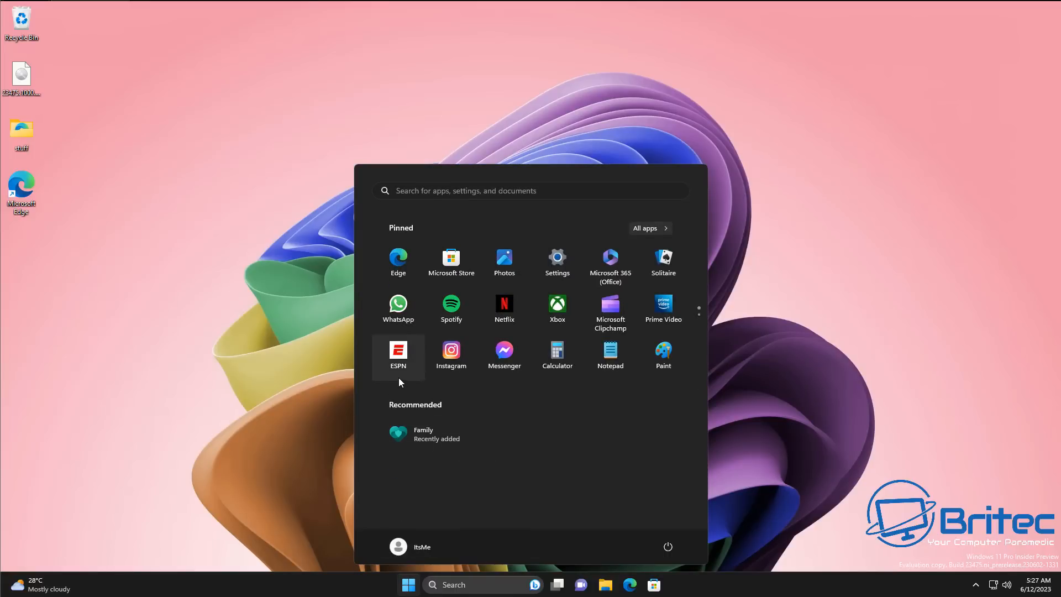
pyautogui.moveTo(451, 352)
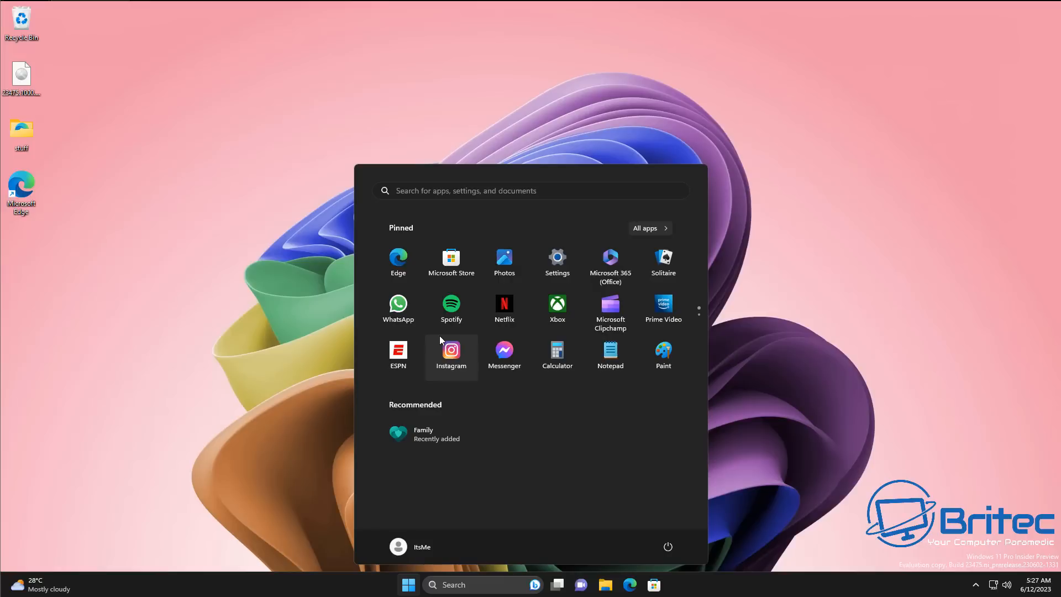
pyautogui.moveTo(609, 310)
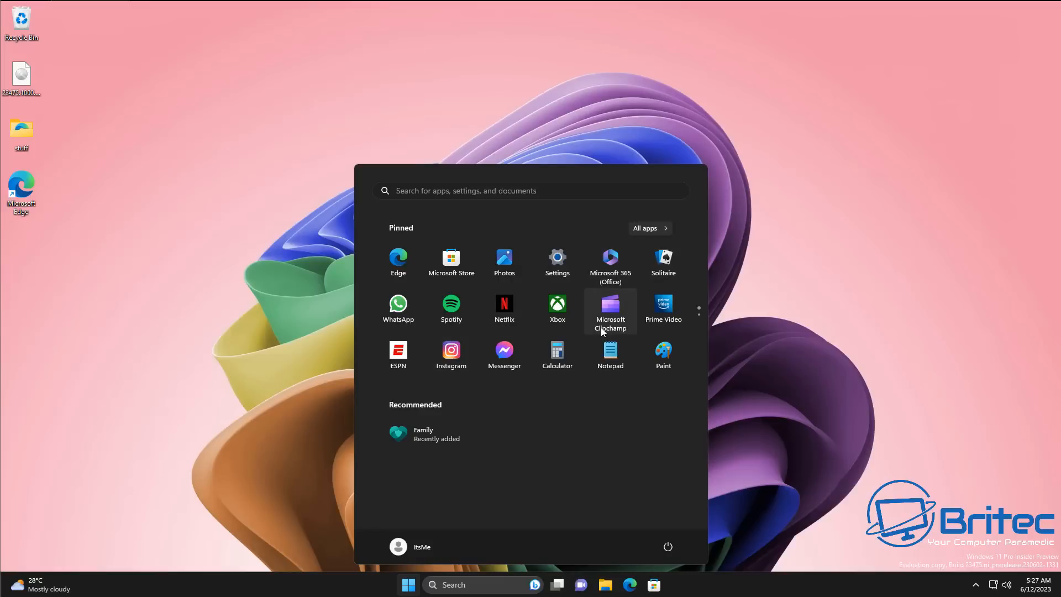
pyautogui.moveTo(662, 309)
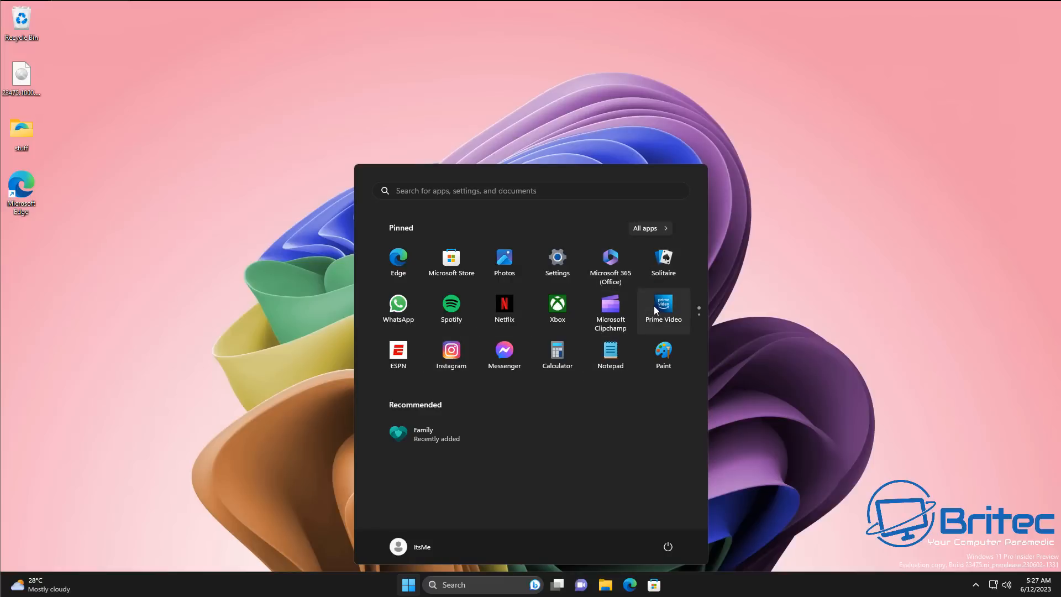
pyautogui.rightClick(662, 310)
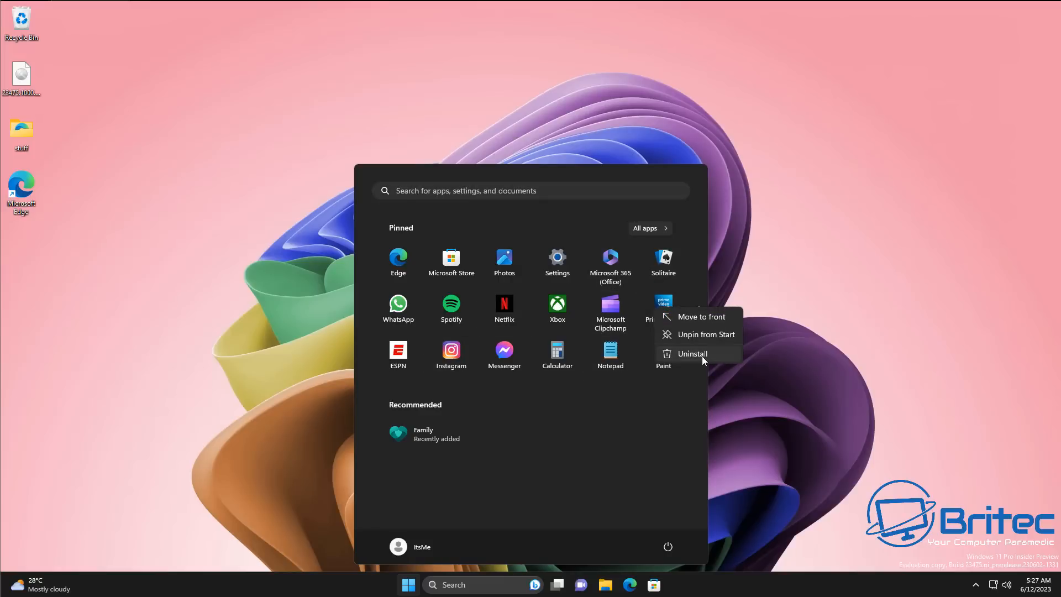
pyautogui.click(491, 409)
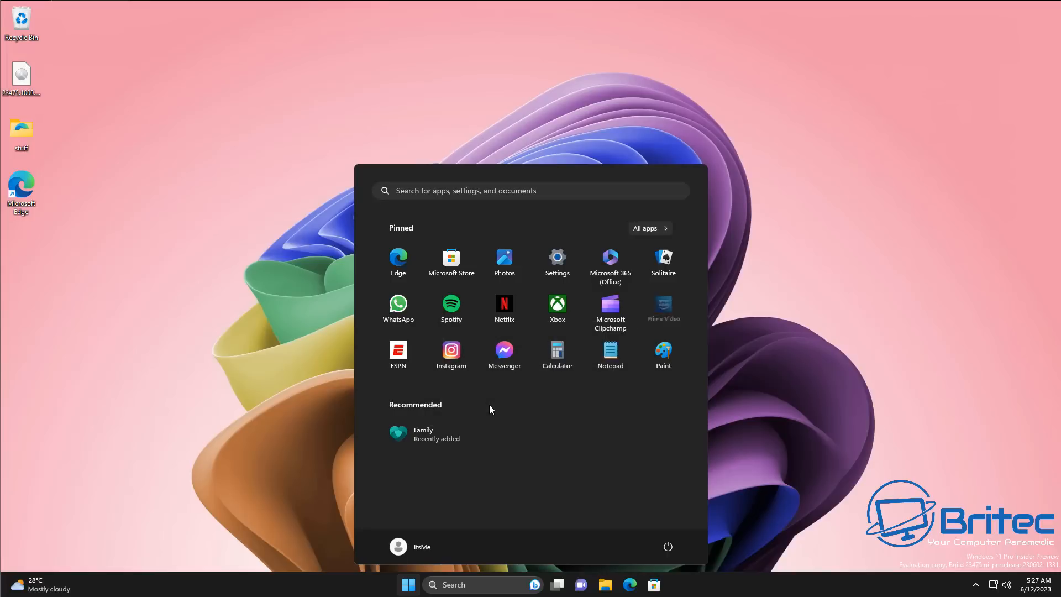
pyautogui.rightClick(398, 355)
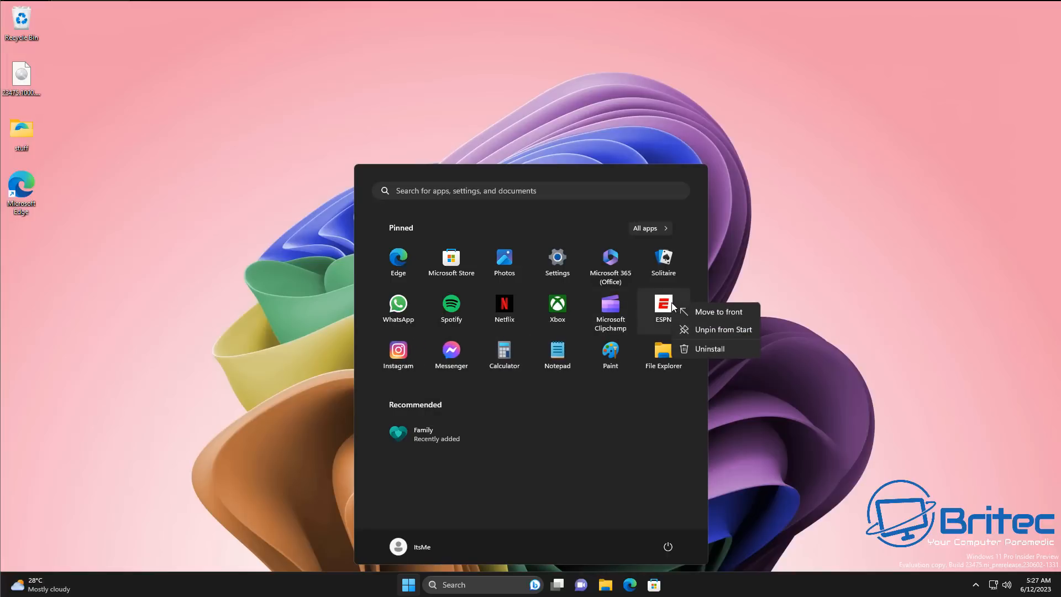
pyautogui.click(708, 349)
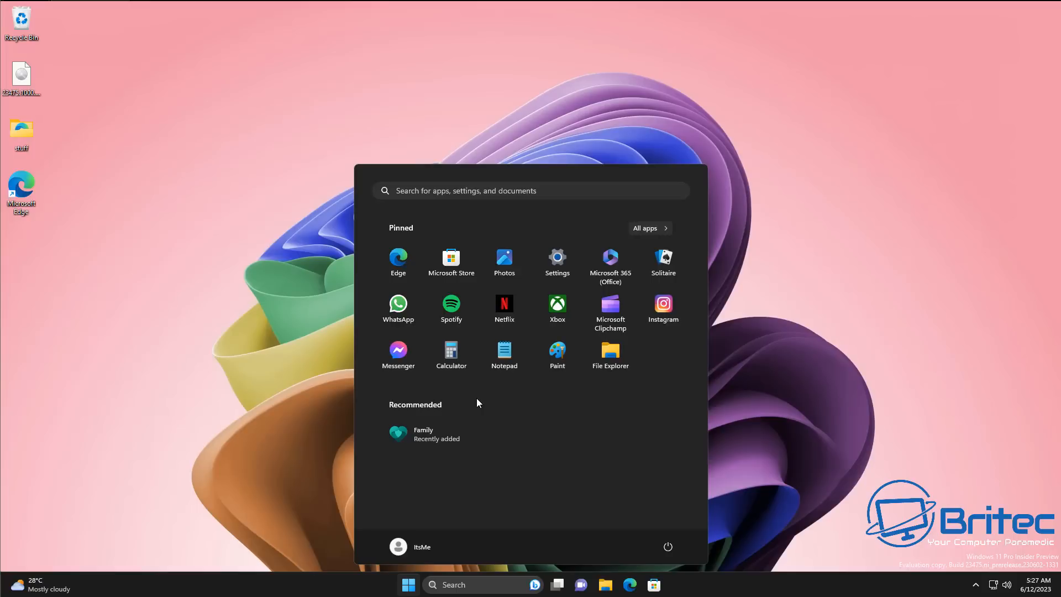
pyautogui.moveTo(398, 304)
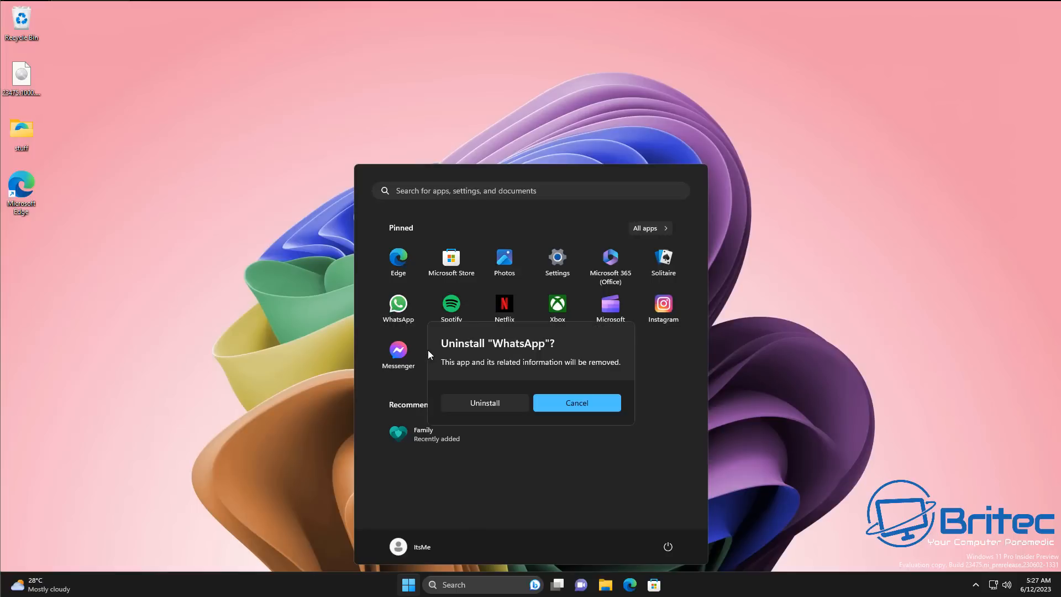
pyautogui.click(484, 403)
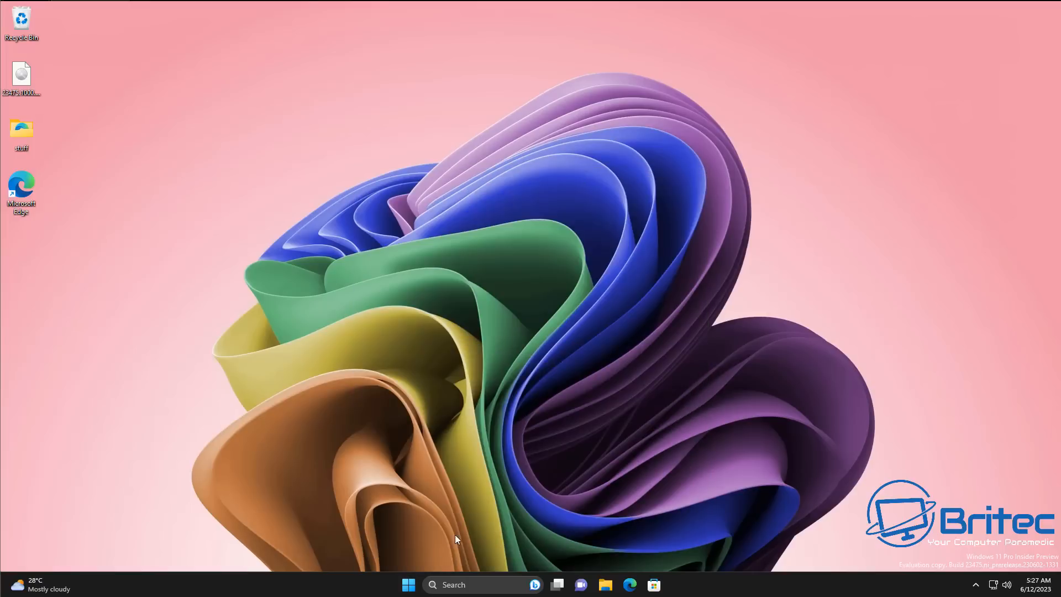
# Step: Open Settings from Start, select Privacy & security and scroll through its permission categories
pyautogui.click(408, 584)
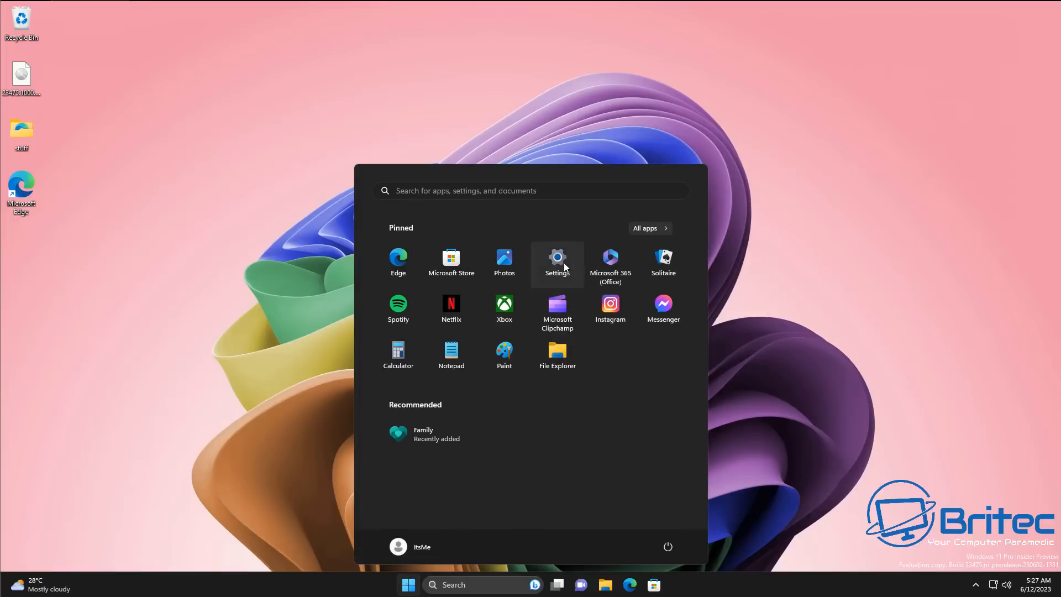
pyautogui.click(556, 263)
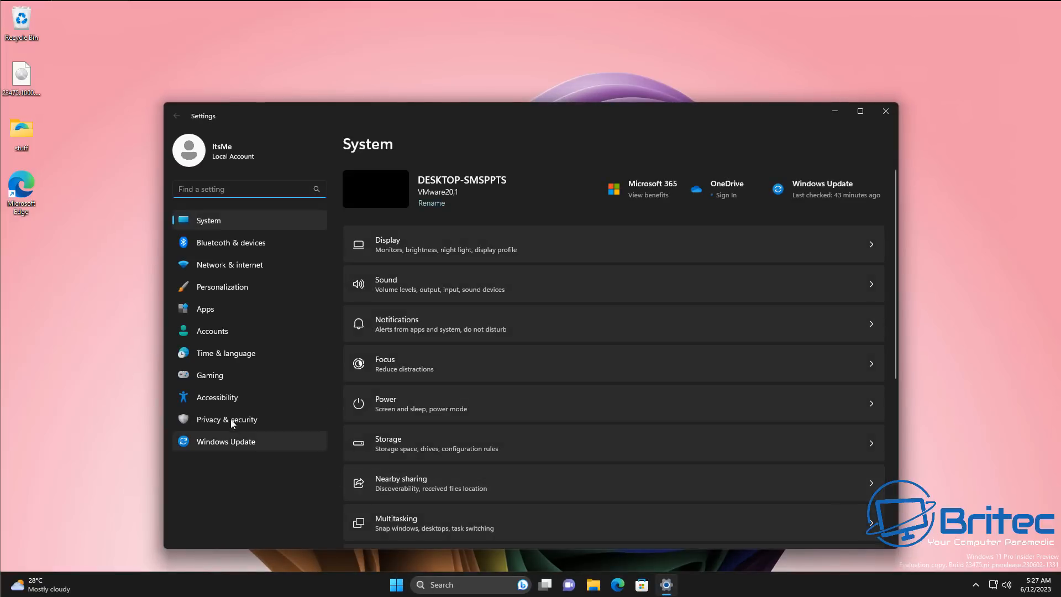
pyautogui.click(226, 419)
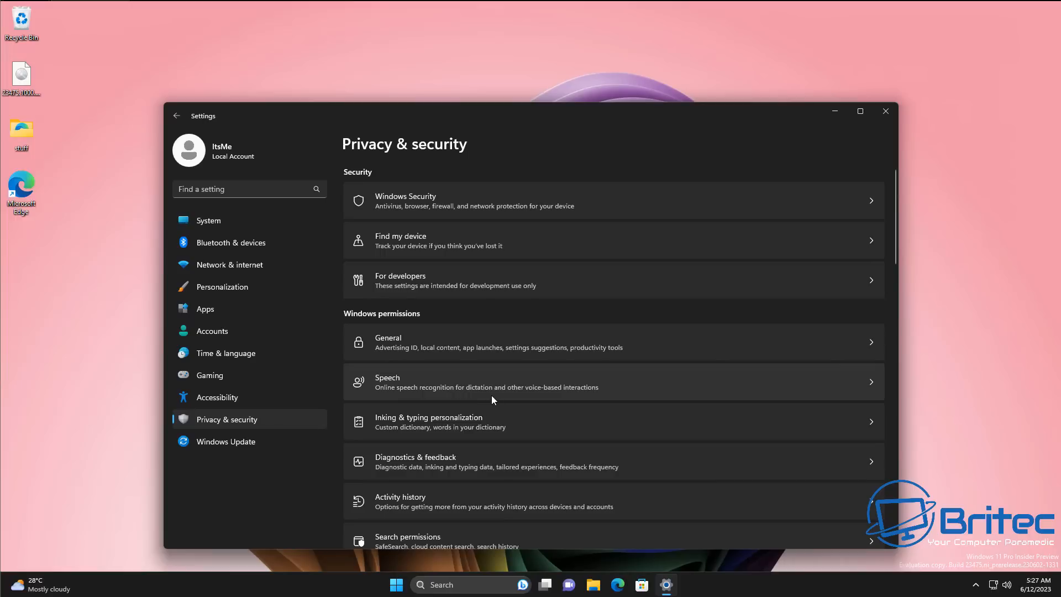
pyautogui.scroll(-3)
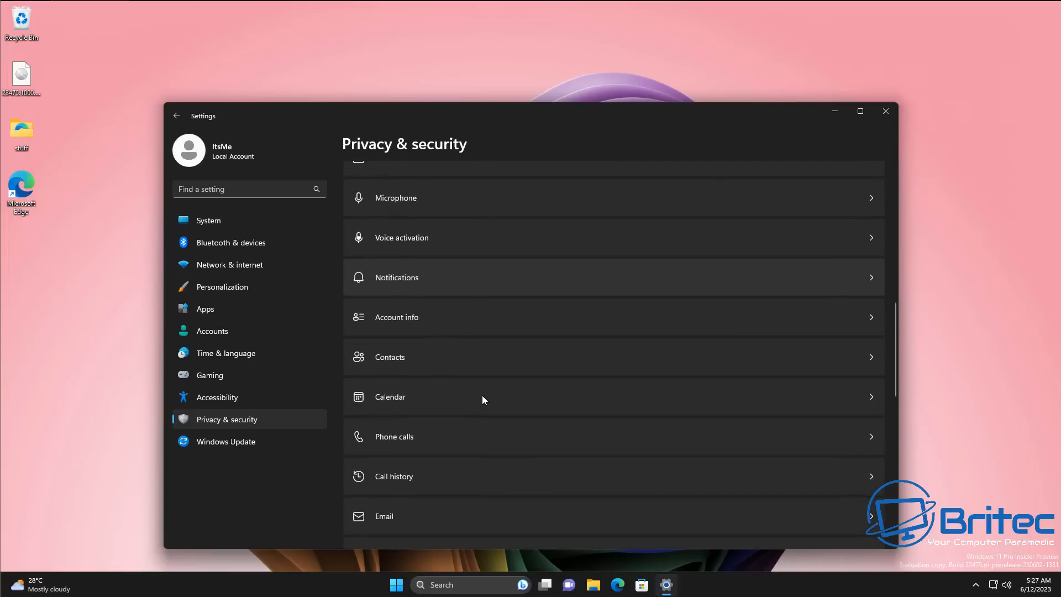
pyautogui.scroll(-3)
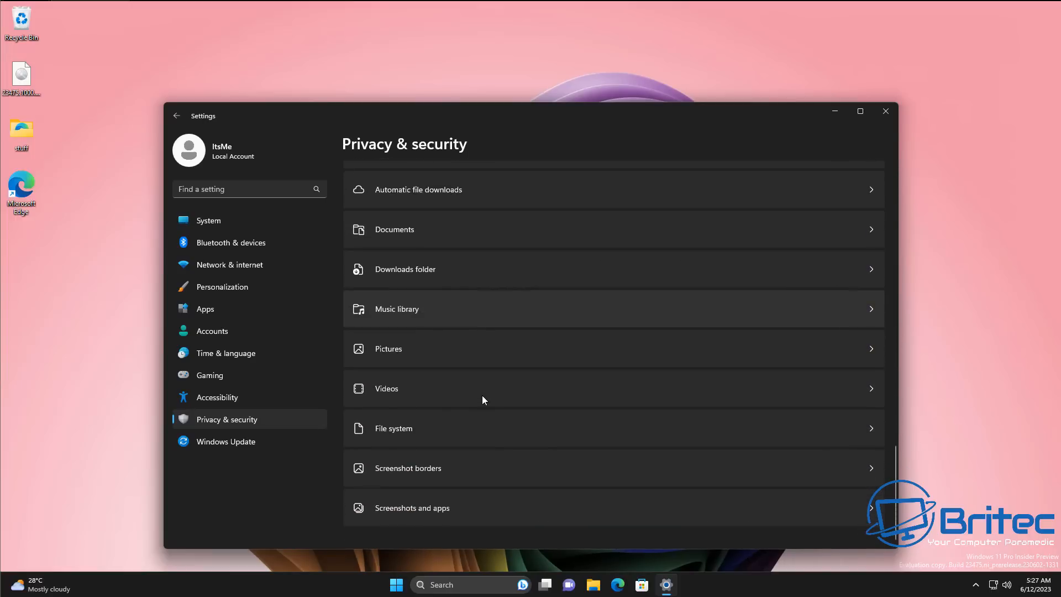
pyautogui.scroll(3)
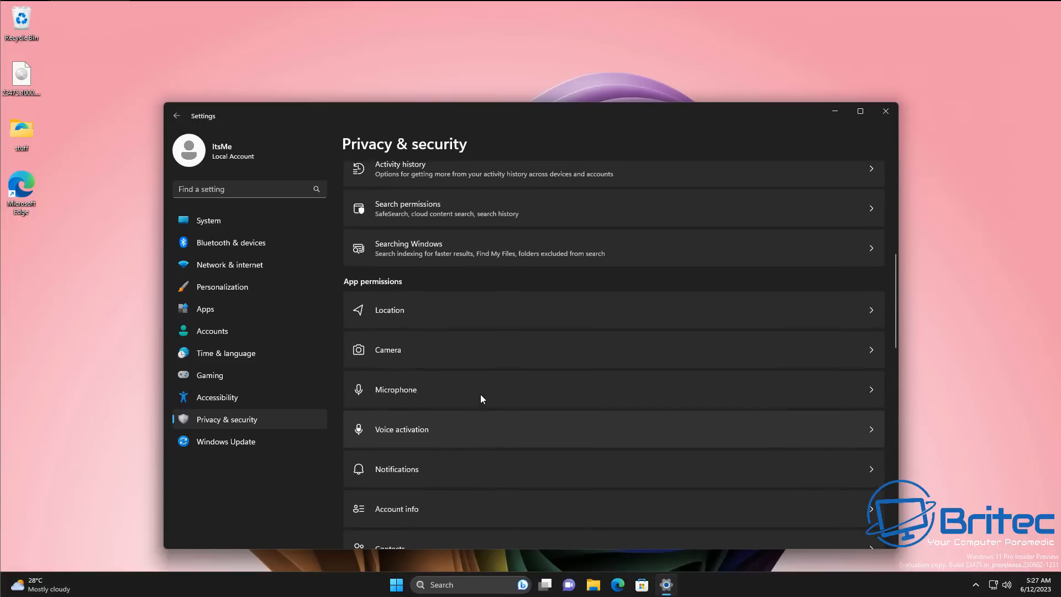
pyautogui.moveTo(467, 318)
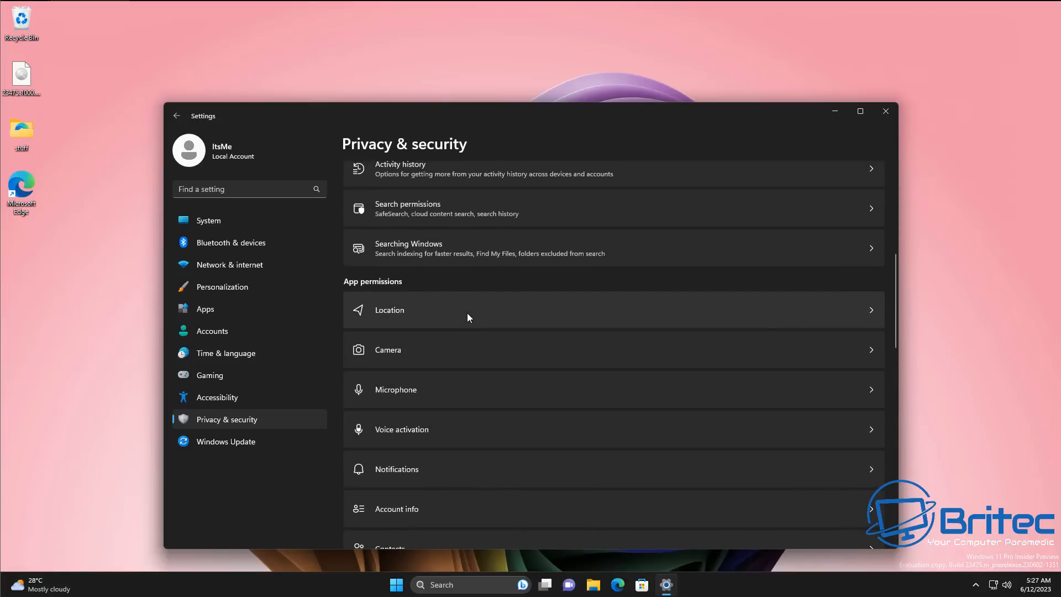
# Step: Confirm Location and Speech privacy are off, then view Inking & typing personalization
pyautogui.click(389, 309)
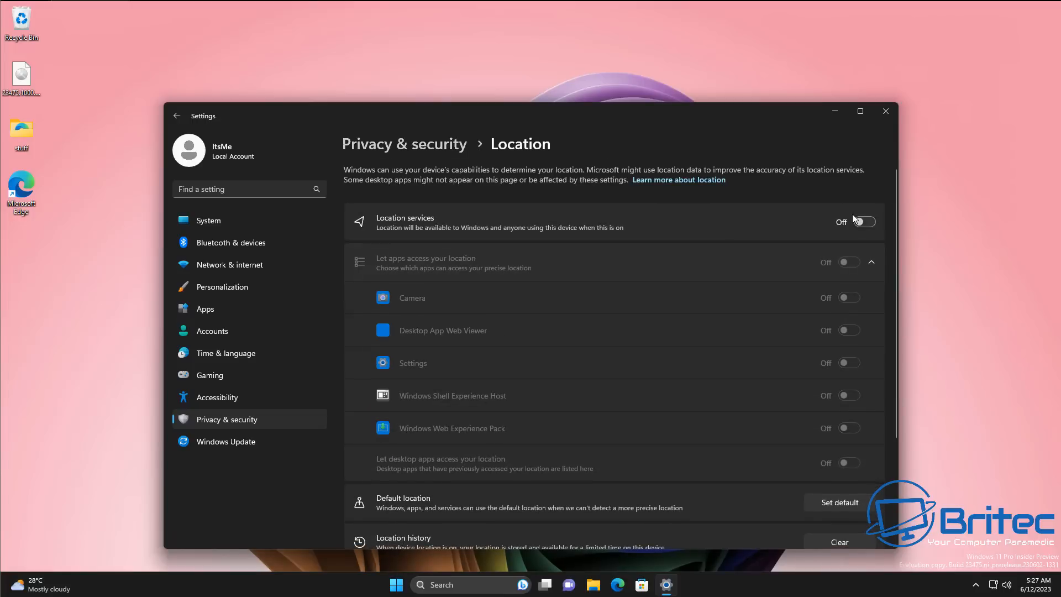
pyautogui.moveTo(307, 173)
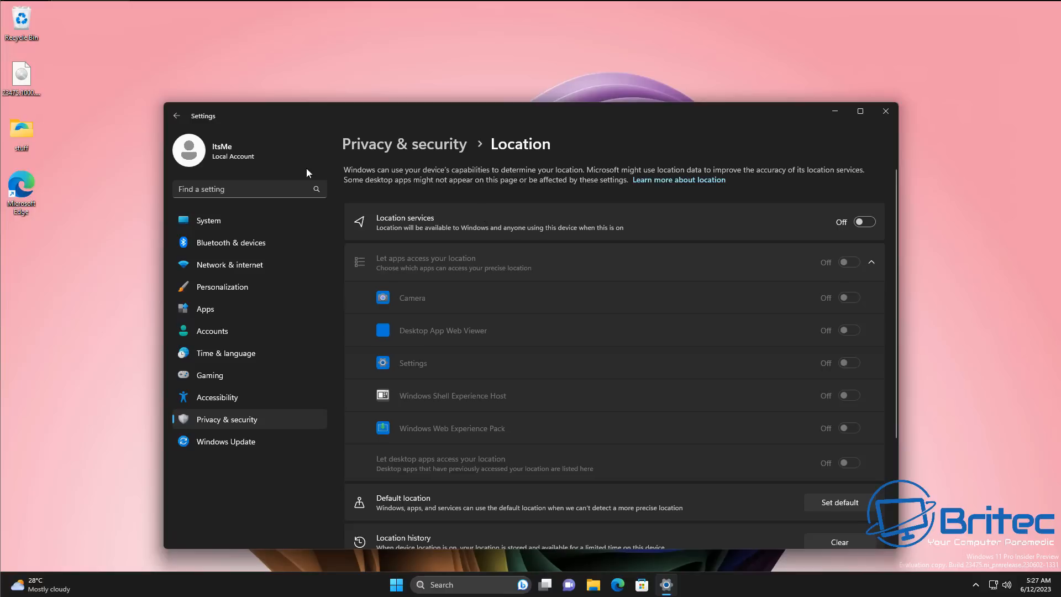
pyautogui.click(175, 116)
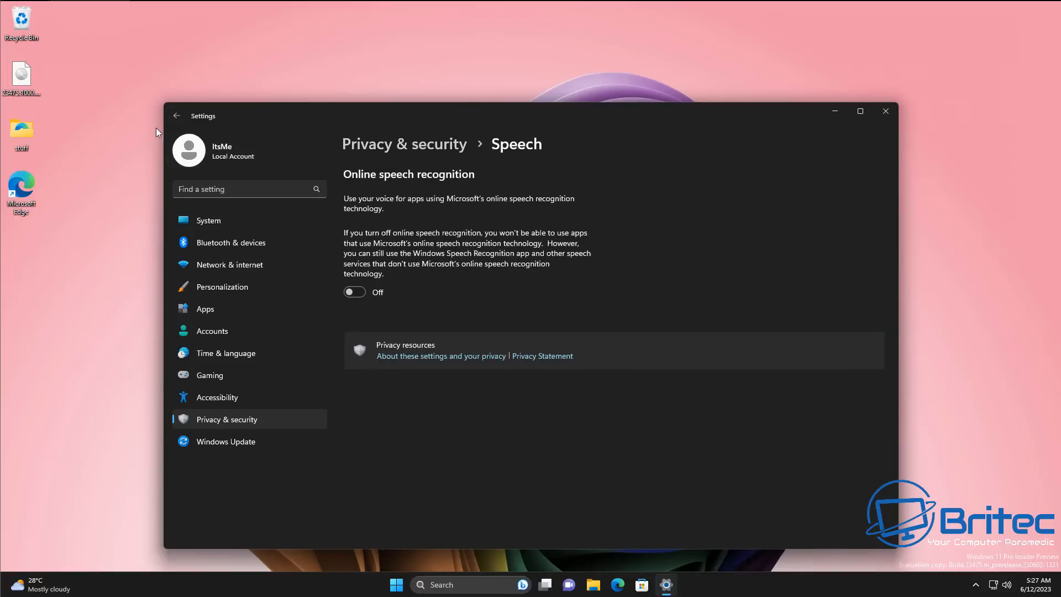
pyautogui.click(175, 116)
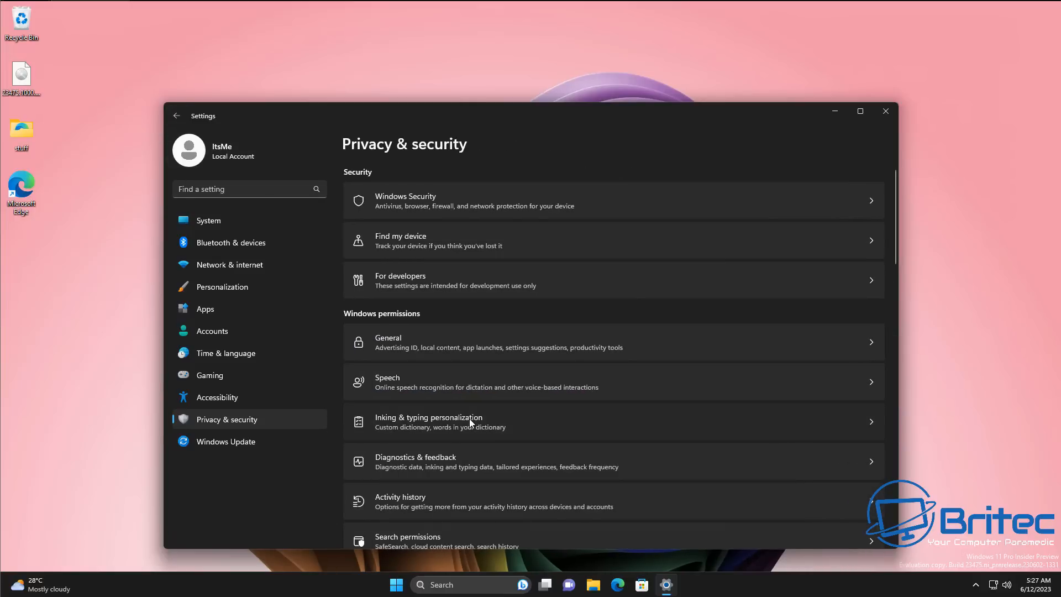
pyautogui.click(473, 422)
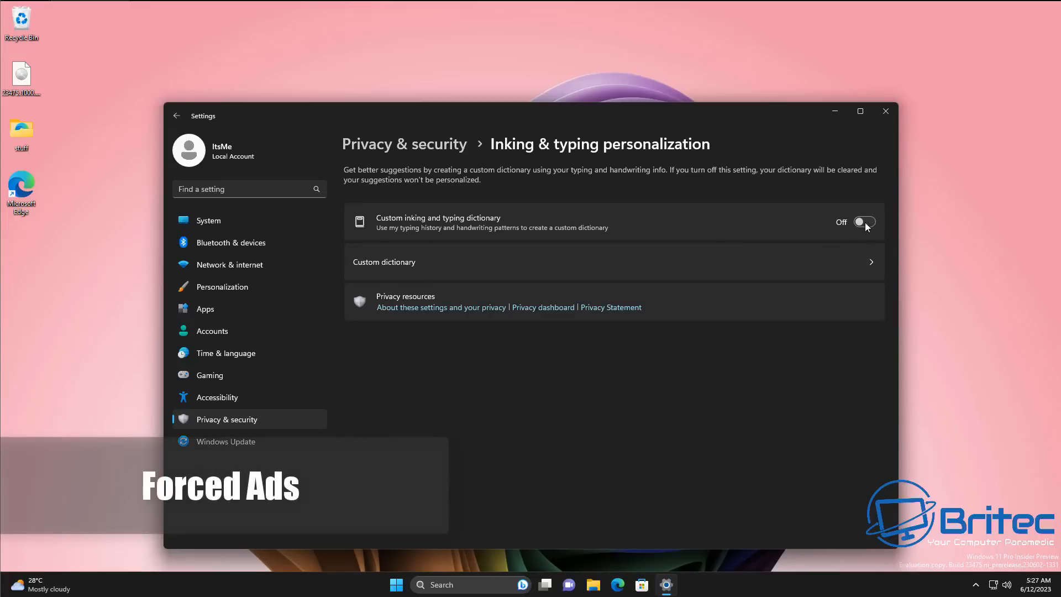
# Step: Turn off 'Store my activity history on this device' on the Activity history page
pyautogui.click(177, 116)
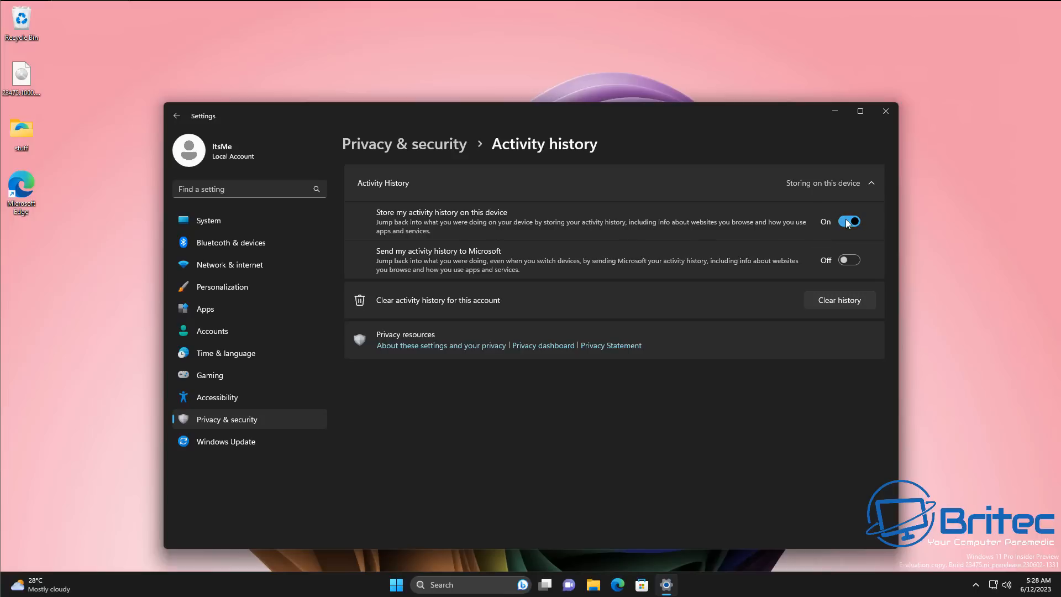
pyautogui.click(849, 221)
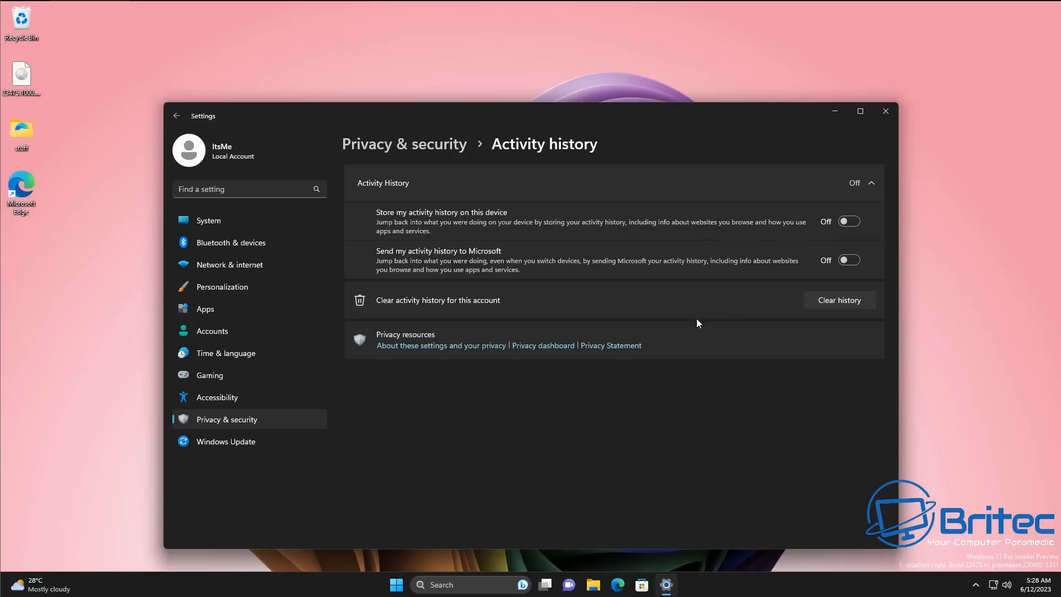
pyautogui.moveTo(747, 312)
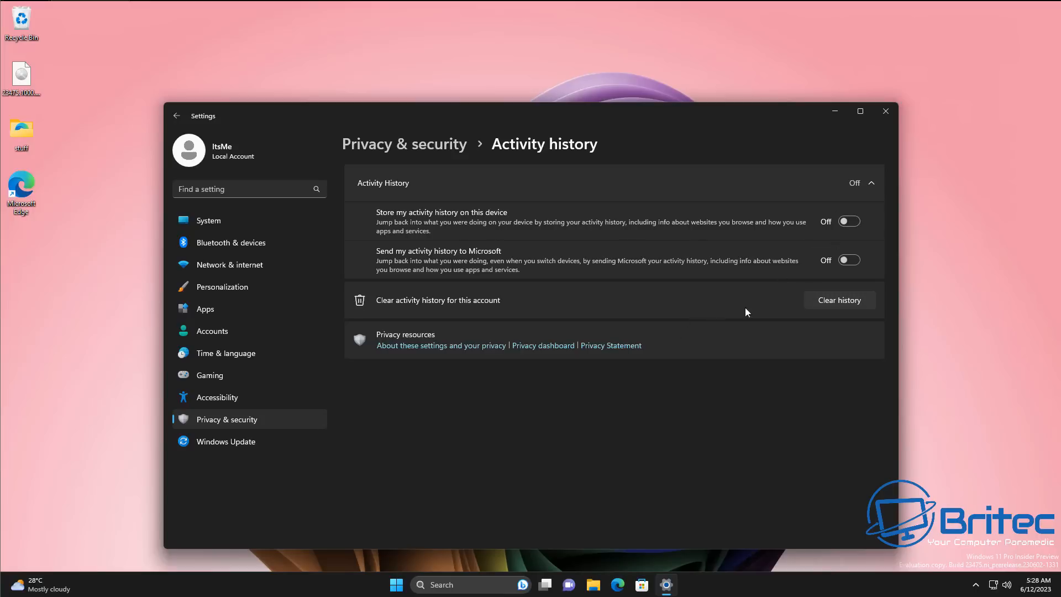
pyautogui.moveTo(587, 338)
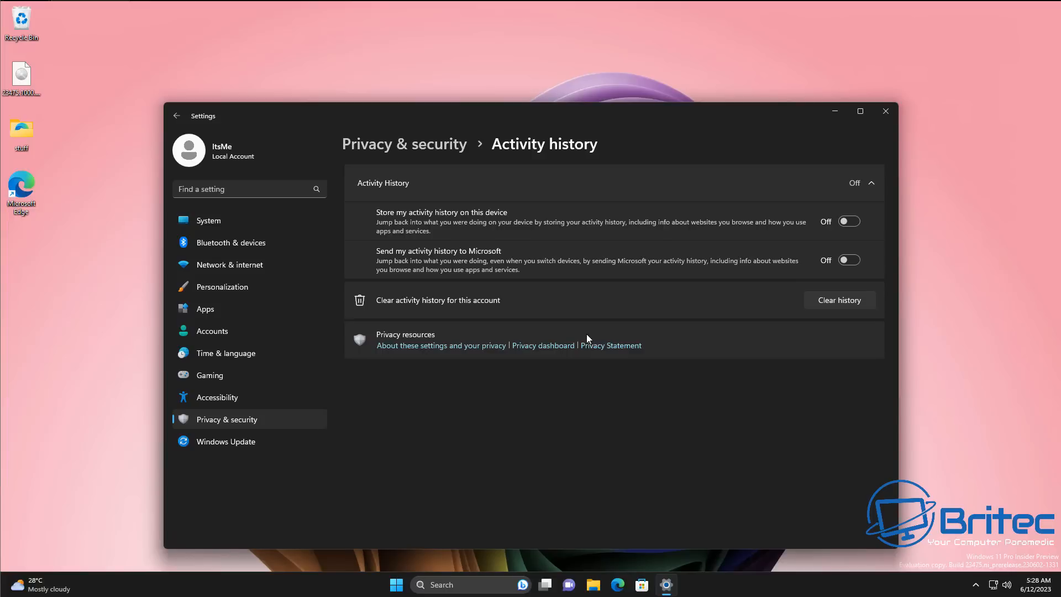
pyautogui.moveTo(467, 293)
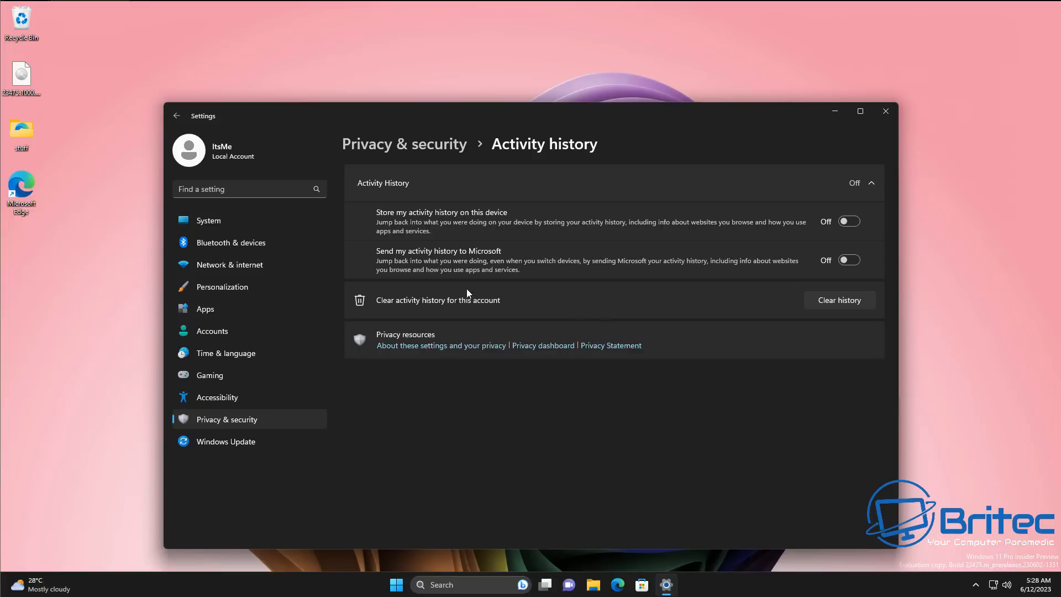
pyautogui.moveTo(177, 112)
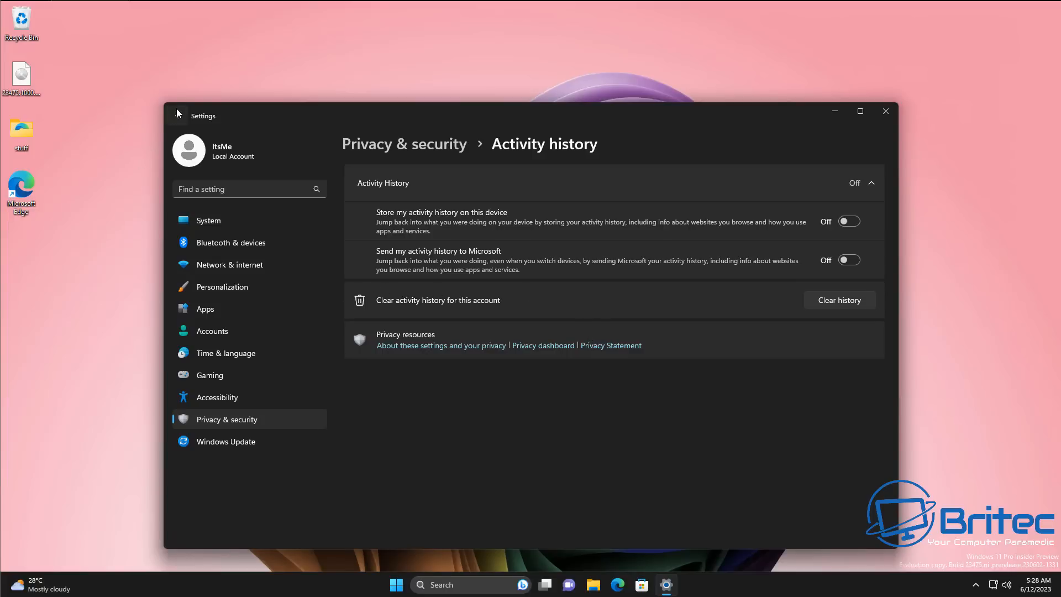
# Step: Review notification access and the app permissions list, then close Settings
pyautogui.click(177, 115)
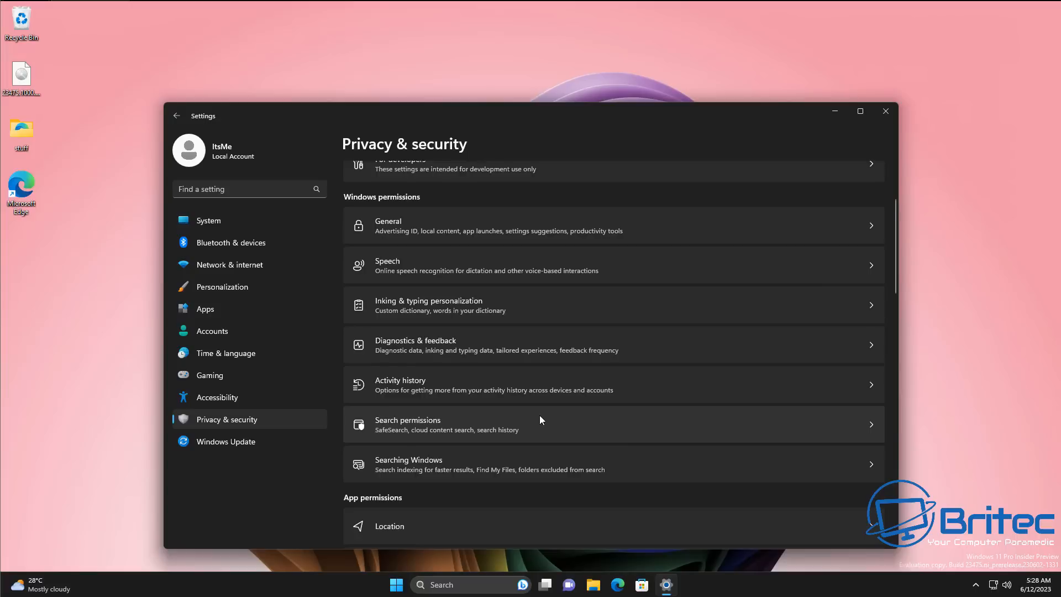
pyautogui.scroll(-3)
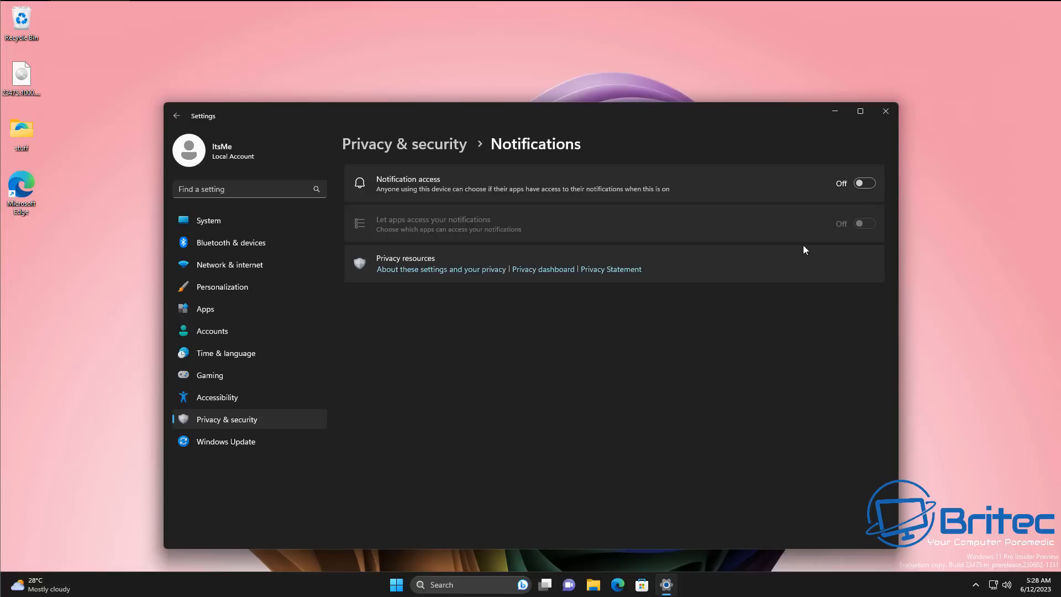
pyautogui.moveTo(850, 233)
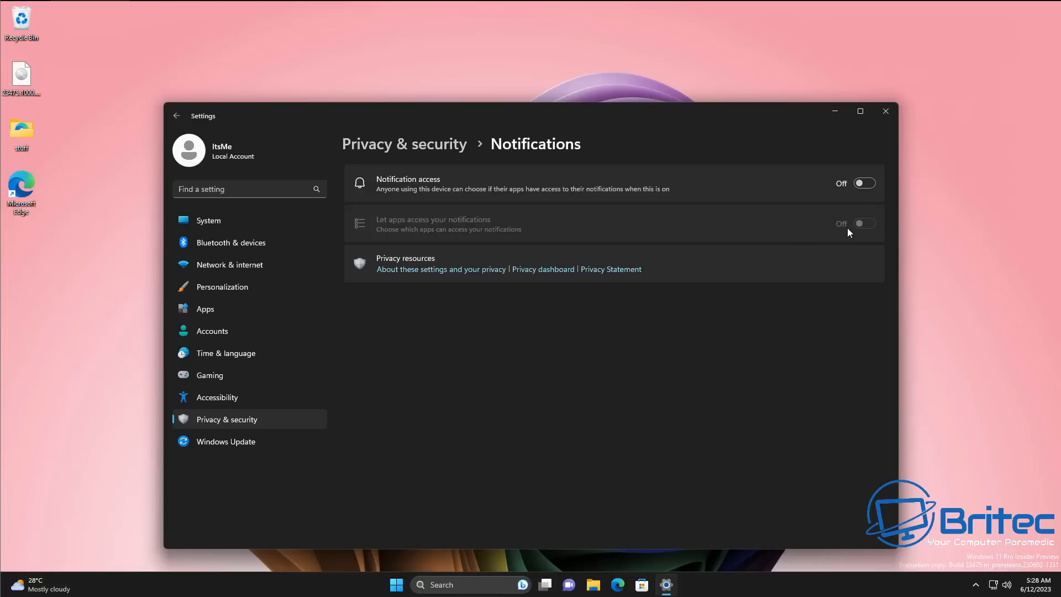
pyautogui.moveTo(817, 280)
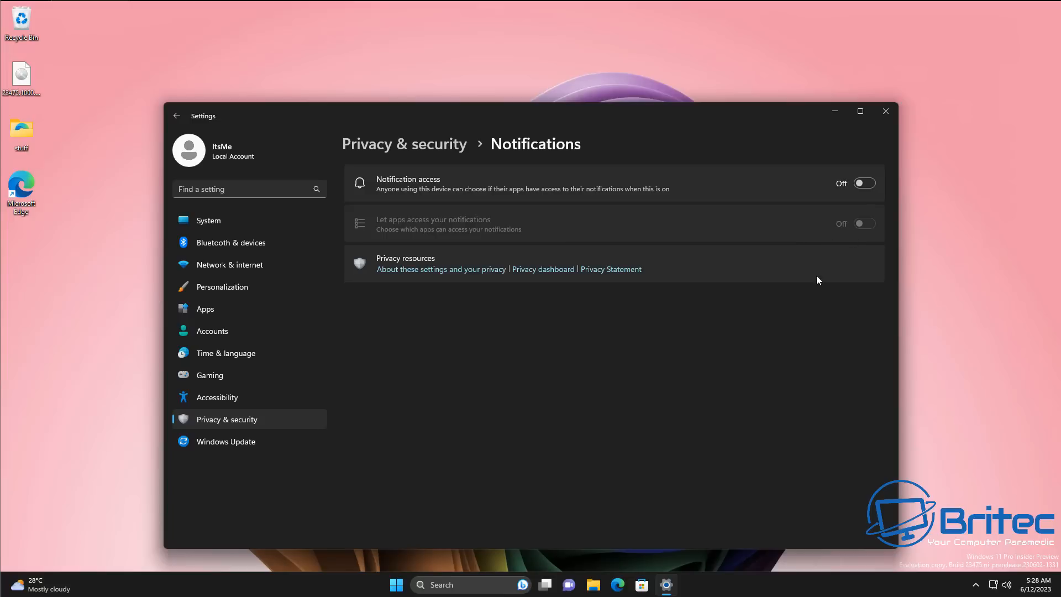
pyautogui.moveTo(176, 115)
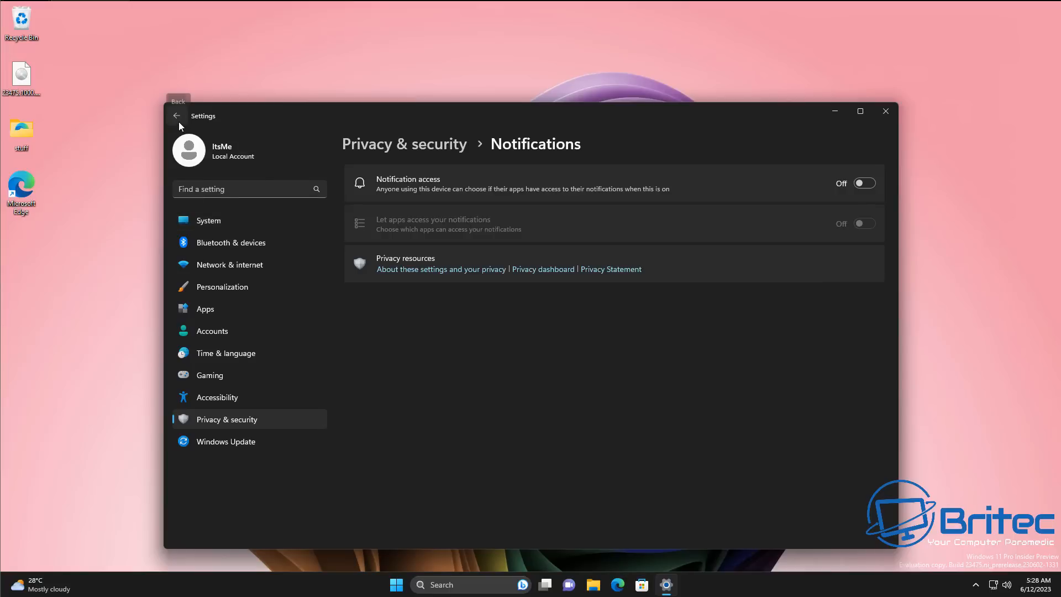
pyautogui.click(176, 115)
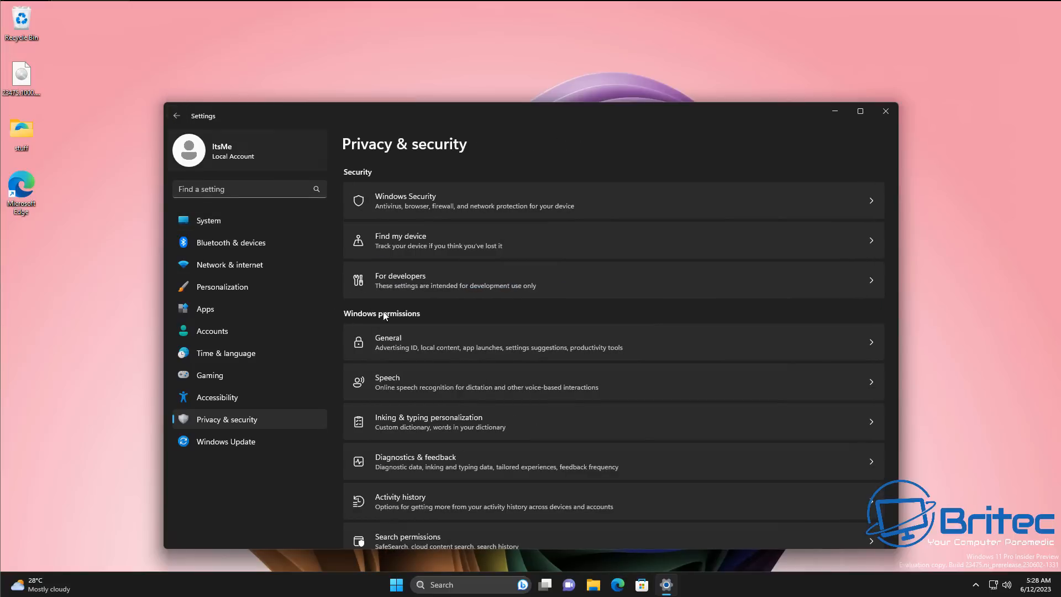
pyautogui.scroll(-3)
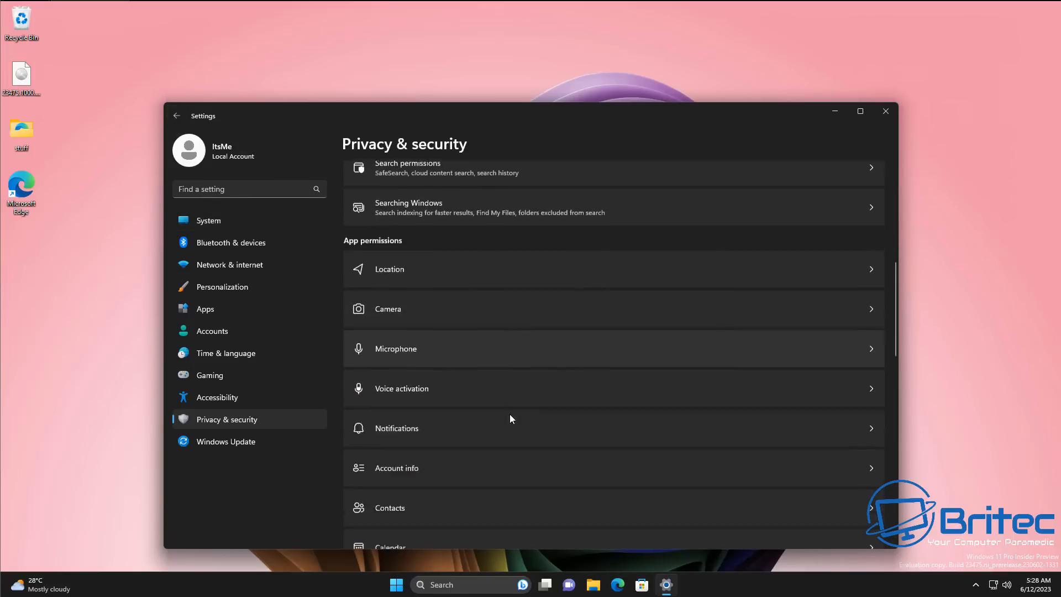
pyautogui.scroll(-3)
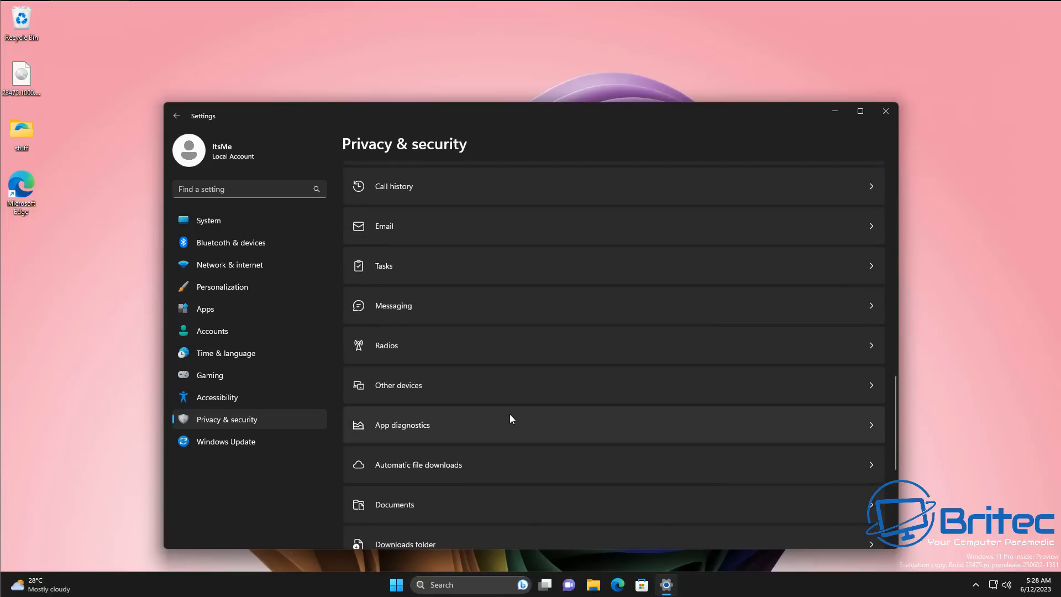
pyautogui.scroll(-3)
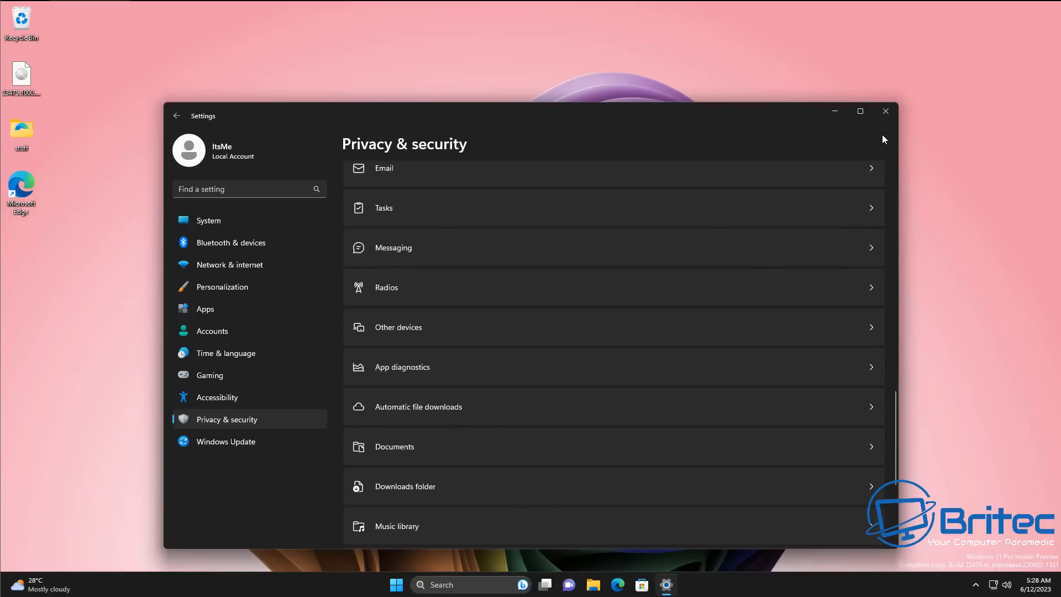
pyautogui.click(883, 111)
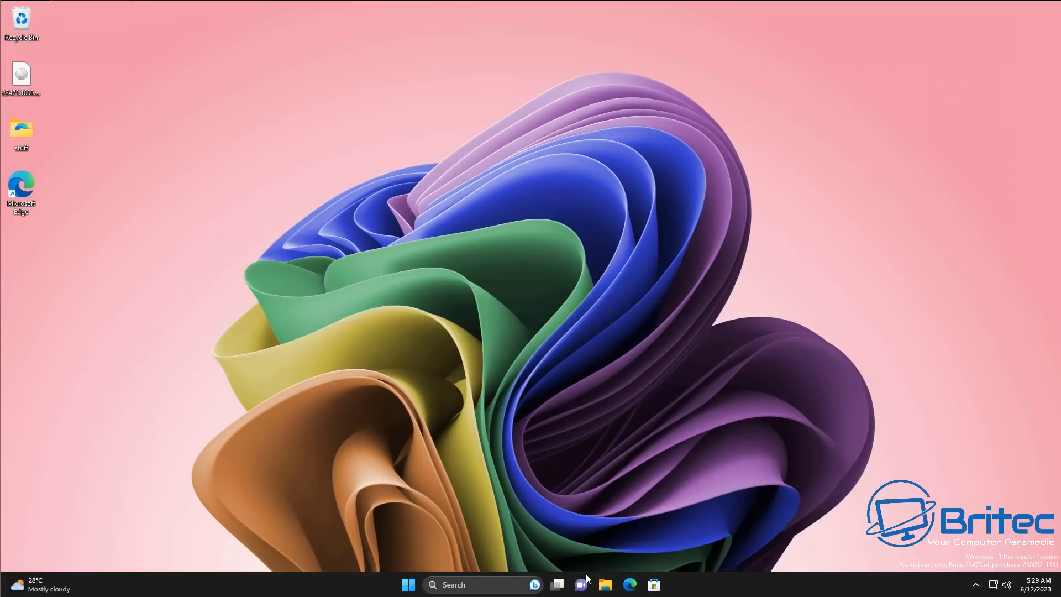
pyautogui.click(603, 588)
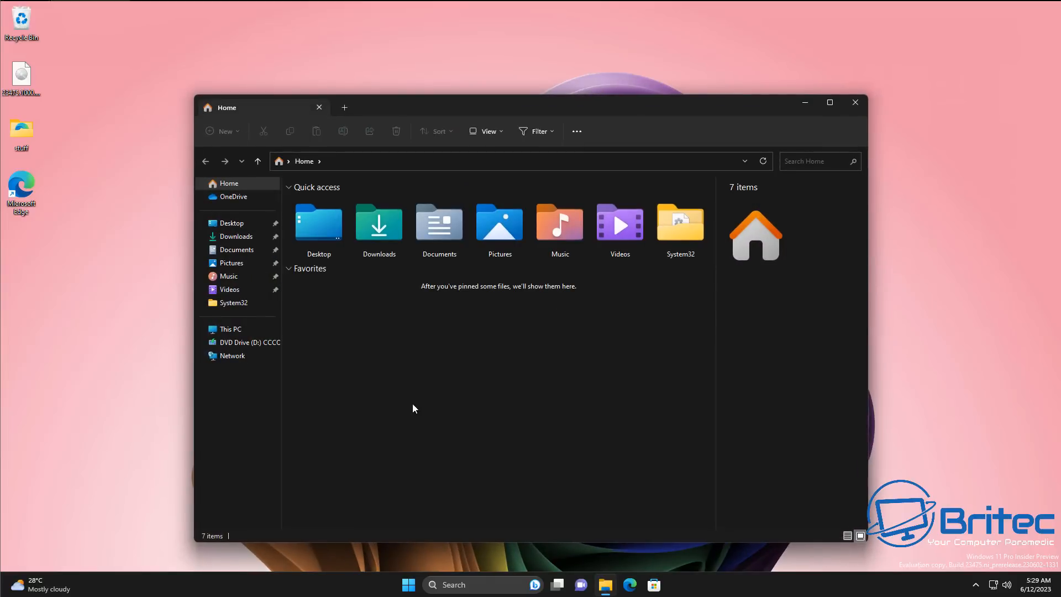
pyautogui.moveTo(500, 223)
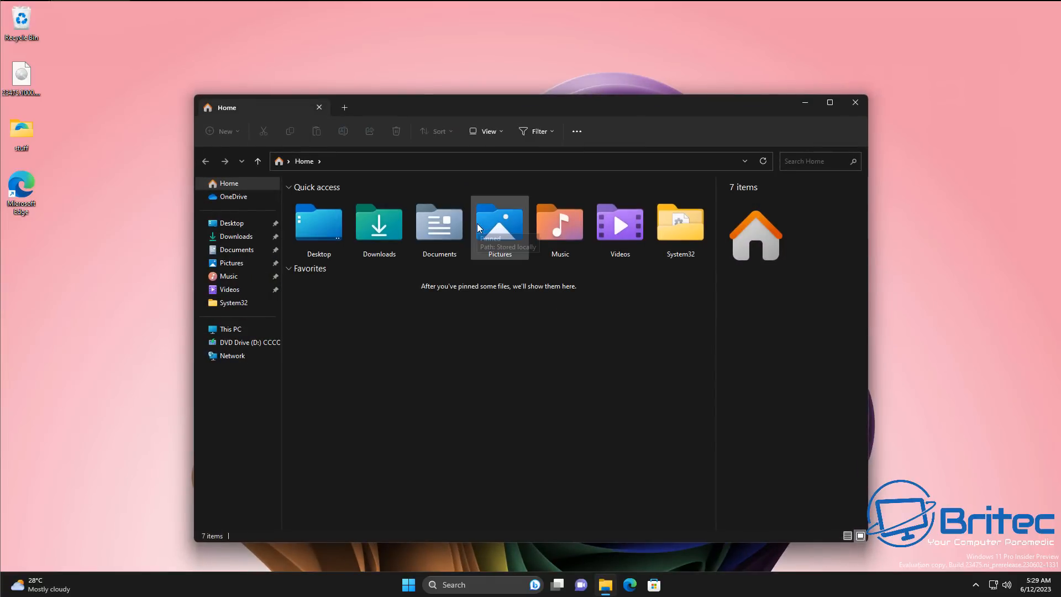
pyautogui.moveTo(453, 159)
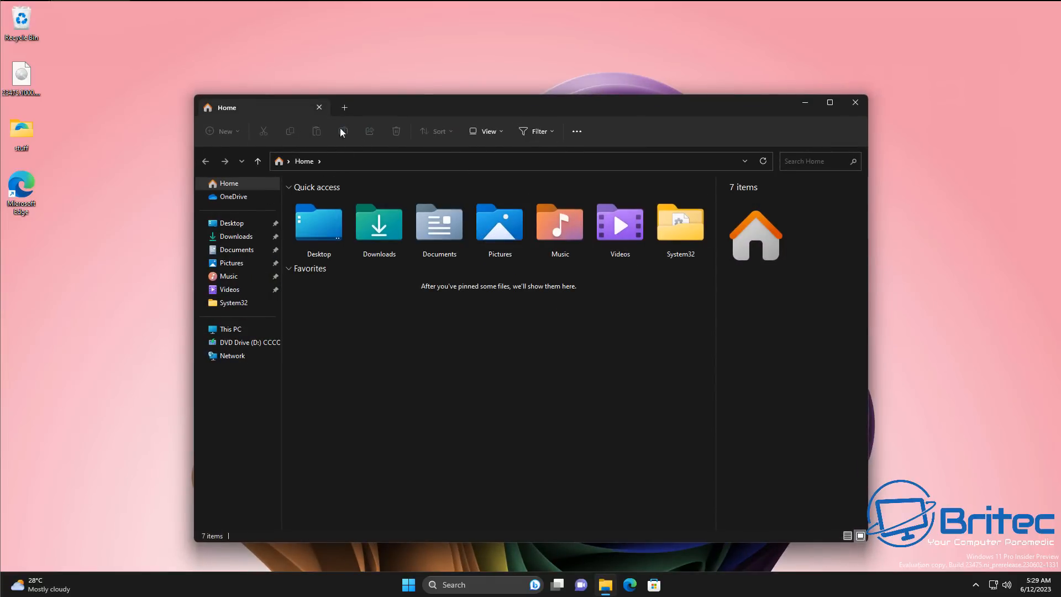
pyautogui.moveTo(539, 130)
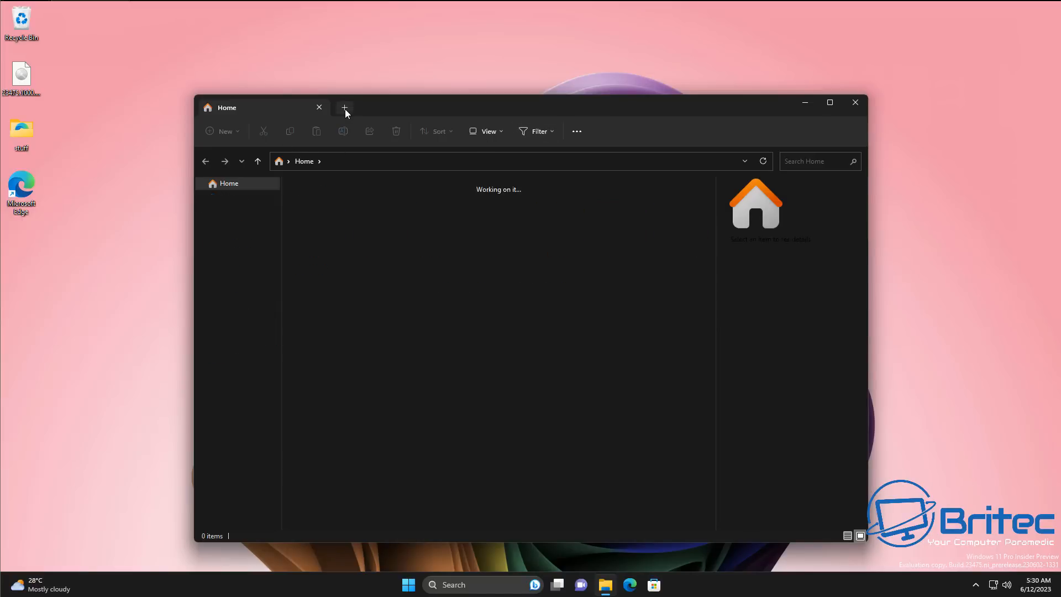
pyautogui.click(344, 107)
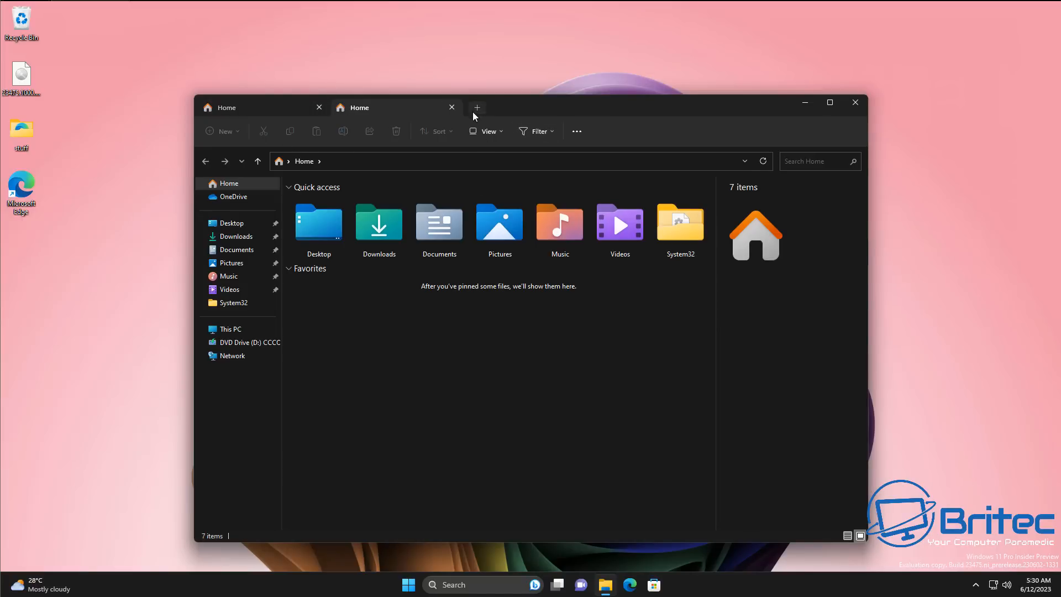
pyautogui.click(476, 107)
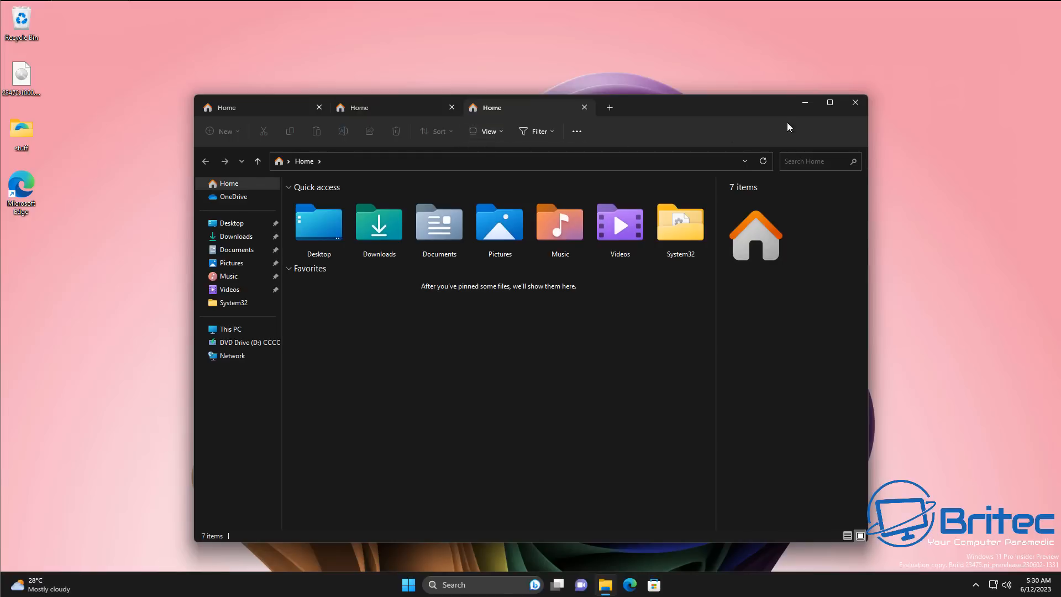
pyautogui.moveTo(855, 103)
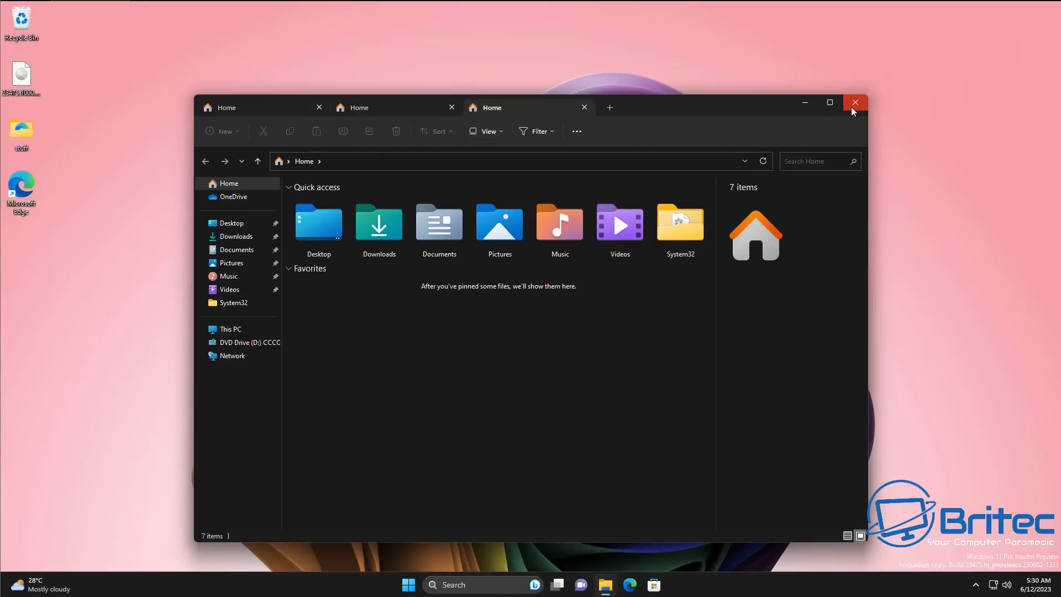
pyautogui.click(853, 103)
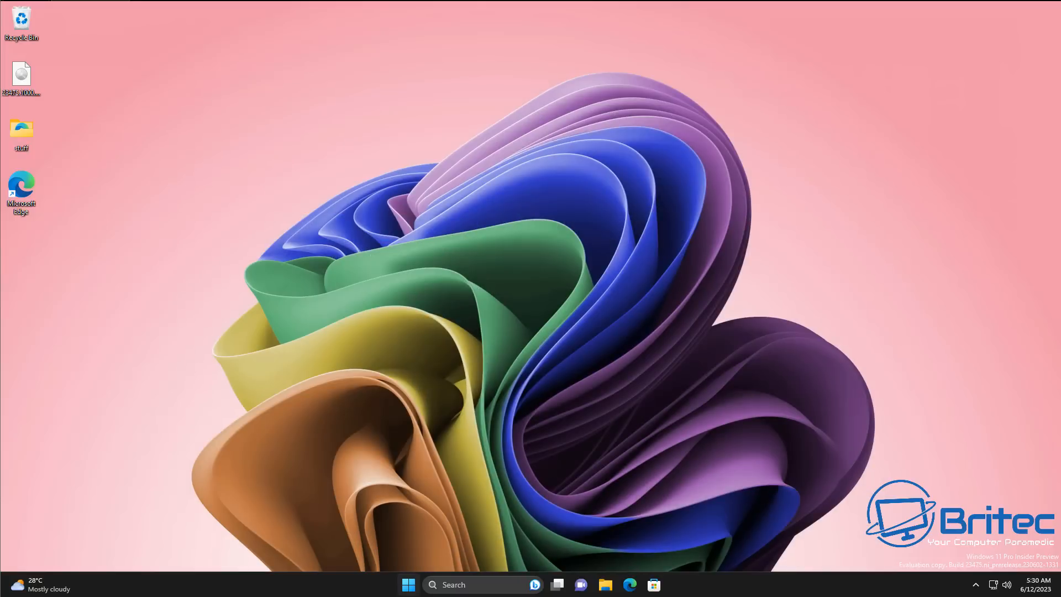
pyautogui.click(407, 583)
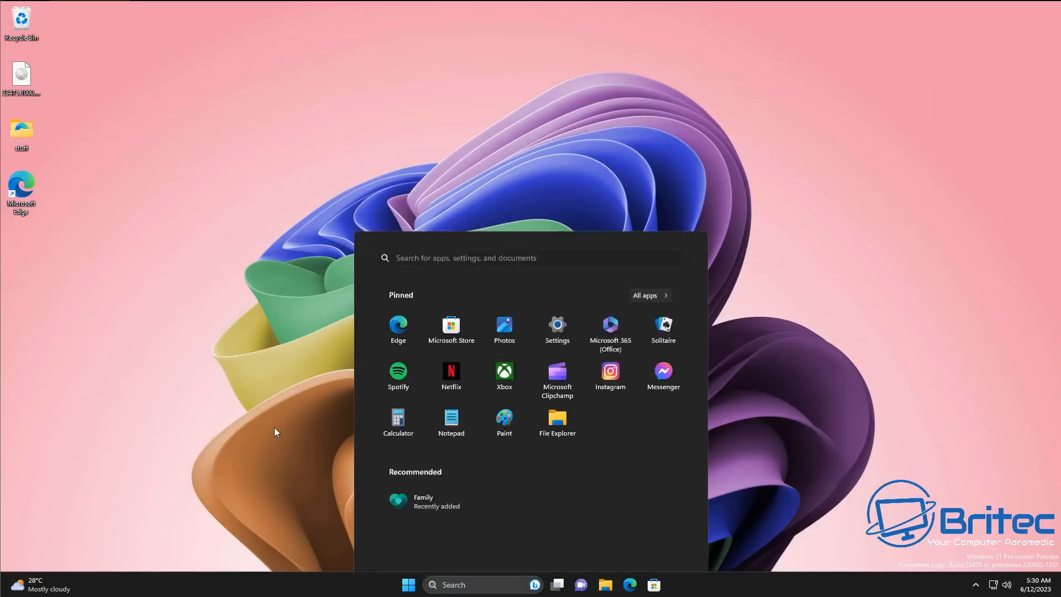
pyautogui.click(274, 431)
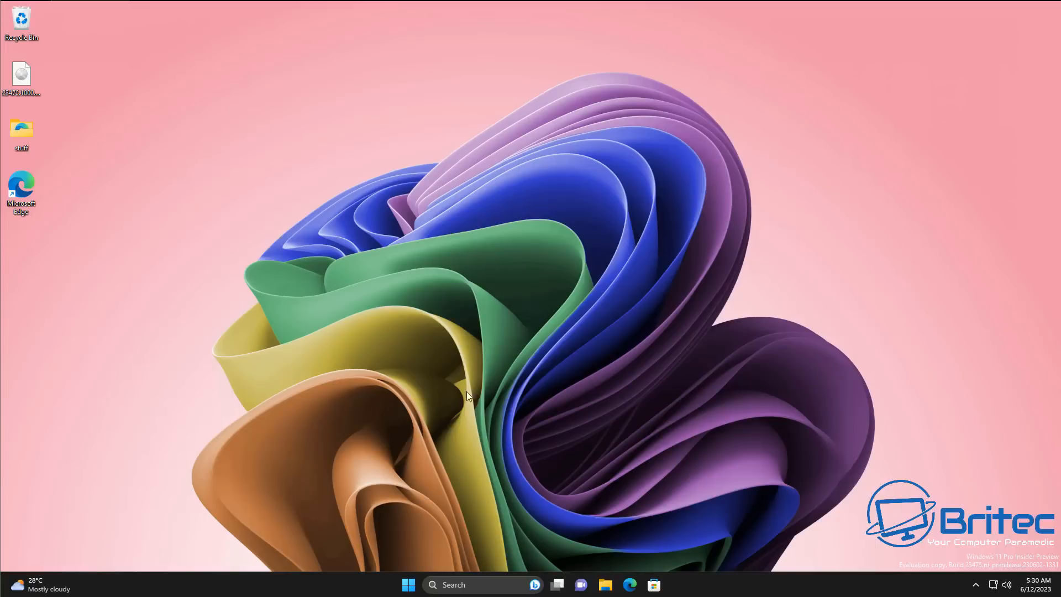
pyautogui.moveTo(365, 338)
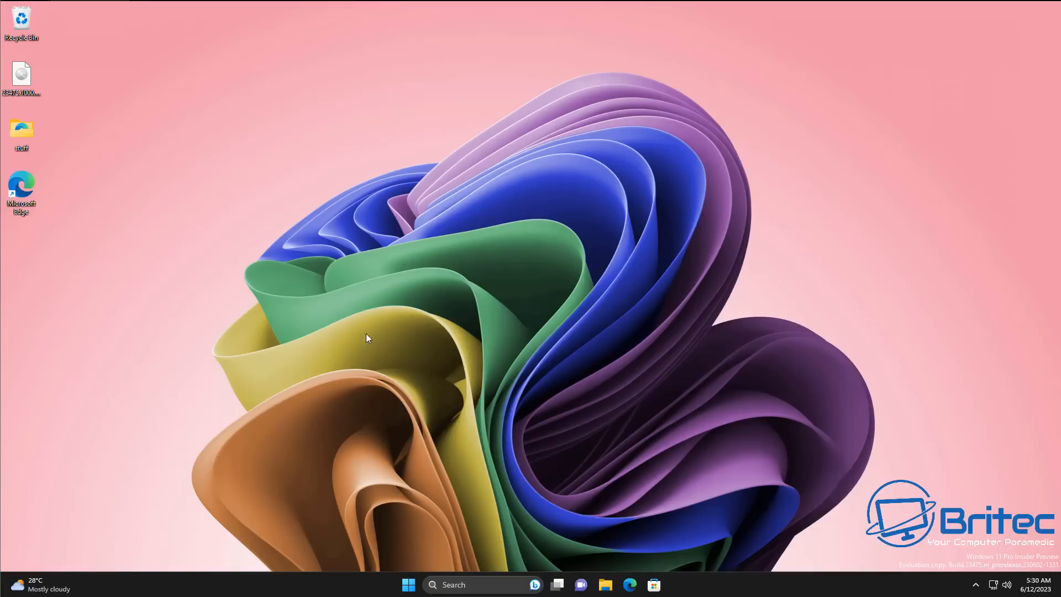
pyautogui.moveTo(307, 422)
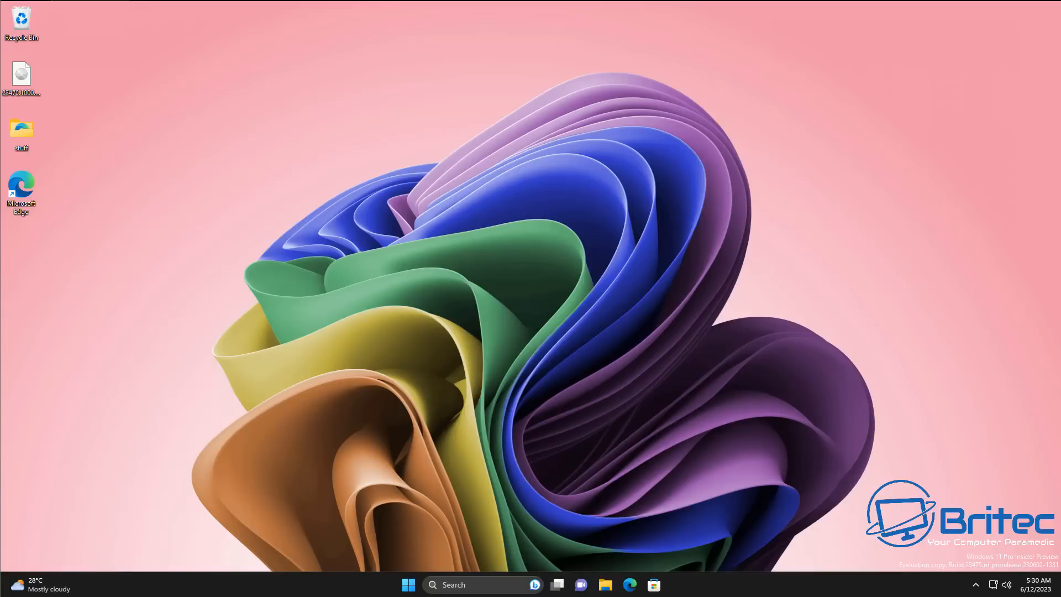
pyautogui.moveTo(501, 482)
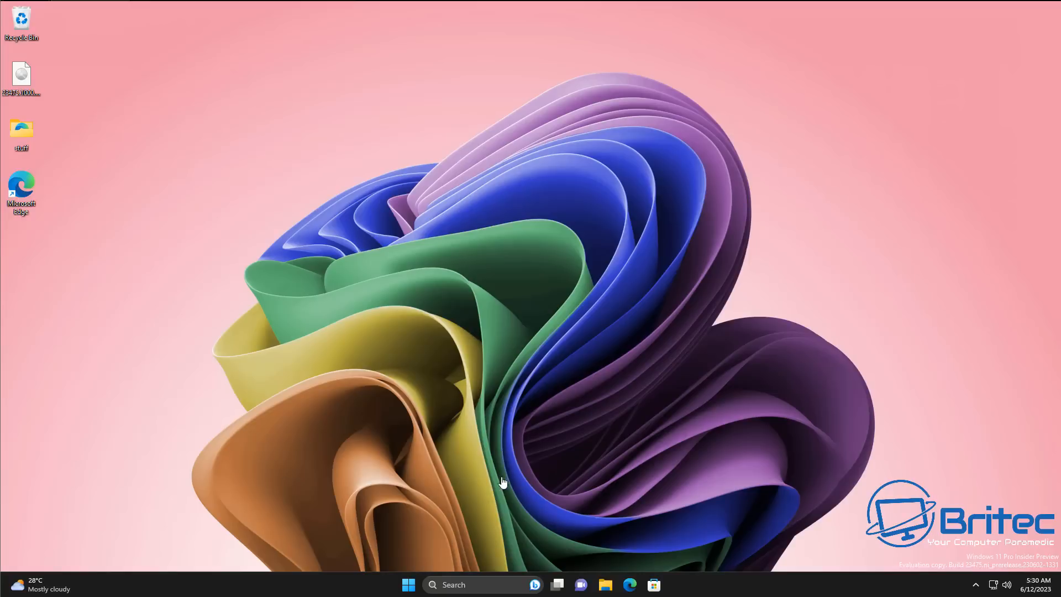
# Step: Browse the taskbar search flyout's recent items and Bing news highlights
pyautogui.click(480, 584)
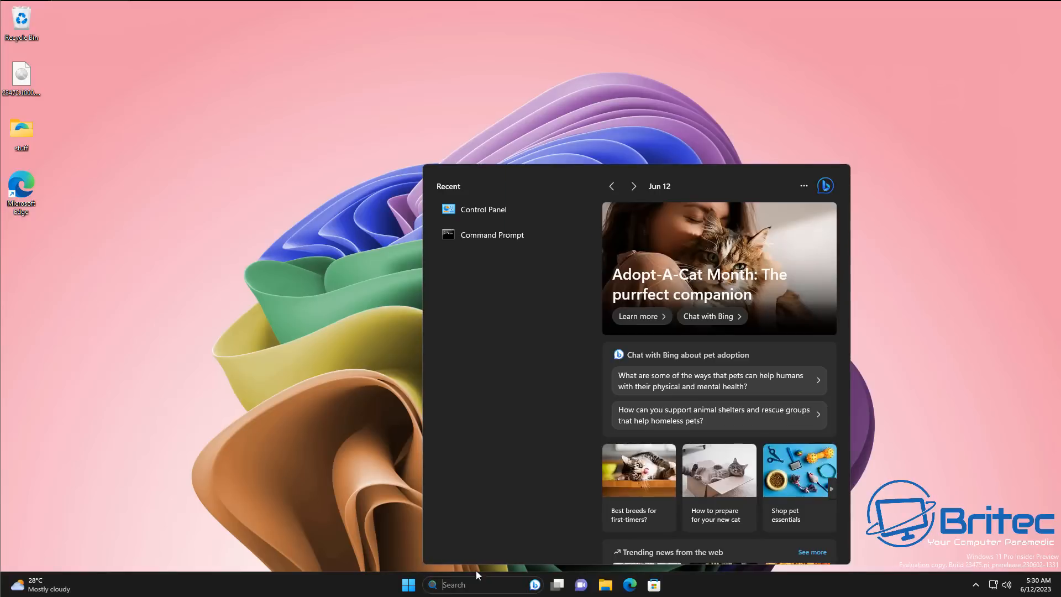
pyautogui.scroll(-3)
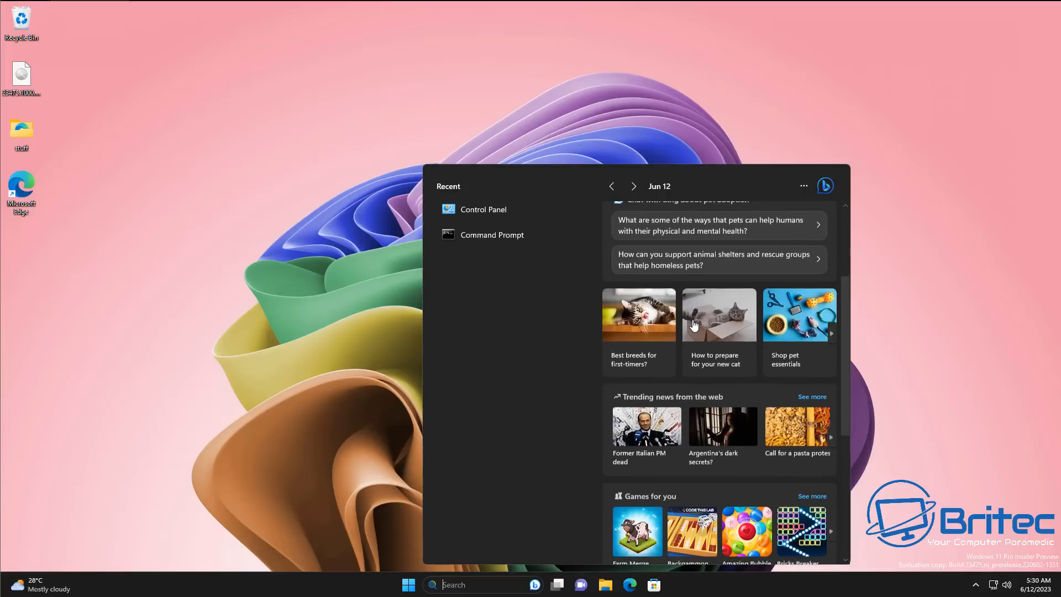
pyautogui.scroll(-3)
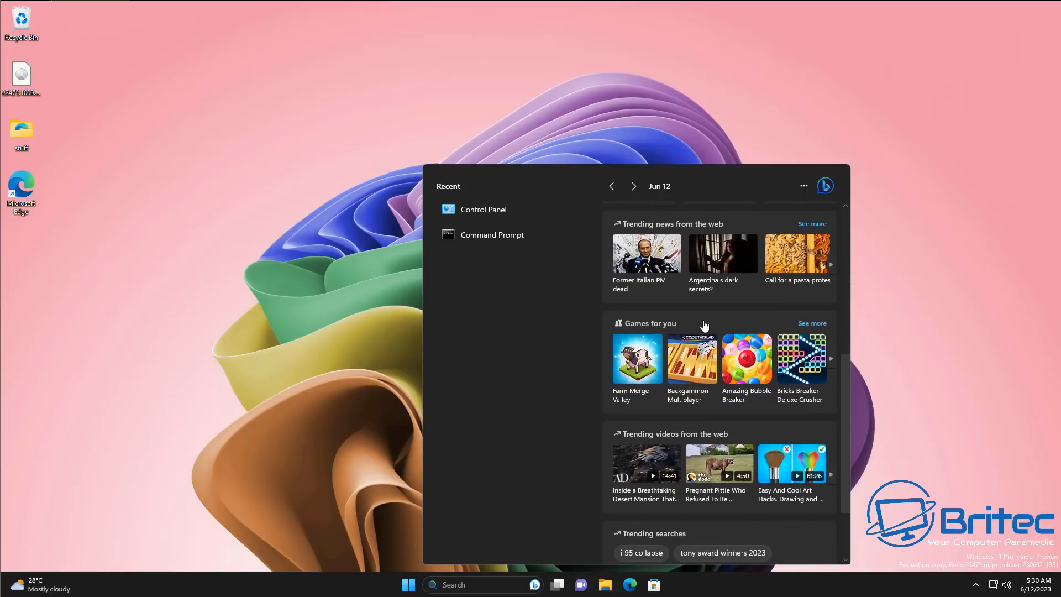
pyautogui.scroll(3)
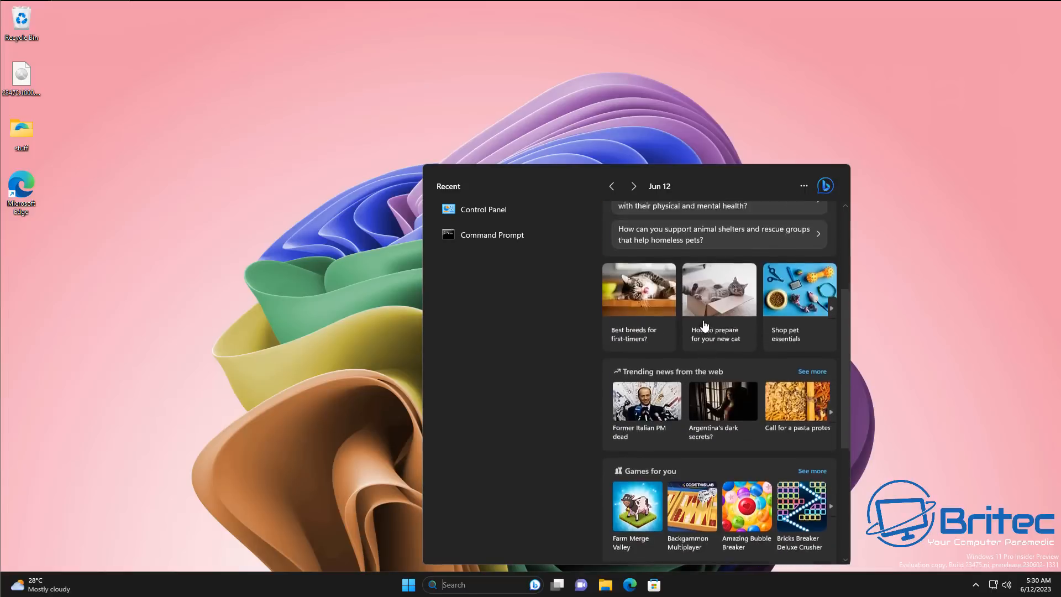
pyautogui.scroll(3)
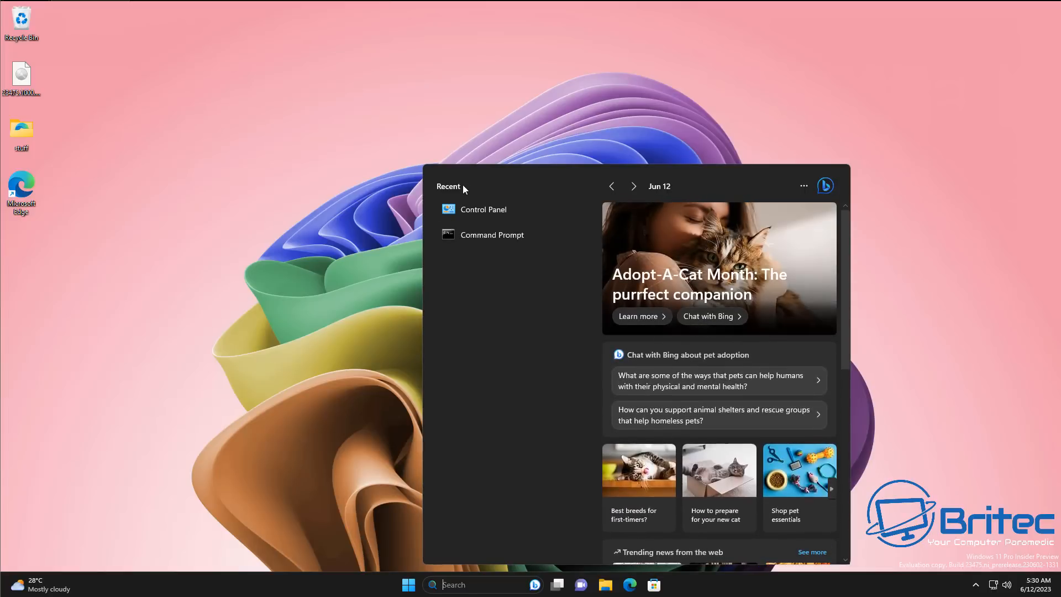
pyautogui.moveTo(689, 395)
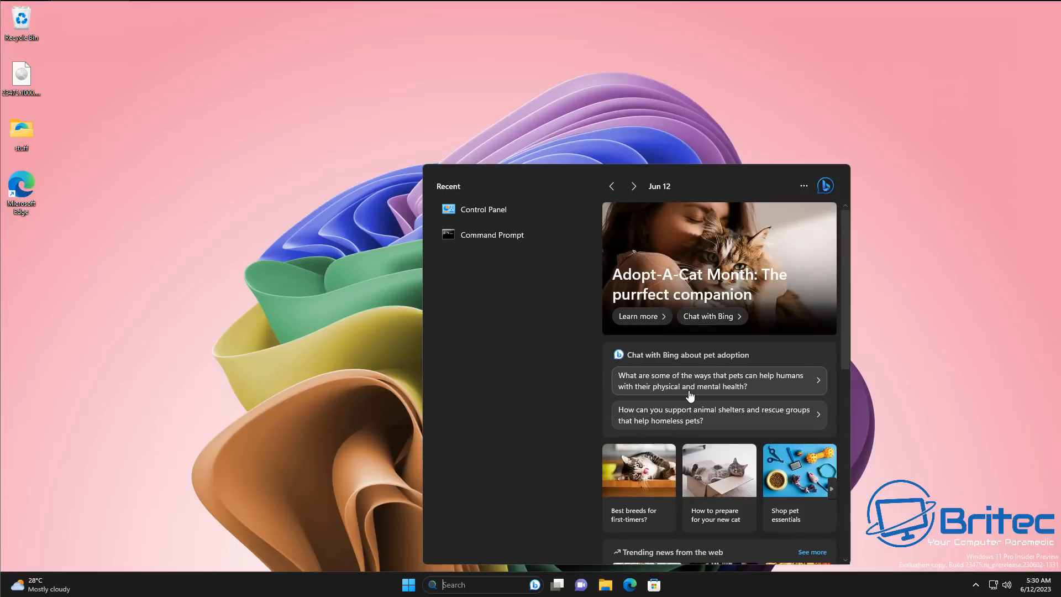
pyautogui.scroll(-3)
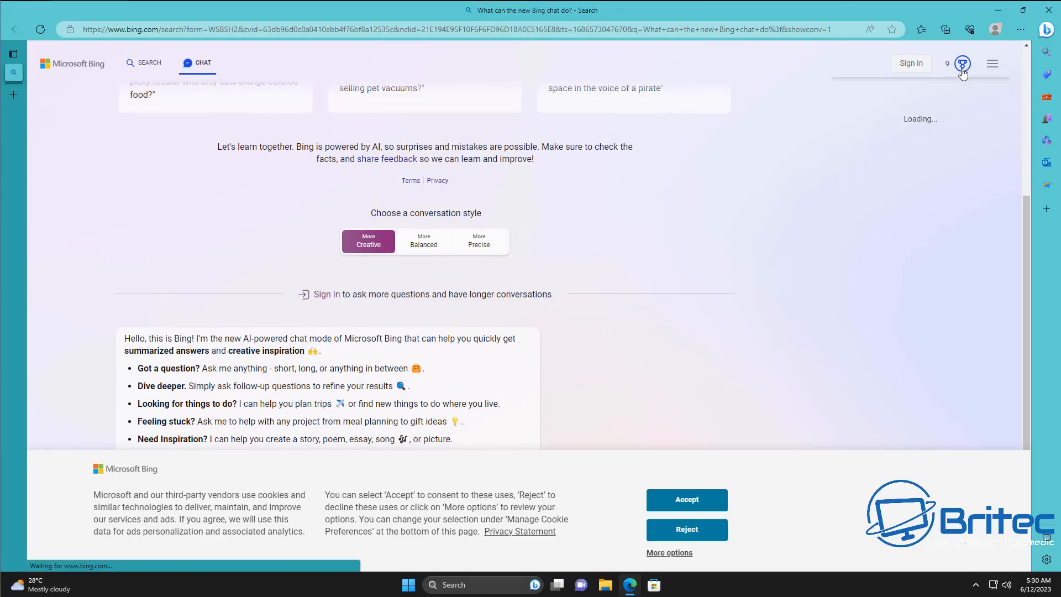
# Step: Briefly open Edge's Bing Chat sidebar, then close the browser
pyautogui.click(961, 64)
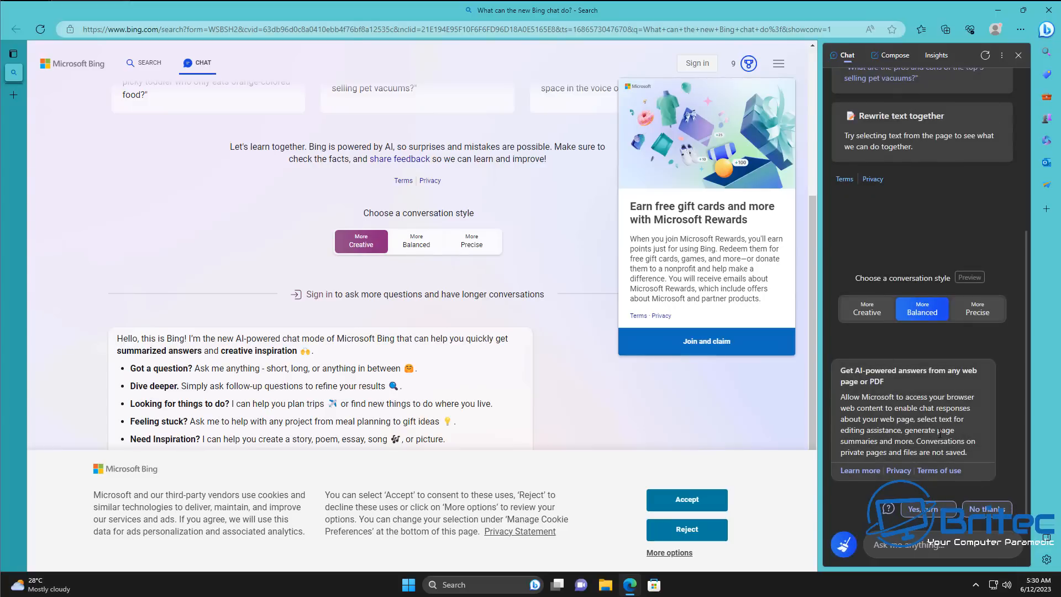
pyautogui.scroll(3)
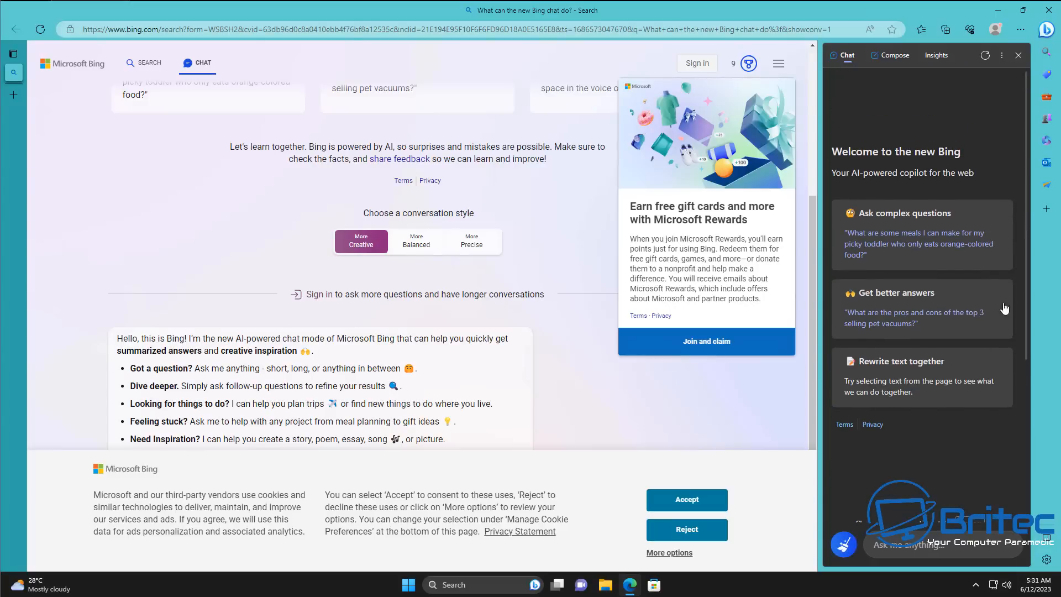
pyautogui.moveTo(1049, 10)
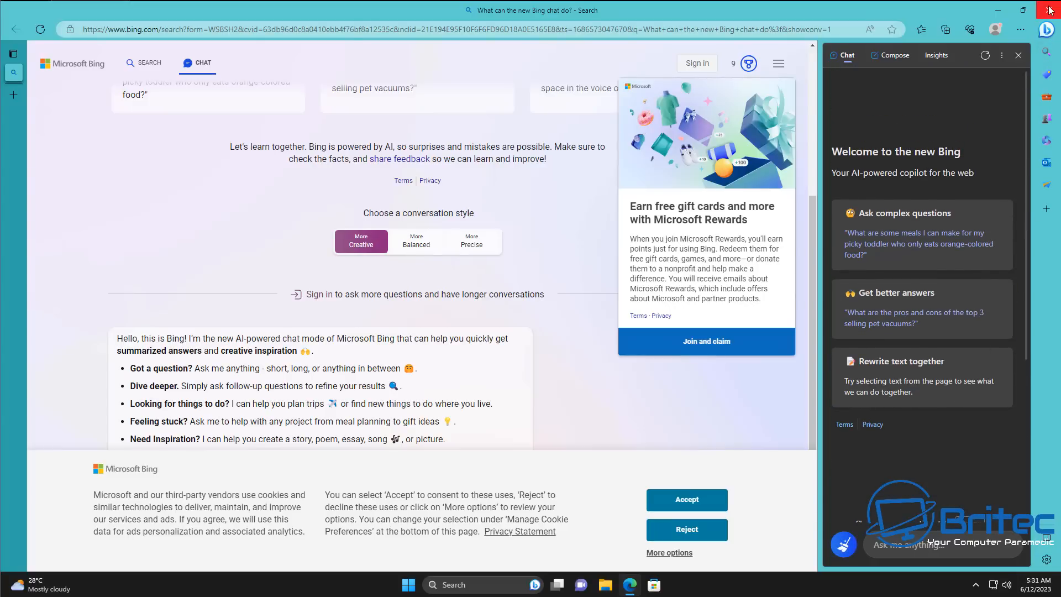
pyautogui.click(1049, 10)
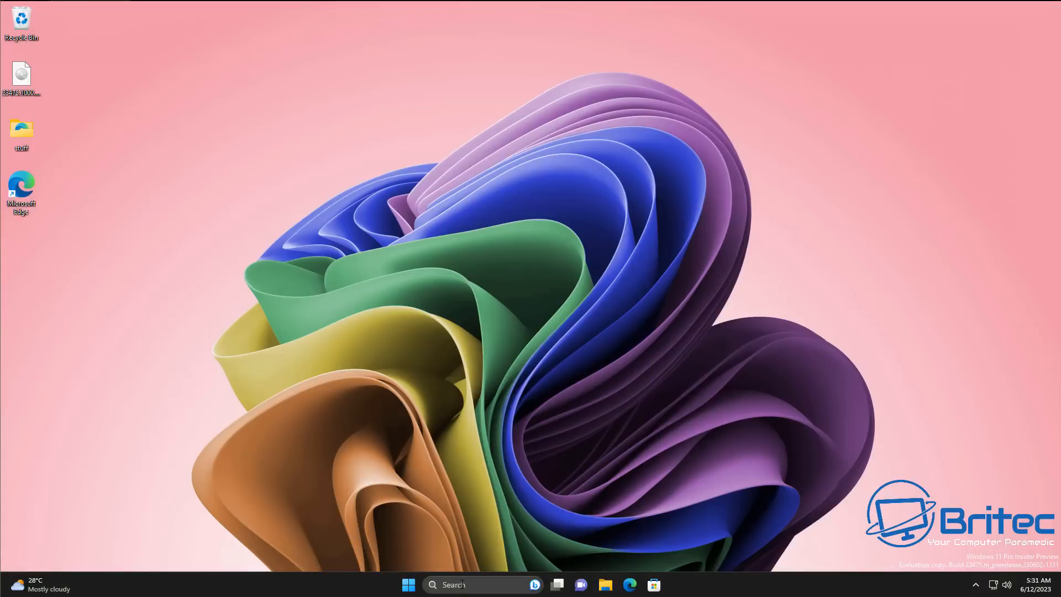
# Step: Search Windows for 'cortana' to show Microsoft Cortana as best match
pyautogui.write('cortana')
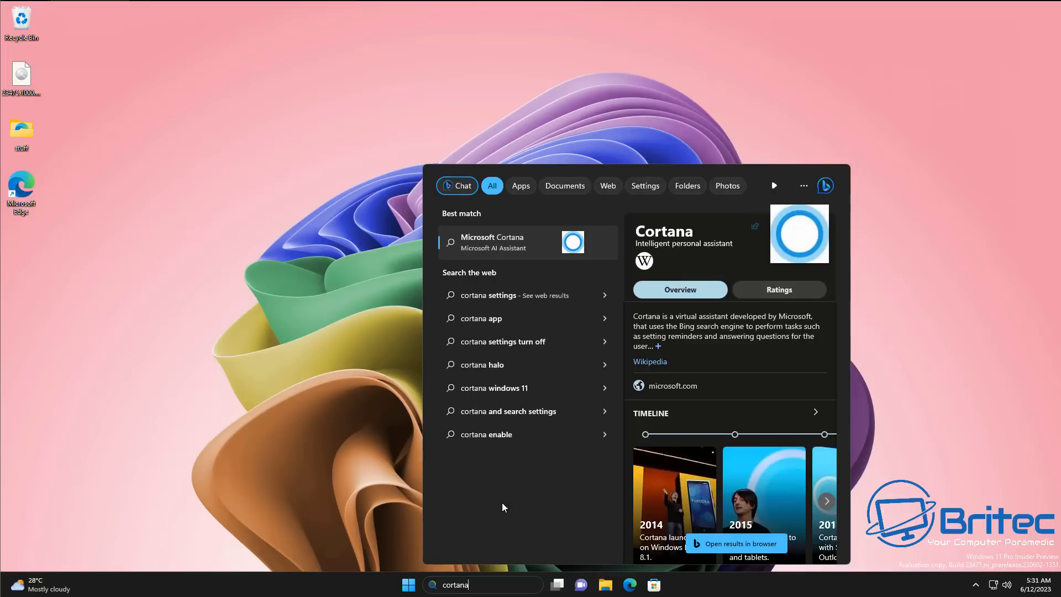
pyautogui.moveTo(480, 318)
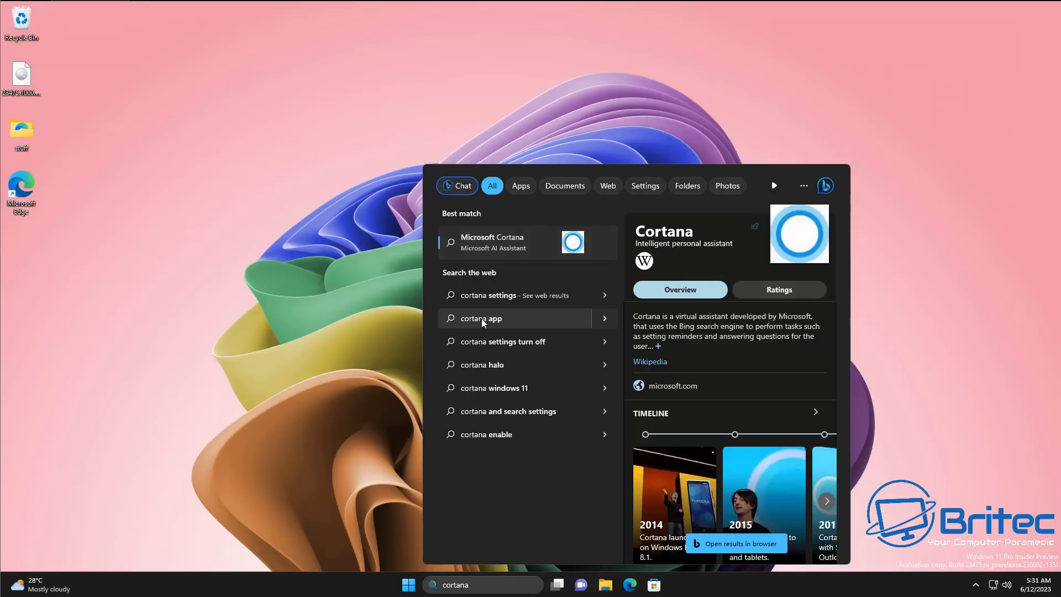
# Step: View the 'cortana app' Bing results in Edge, then close the browser
pyautogui.click(480, 318)
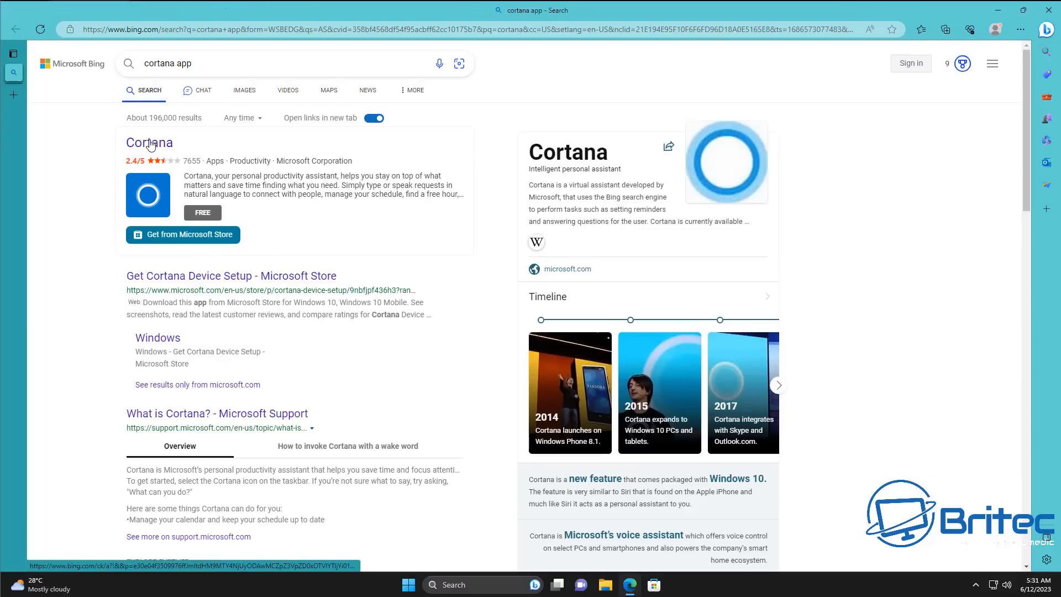
pyautogui.moveTo(161, 211)
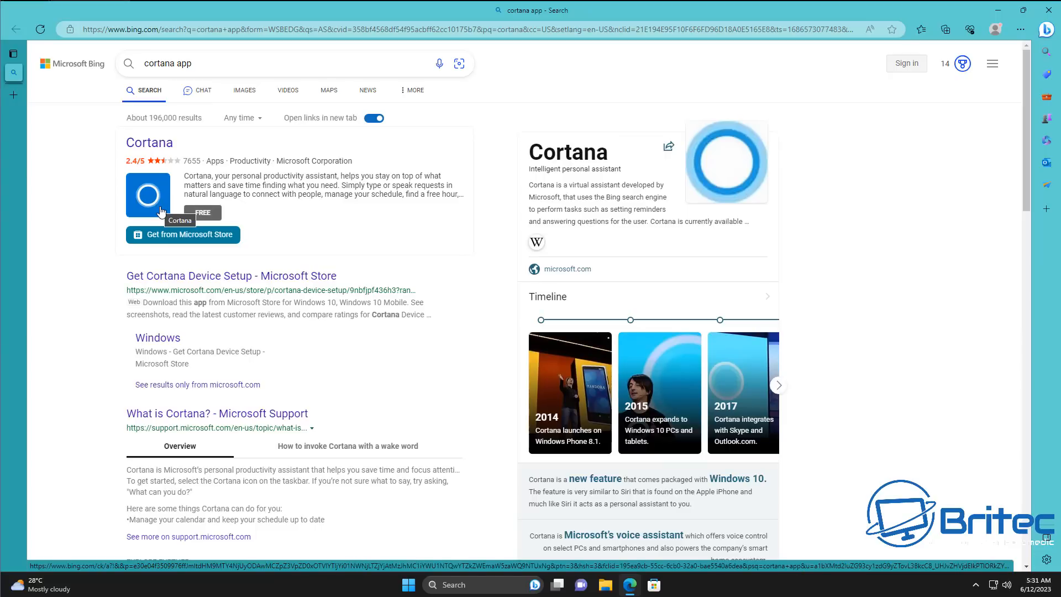
pyautogui.moveTo(157, 168)
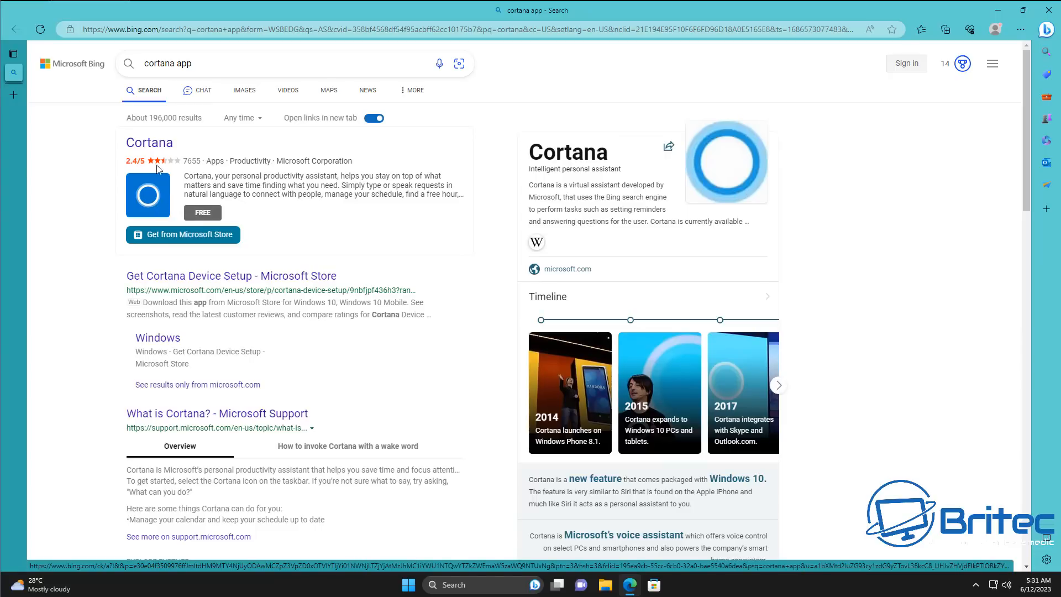
pyautogui.moveTo(132, 220)
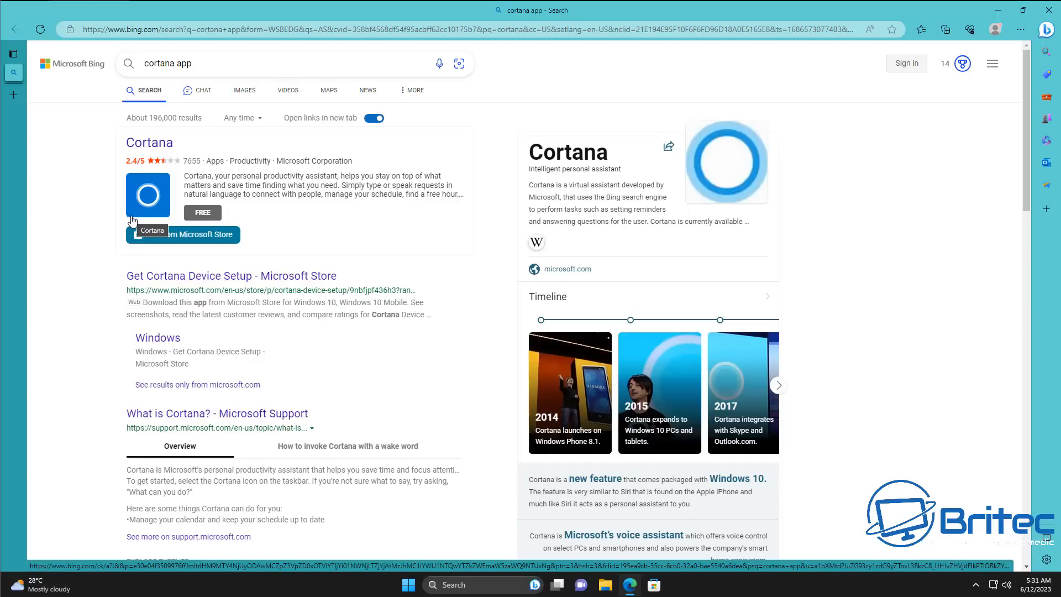
pyautogui.moveTo(133, 220)
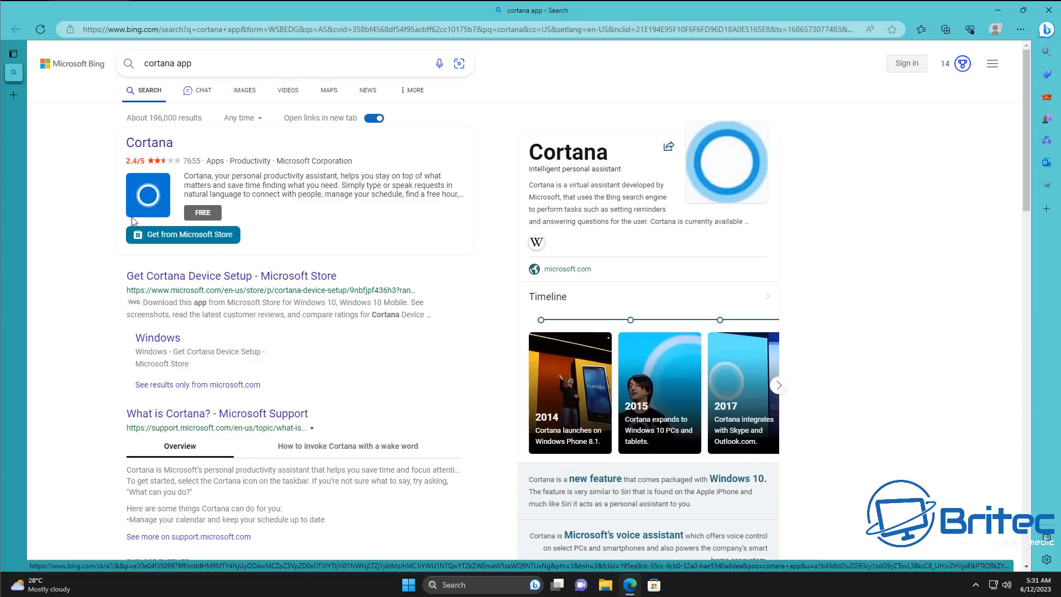
pyautogui.moveTo(1026, 47)
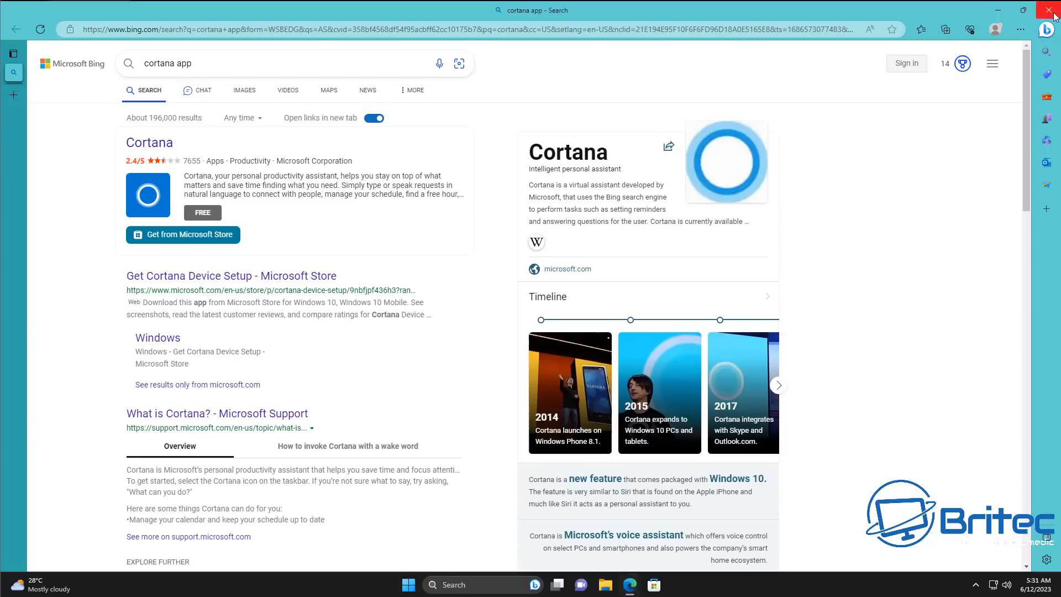
pyautogui.click(1052, 10)
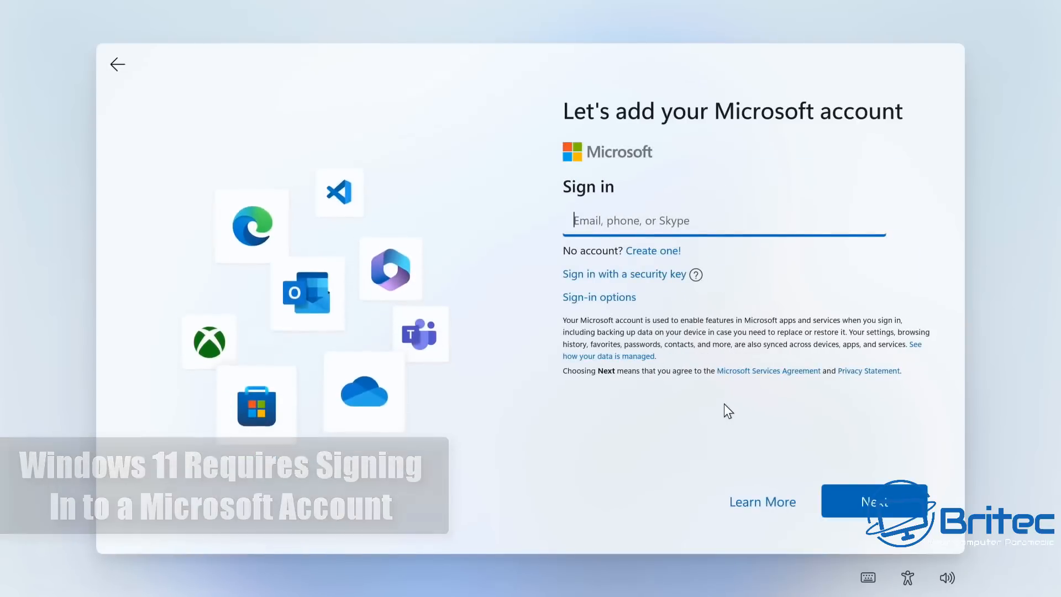
pyautogui.moveTo(744, 421)
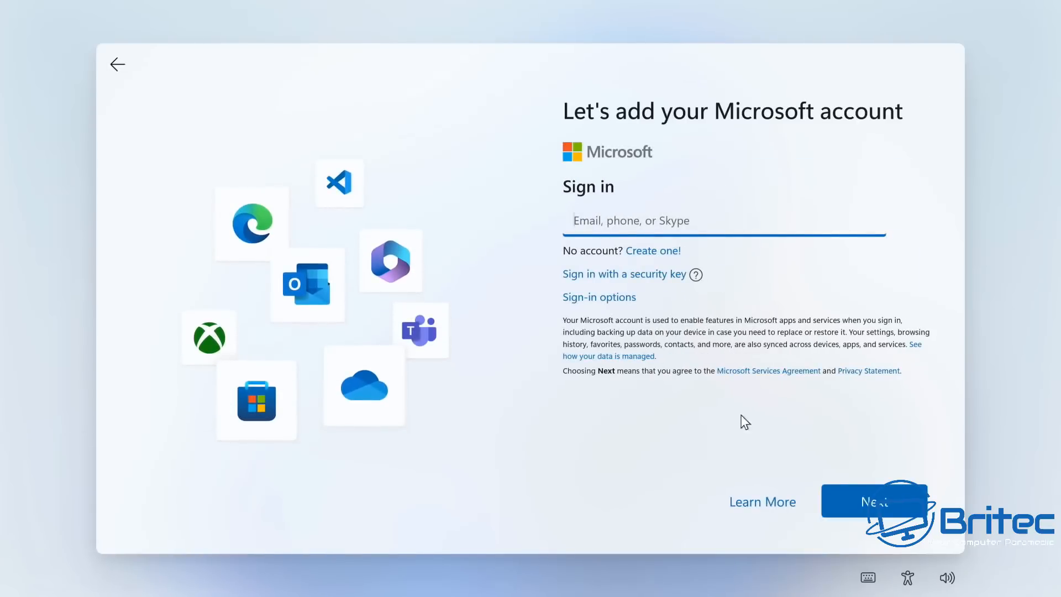
pyautogui.moveTo(719, 335)
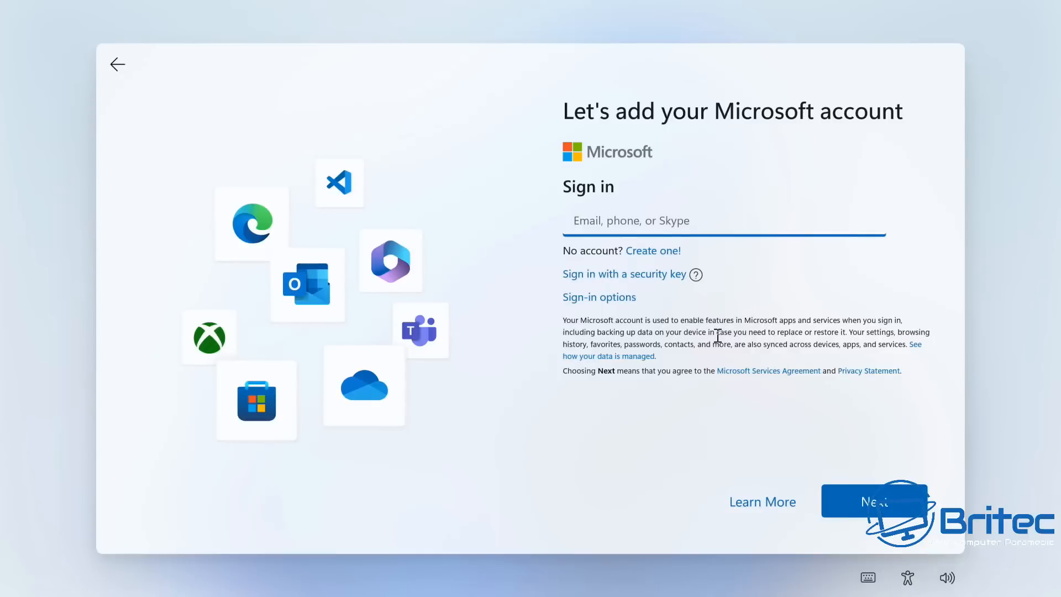
pyautogui.write('no')
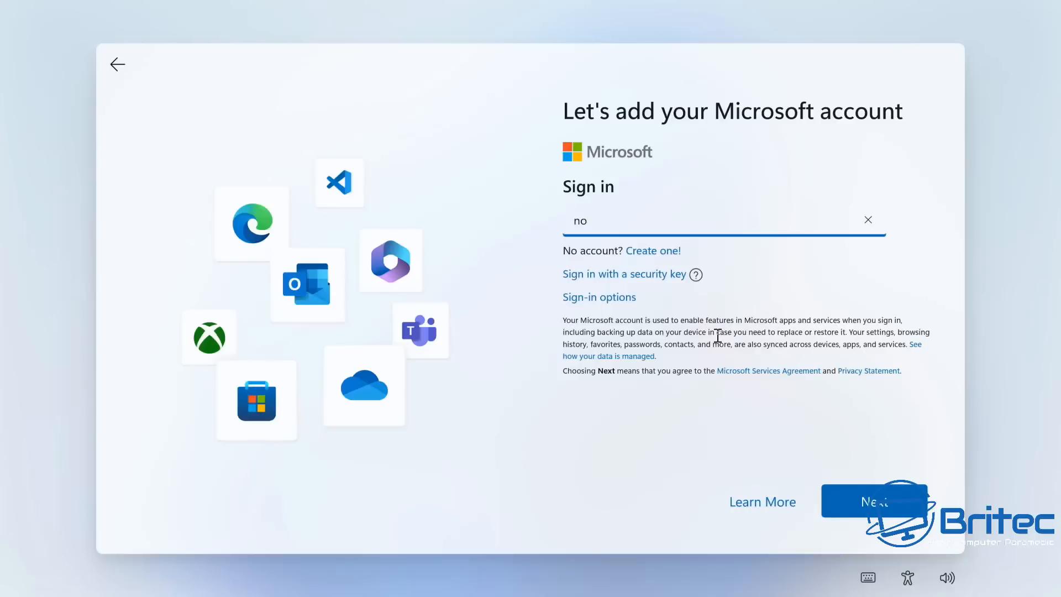
pyautogui.write('@t')
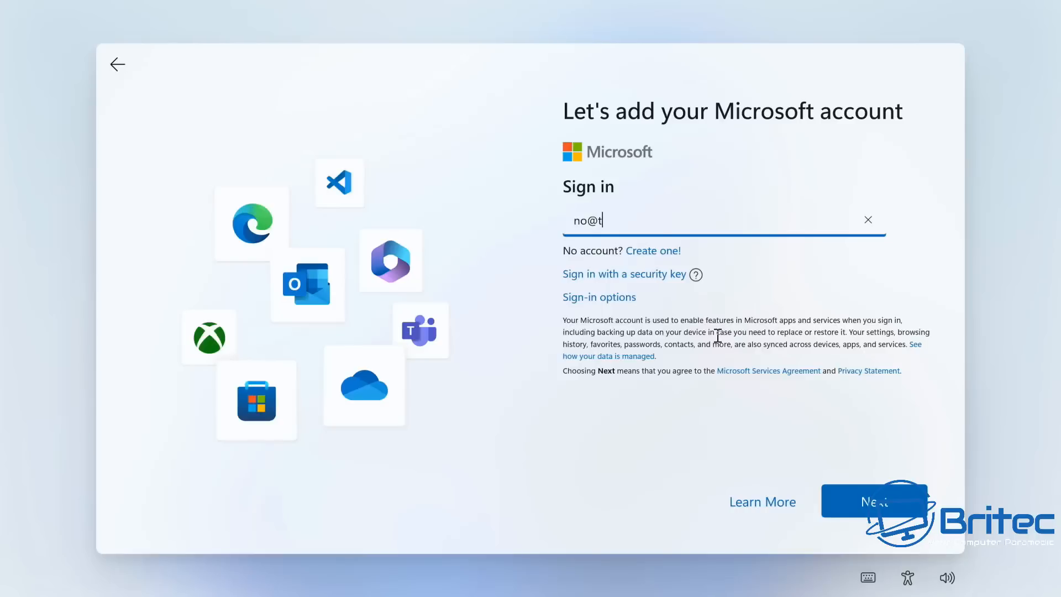
pyautogui.write('hank')
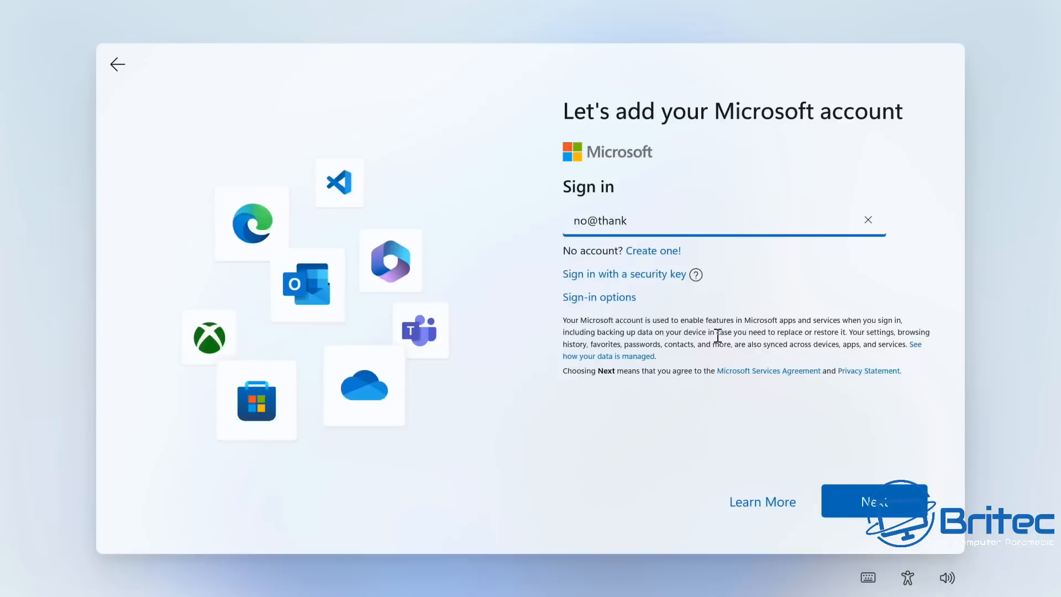
pyautogui.write('you.')
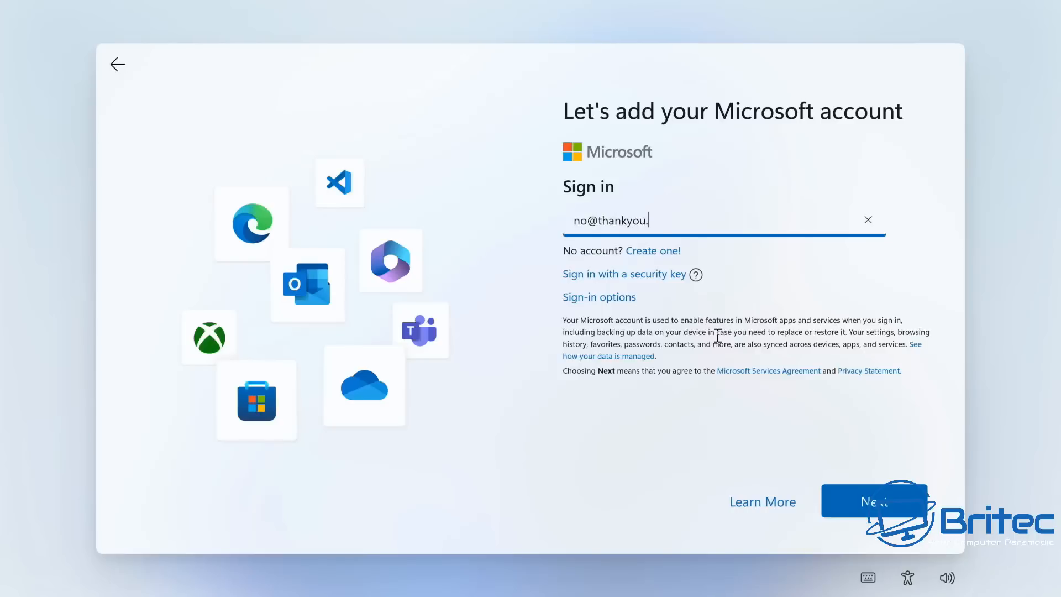
pyautogui.write('com')
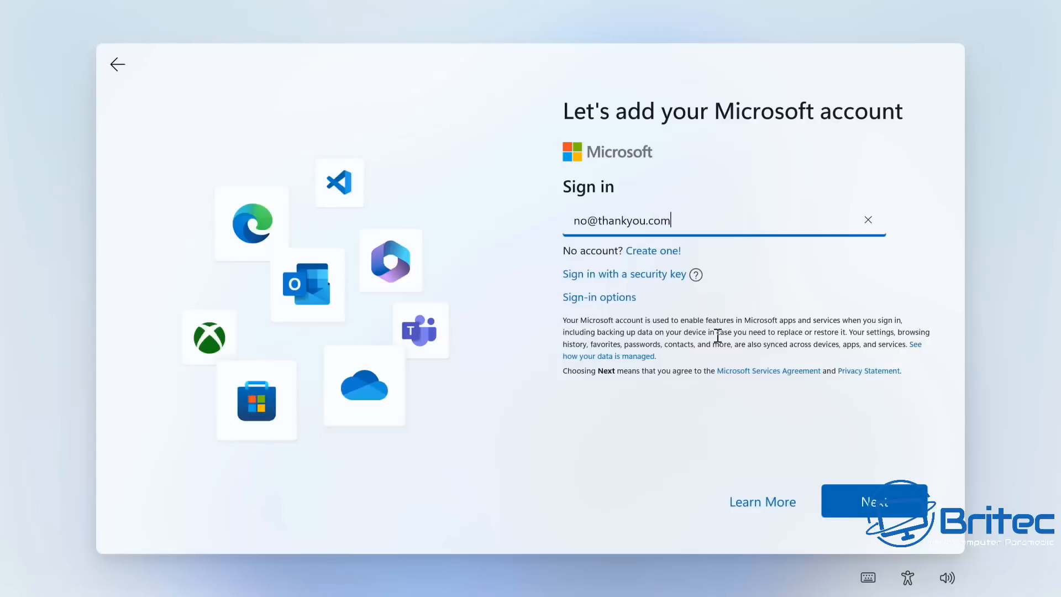
pyautogui.moveTo(760, 345)
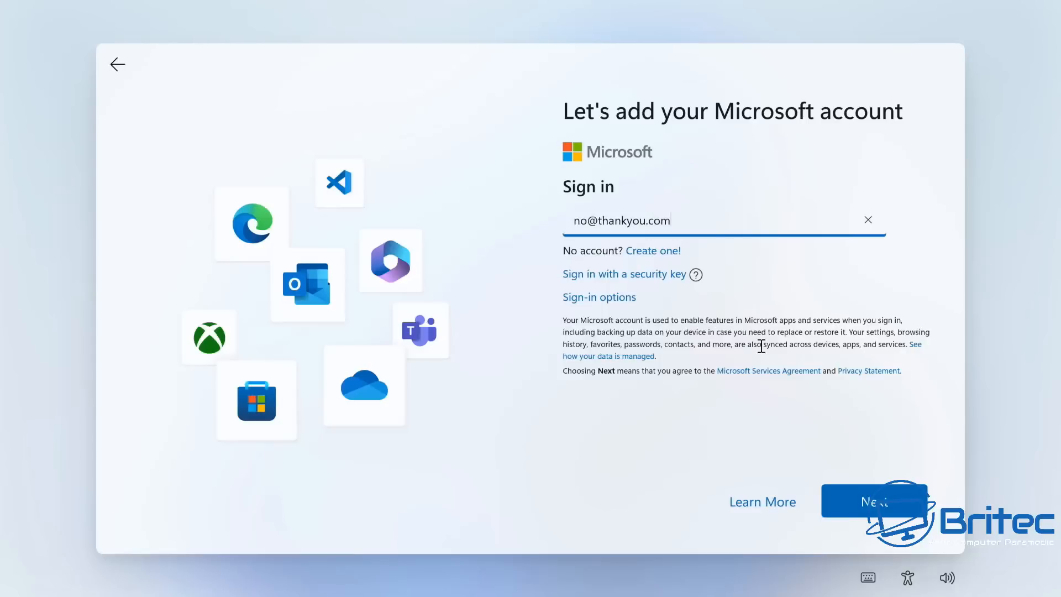
pyautogui.click(873, 501)
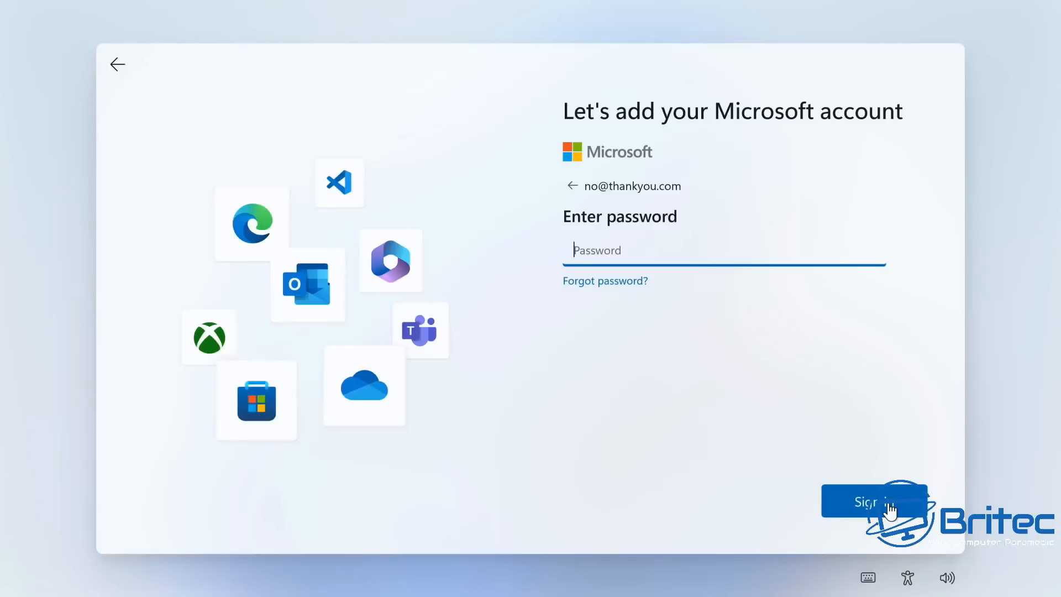
pyautogui.write('password')
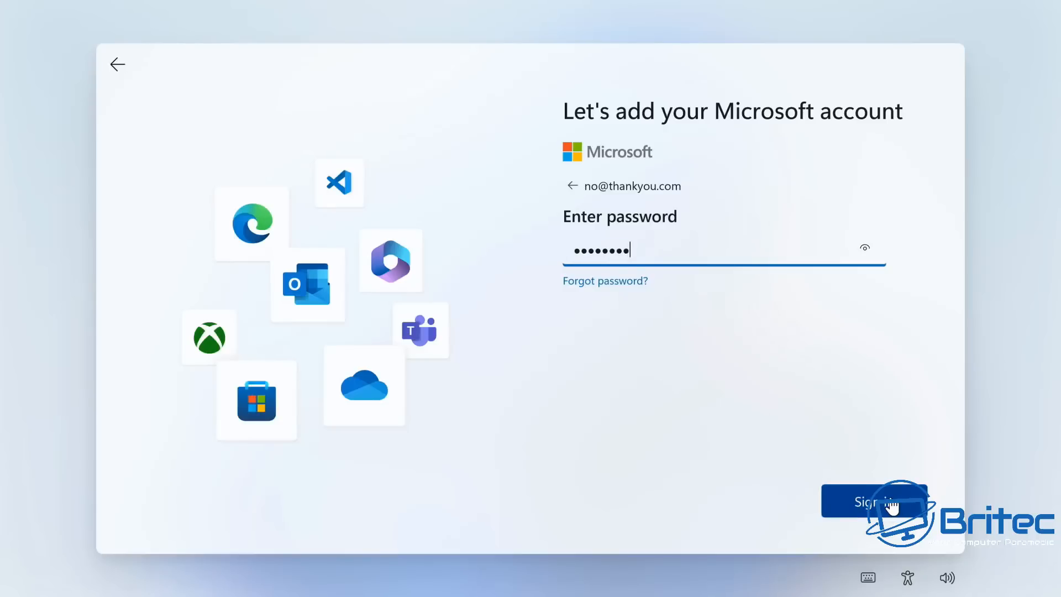
pyautogui.click(873, 502)
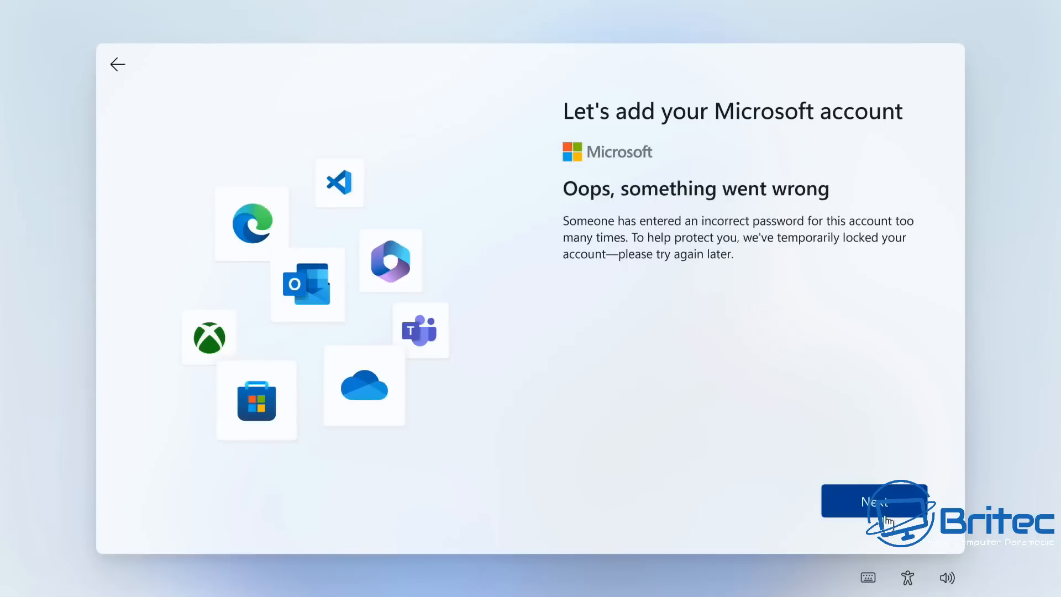
pyautogui.moveTo(843, 545)
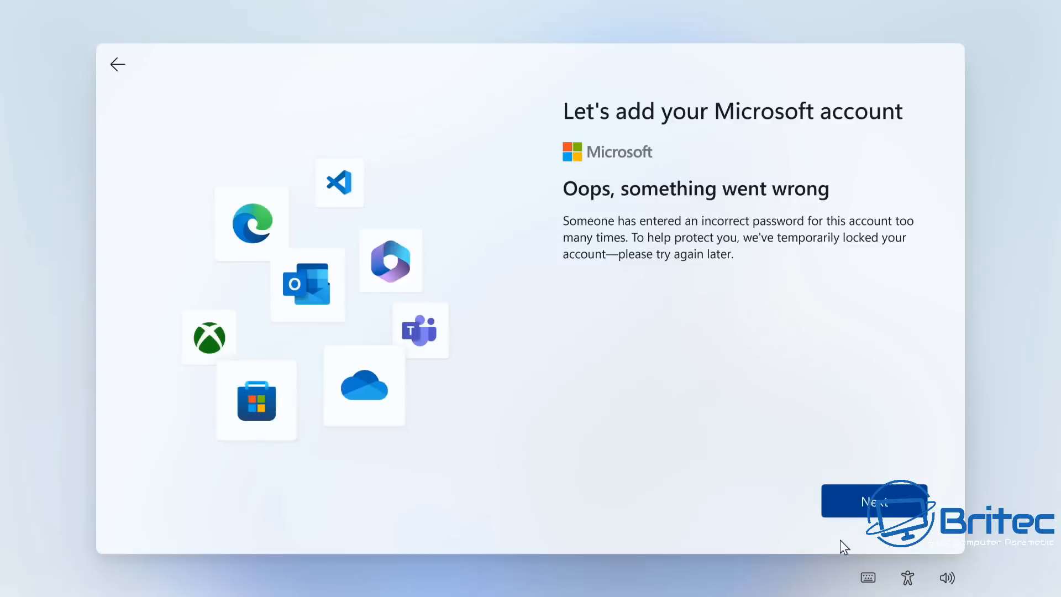
# Step: Create local account BenchPC without a password and accept the location privacy choice
pyautogui.click(874, 500)
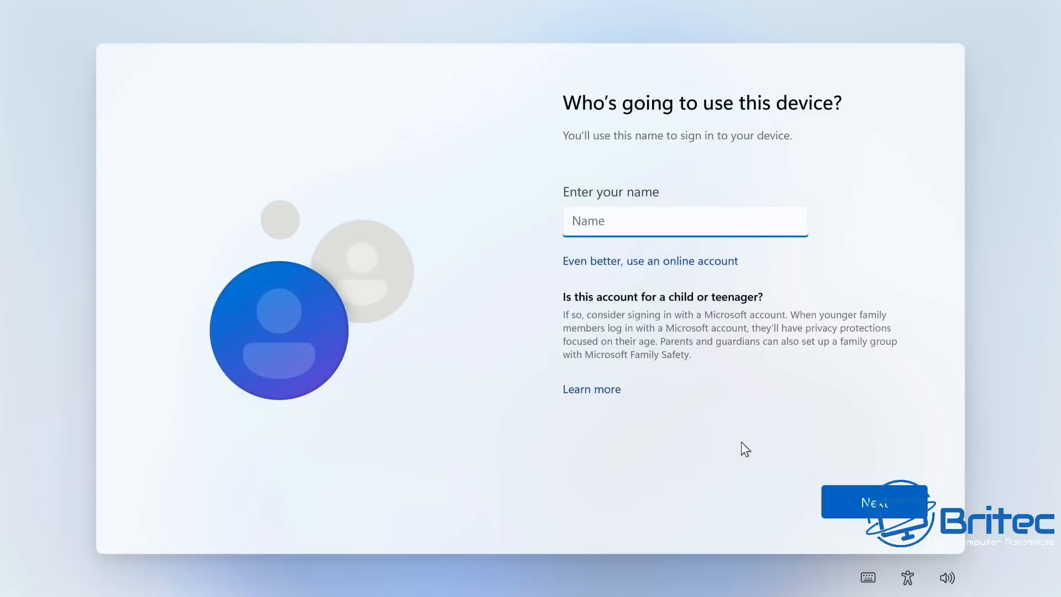
pyautogui.write('b')
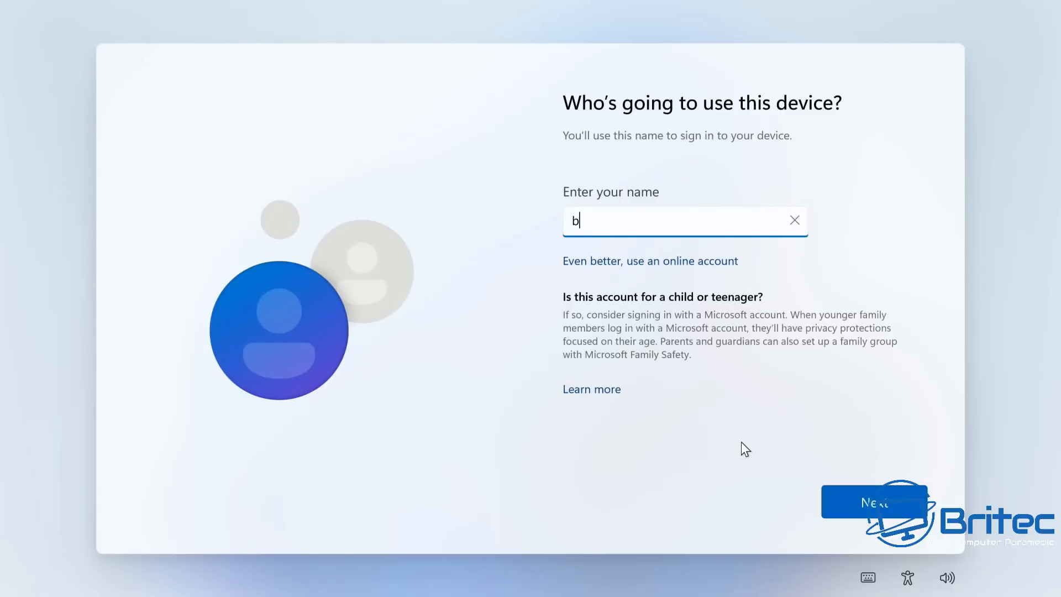
pyautogui.write('enchPC')
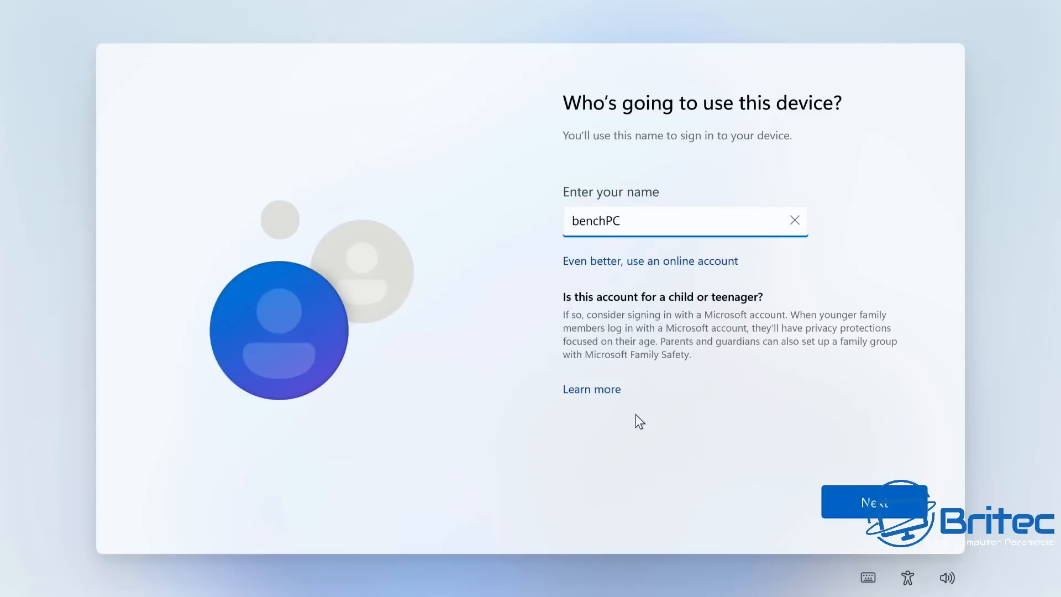
pyautogui.moveTo(560, 272)
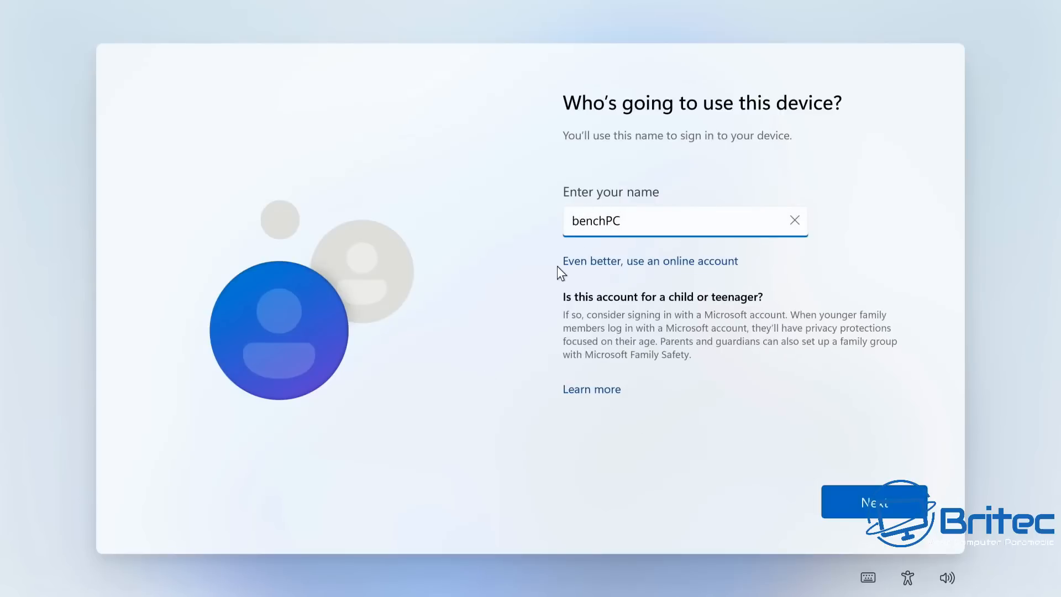
pyautogui.write('BenchPC')
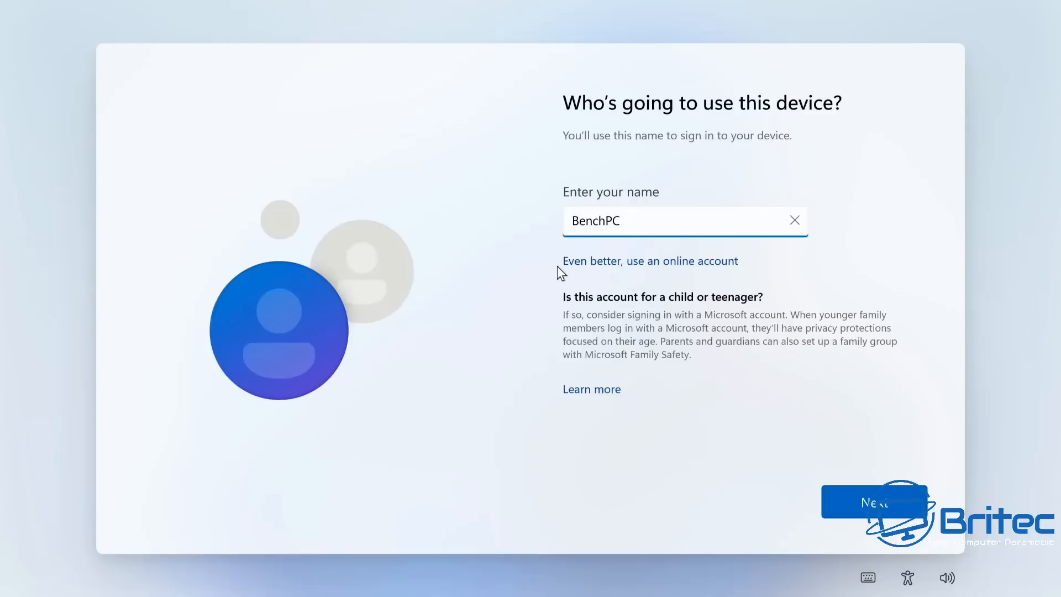
pyautogui.click(873, 501)
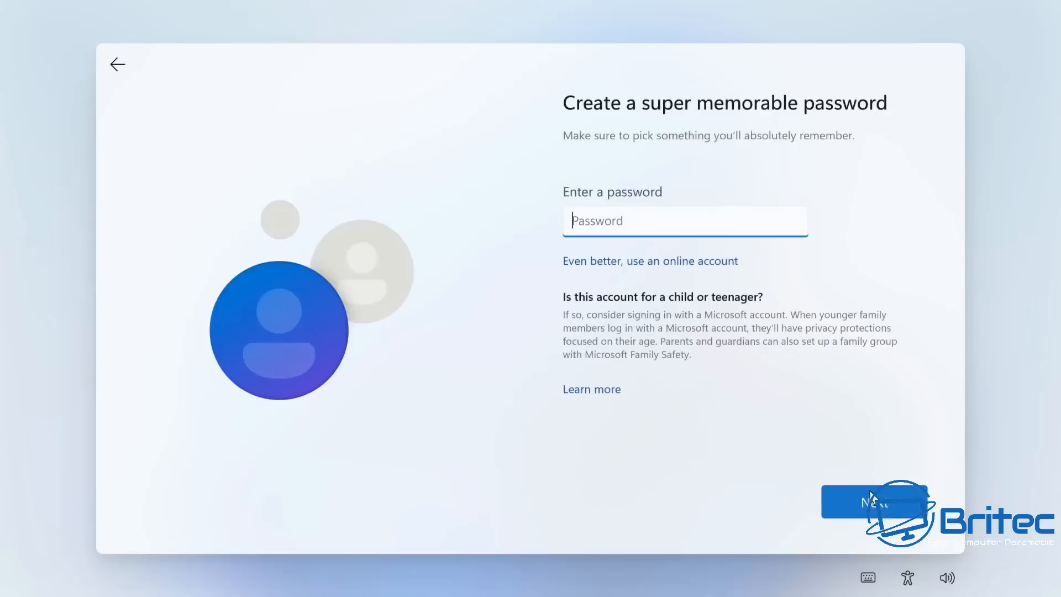
pyautogui.click(874, 501)
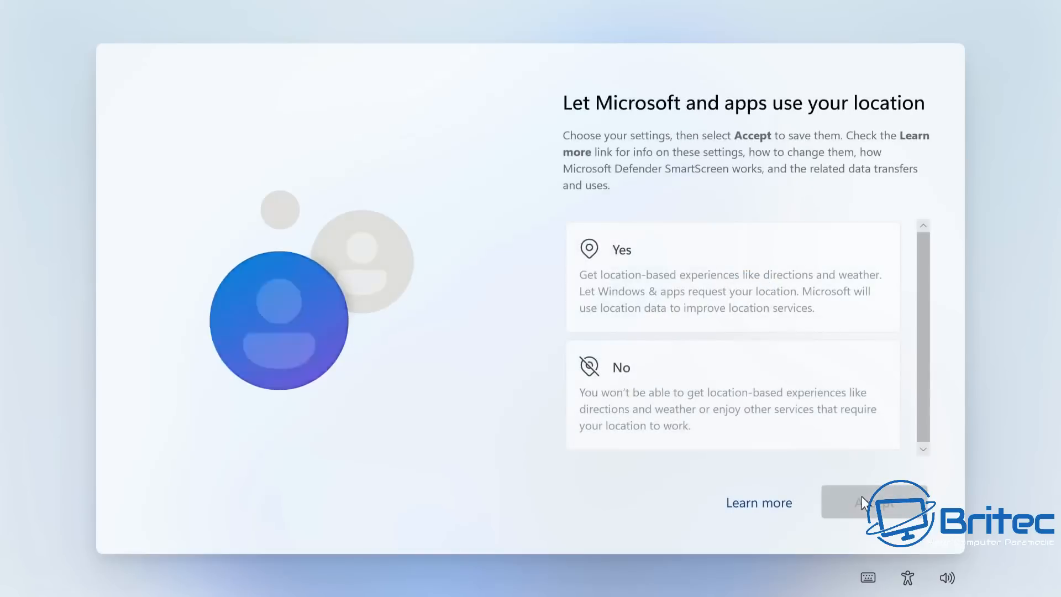
pyautogui.click(865, 502)
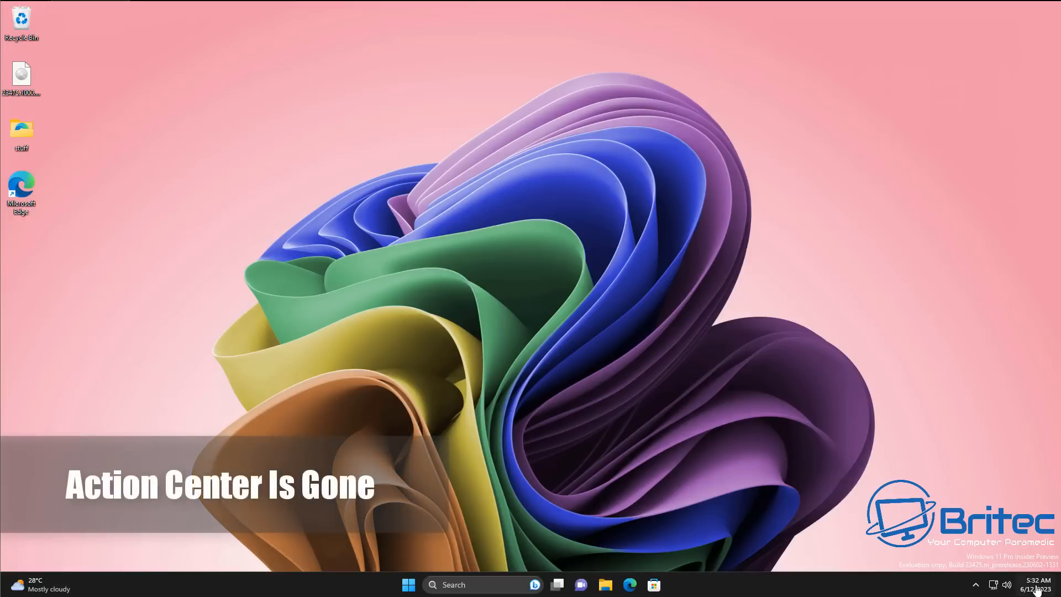
# Step: Open the notifications and calendar flyout from the taskbar clock, then reopen it
pyautogui.click(1028, 584)
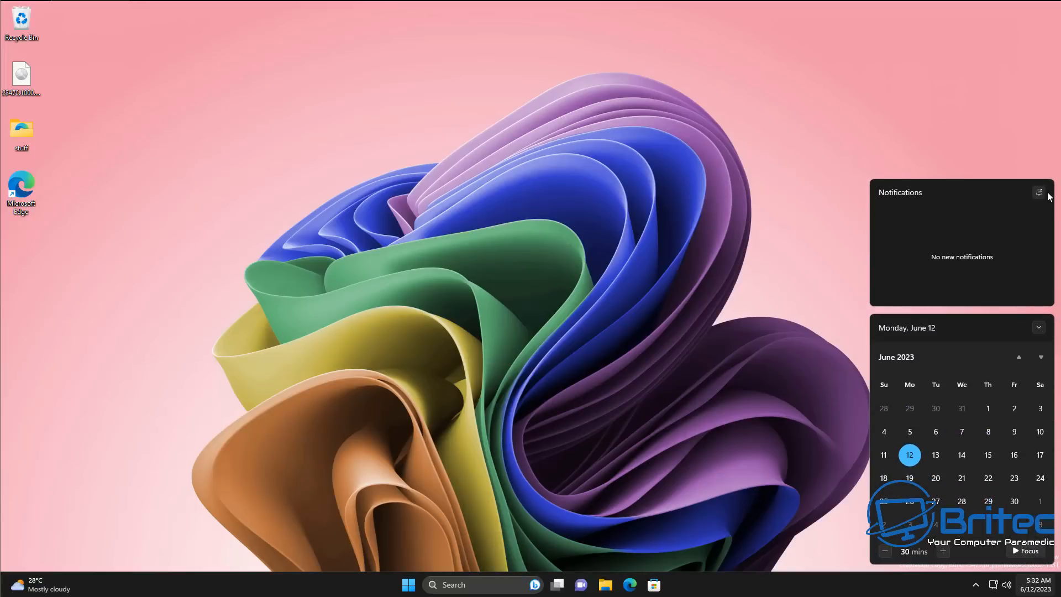
pyautogui.moveTo(1026, 552)
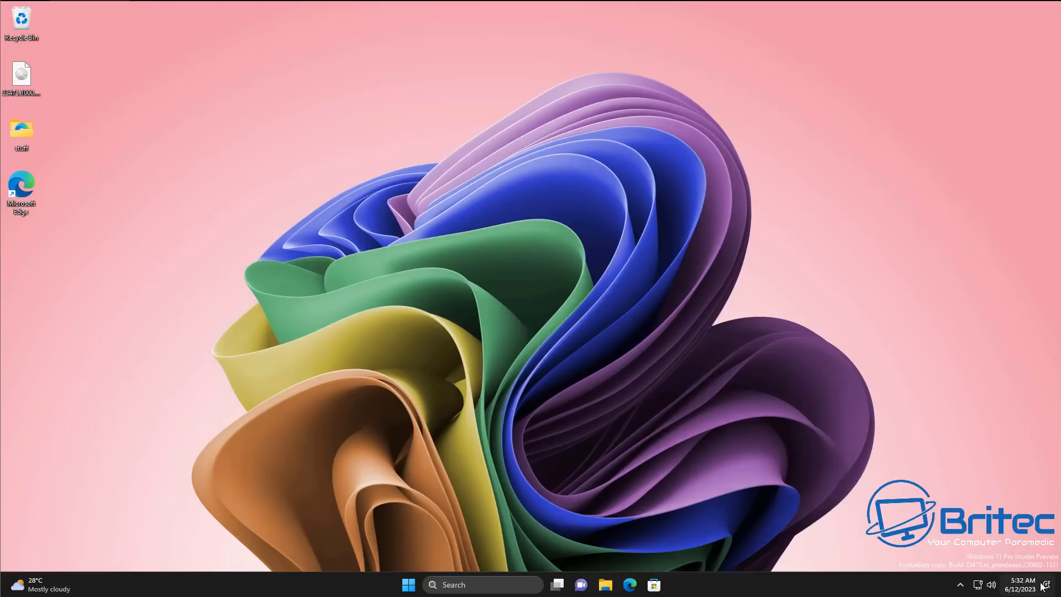
pyautogui.click(1017, 585)
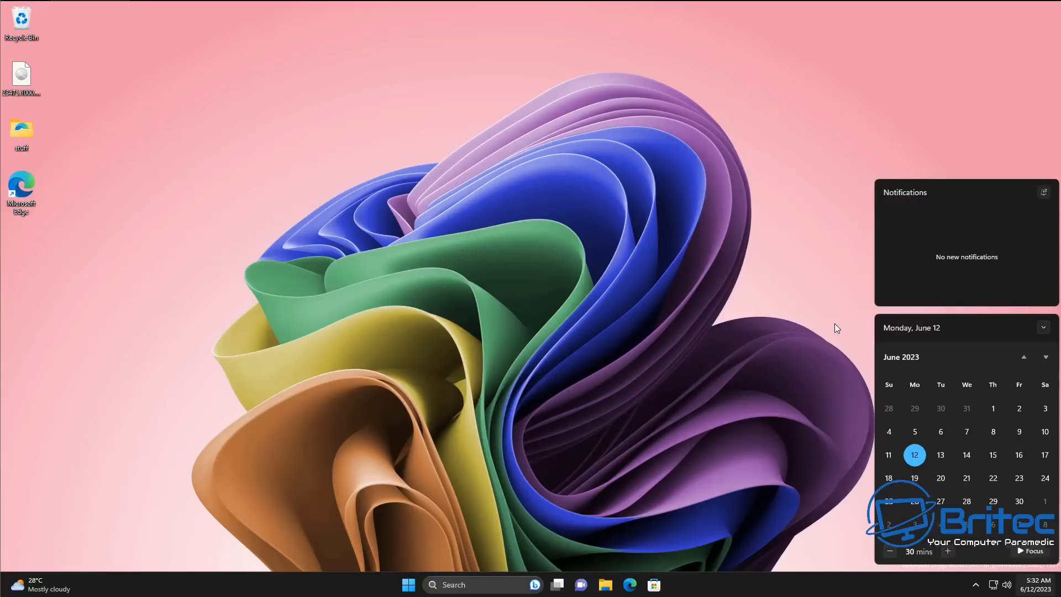
pyautogui.click(470, 210)
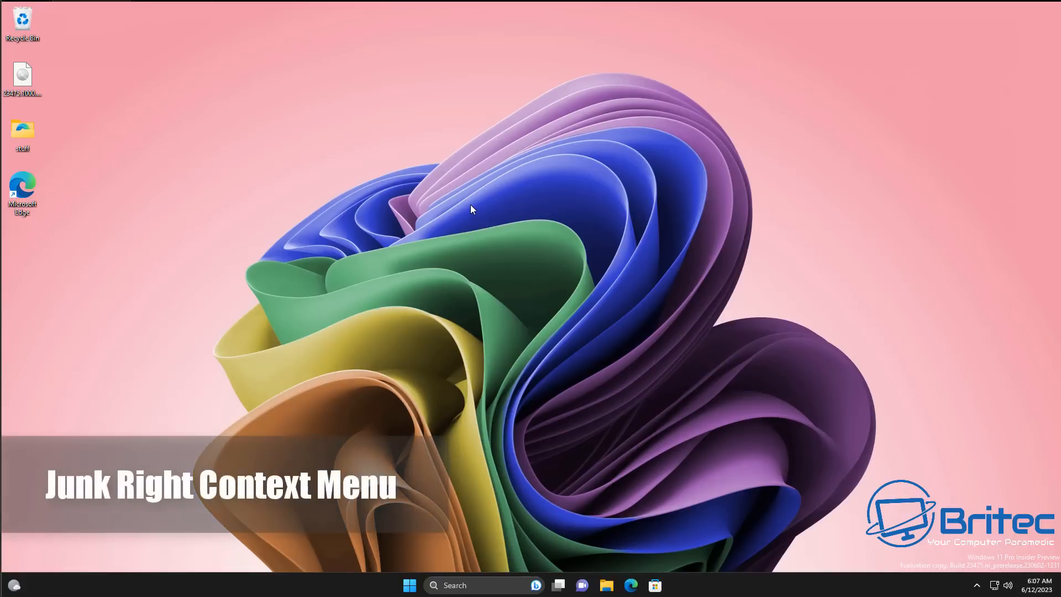
pyautogui.rightClick(472, 208)
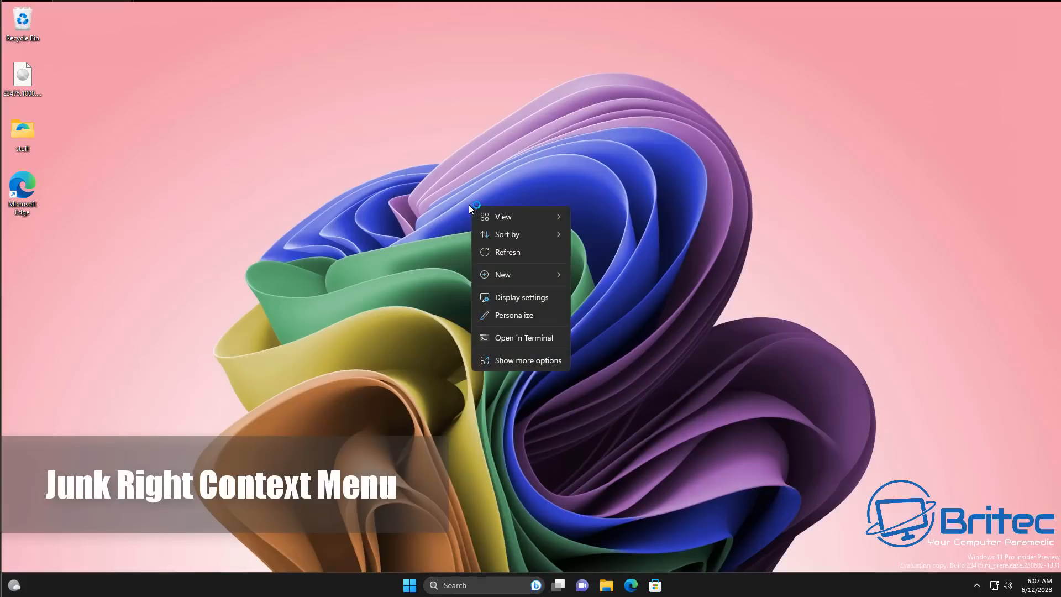
pyautogui.click(440, 214)
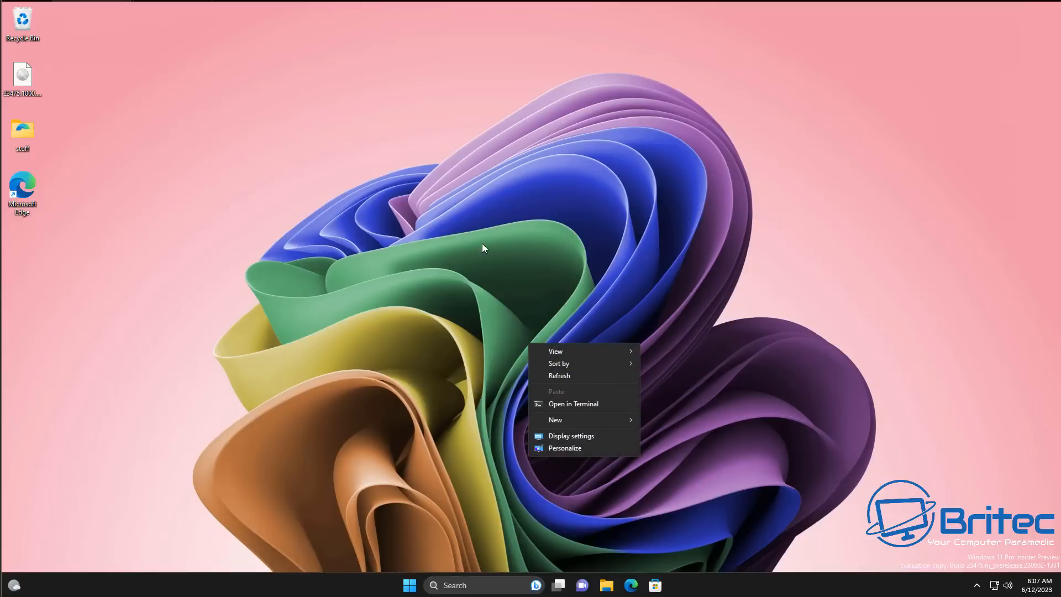
pyautogui.rightClick(483, 247)
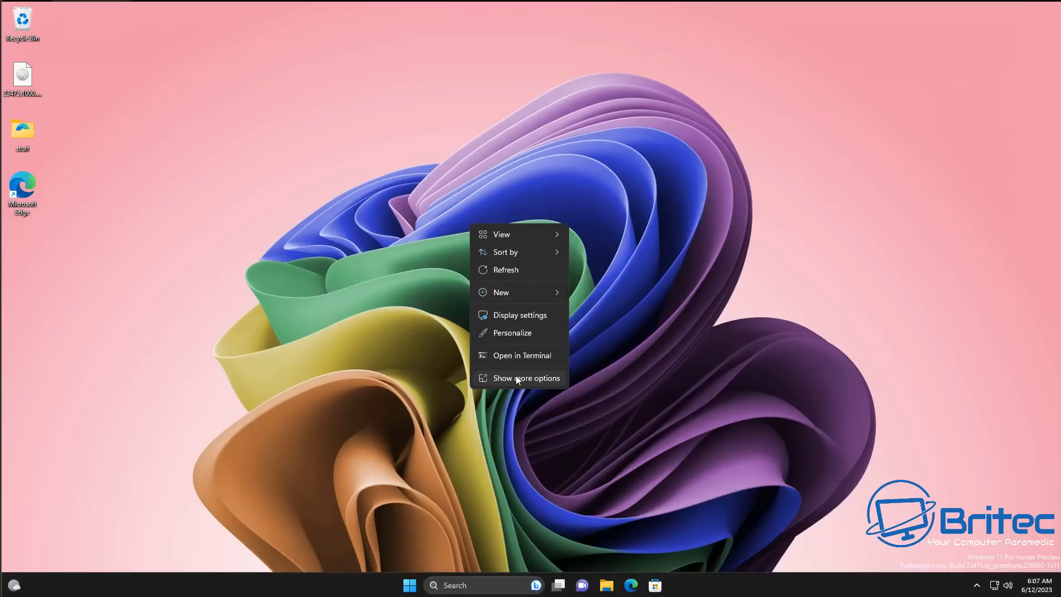
pyautogui.click(467, 247)
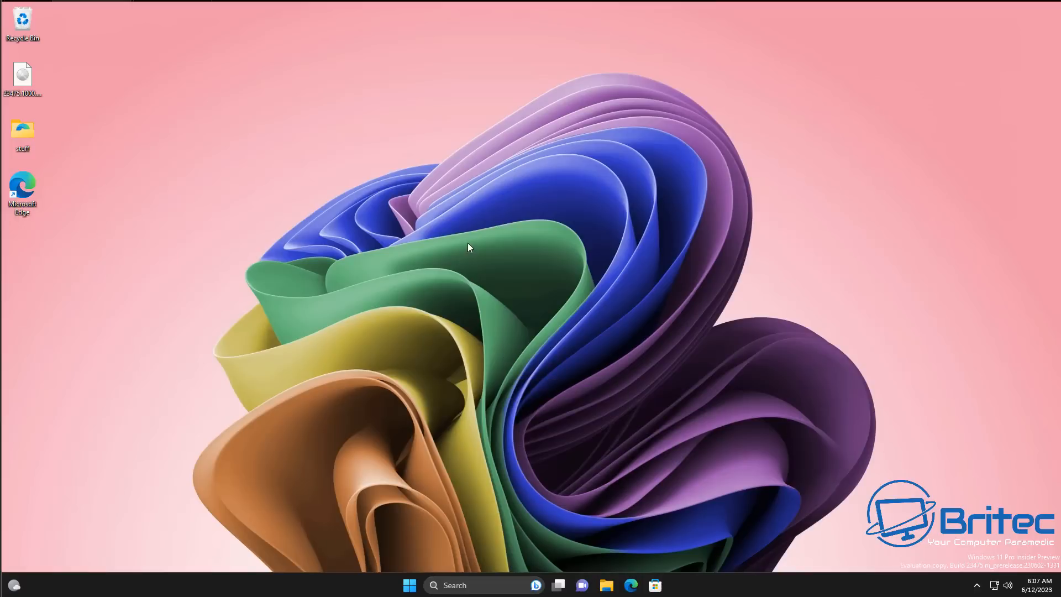
pyautogui.moveTo(689, 479)
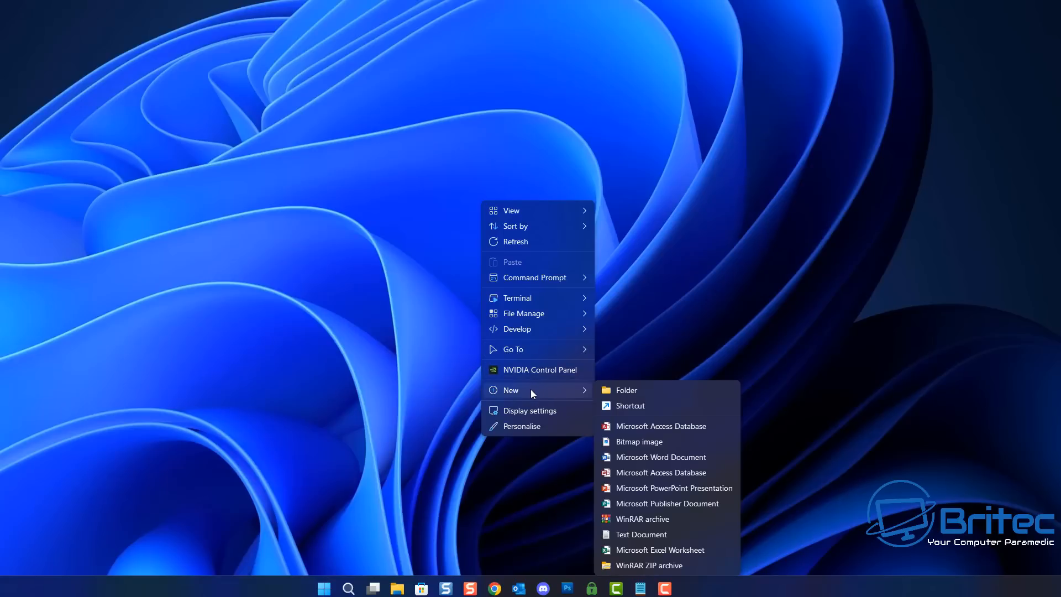
pyautogui.moveTo(519, 426)
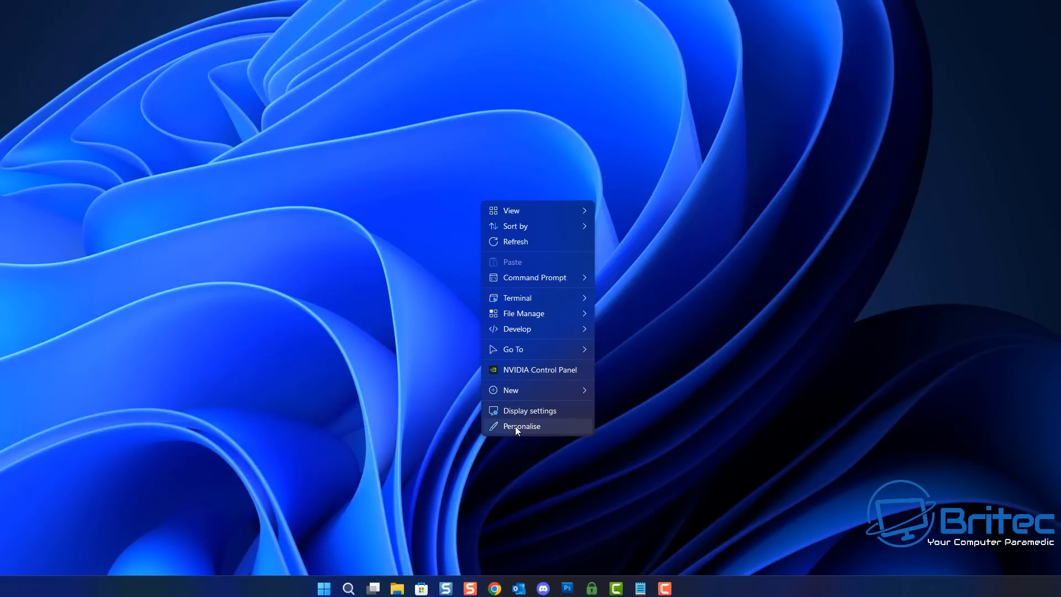
pyautogui.moveTo(512, 211)
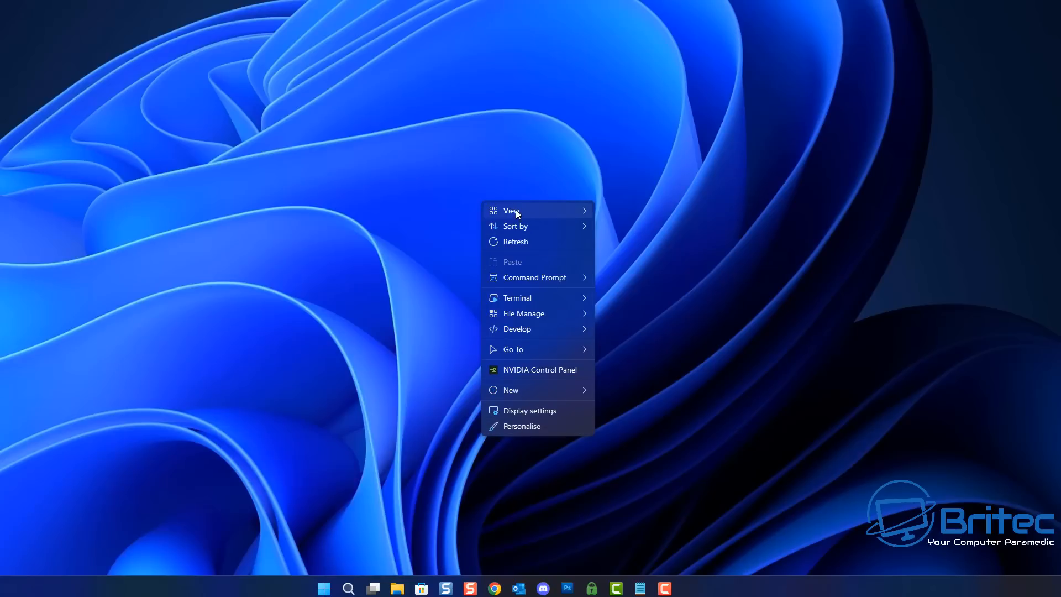
pyautogui.moveTo(671, 292)
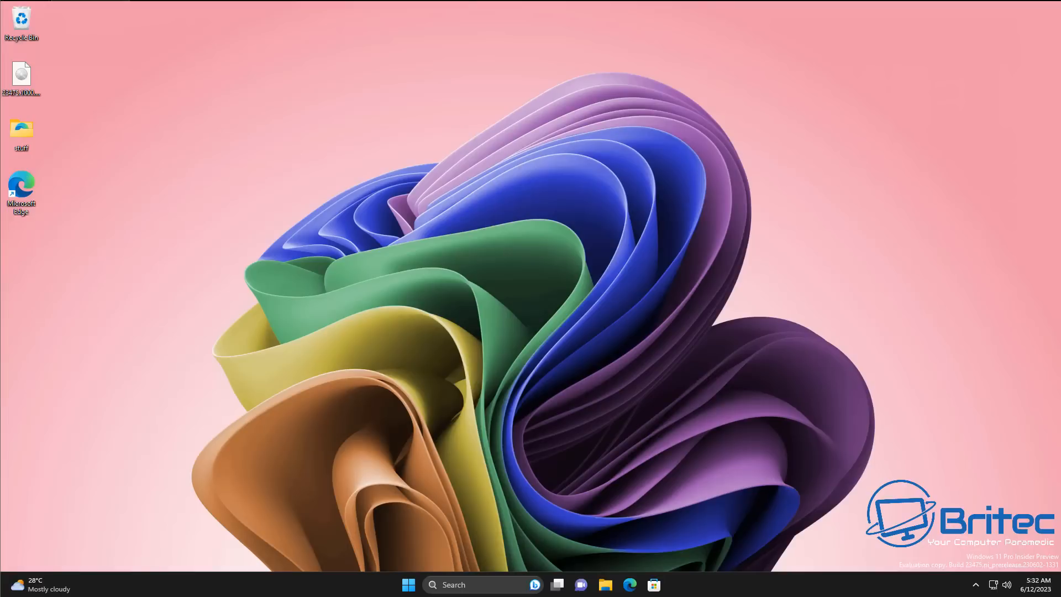
pyautogui.moveTo(418, 356)
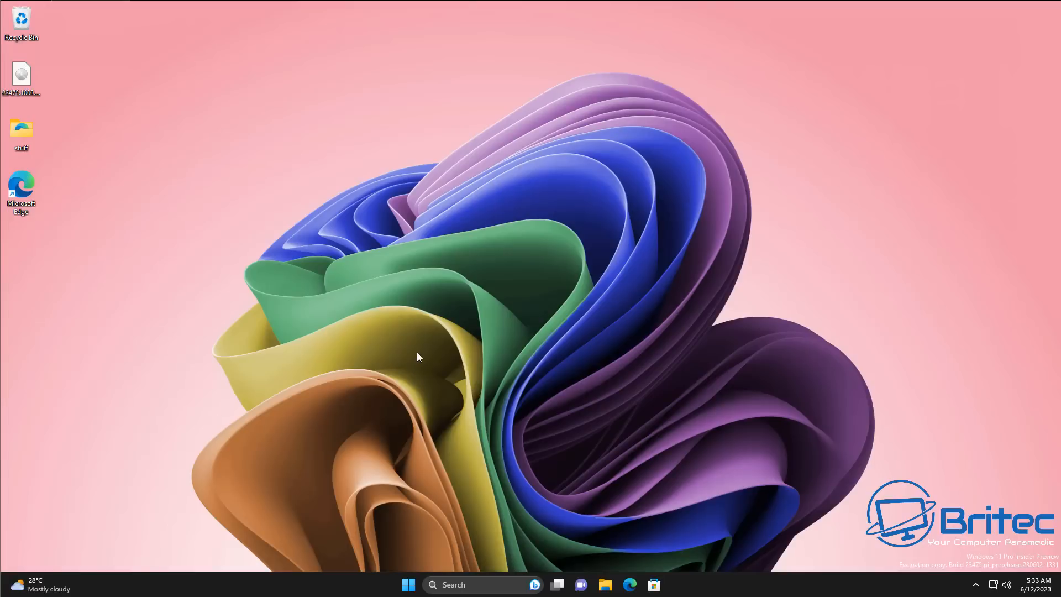
pyautogui.moveTo(536, 225)
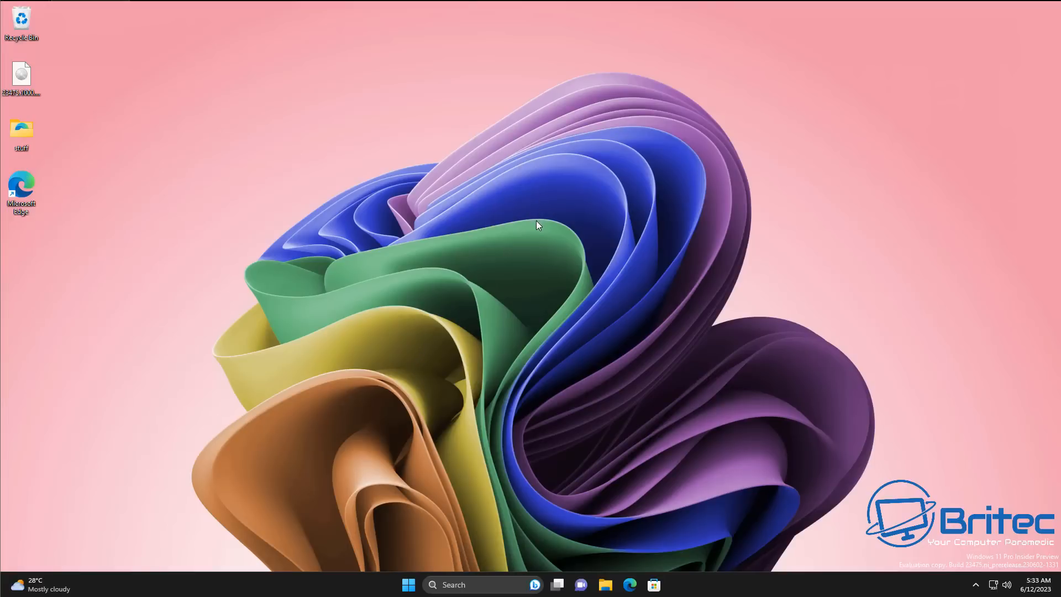
# Step: Open Settings from Start and view the Windows Update page showing the system is up to date
pyautogui.click(408, 584)
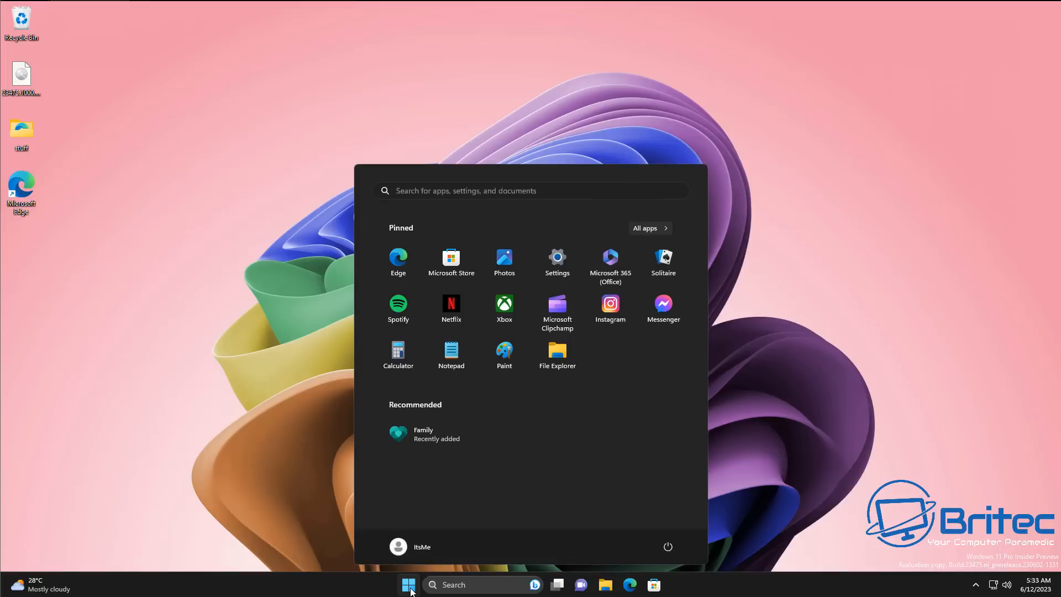
pyautogui.moveTo(557, 260)
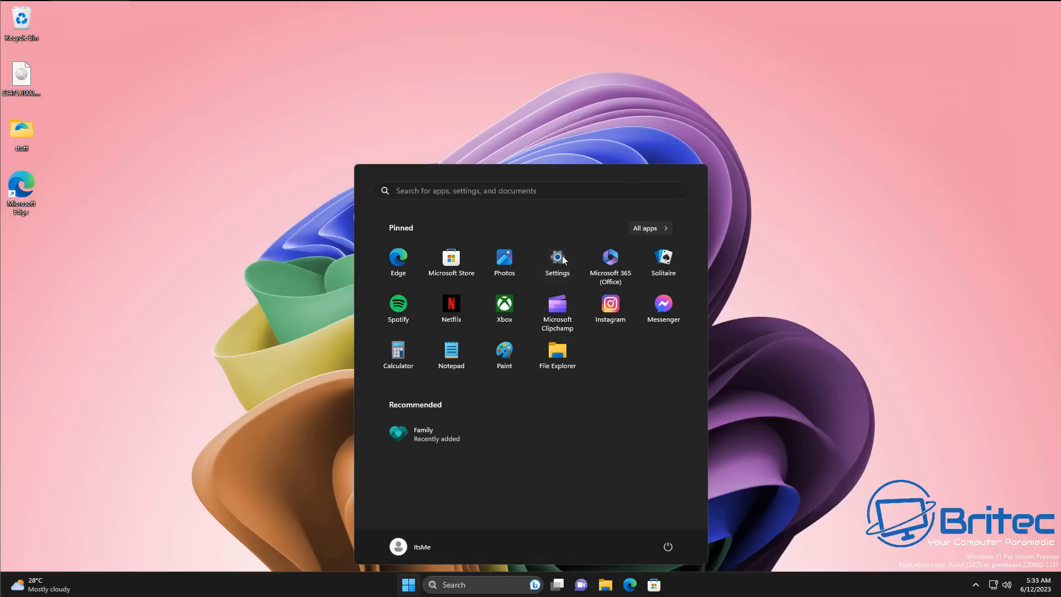
pyautogui.click(556, 257)
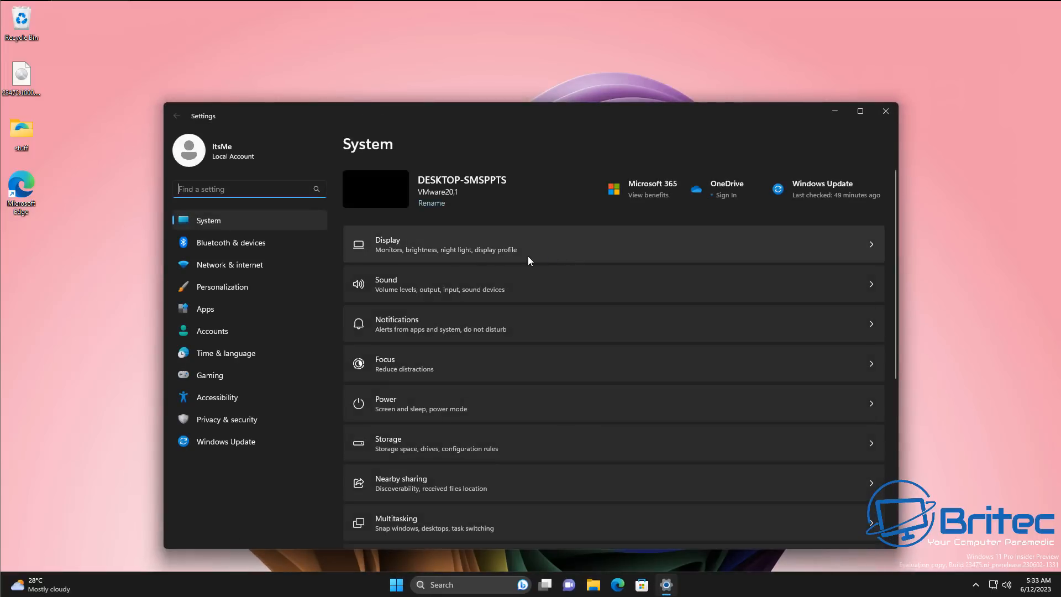
pyautogui.moveTo(368, 445)
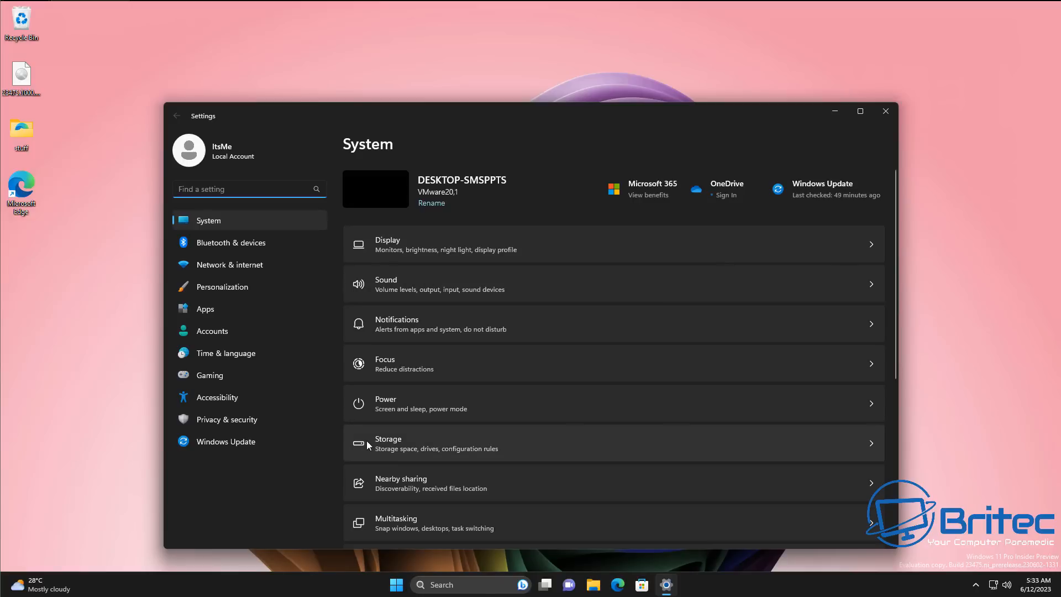
pyautogui.moveTo(338, 461)
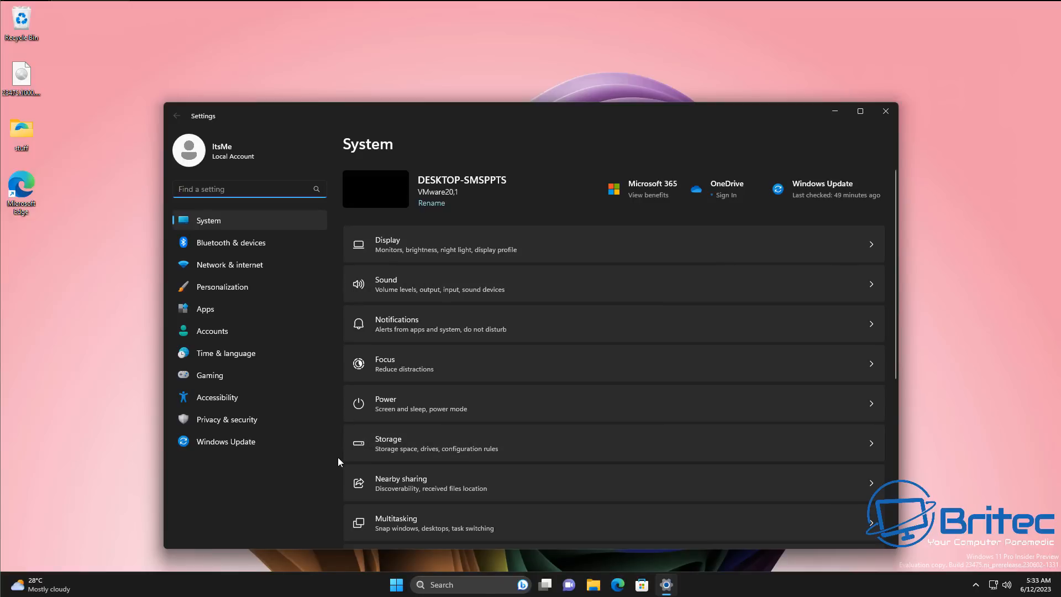
pyautogui.moveTo(233, 441)
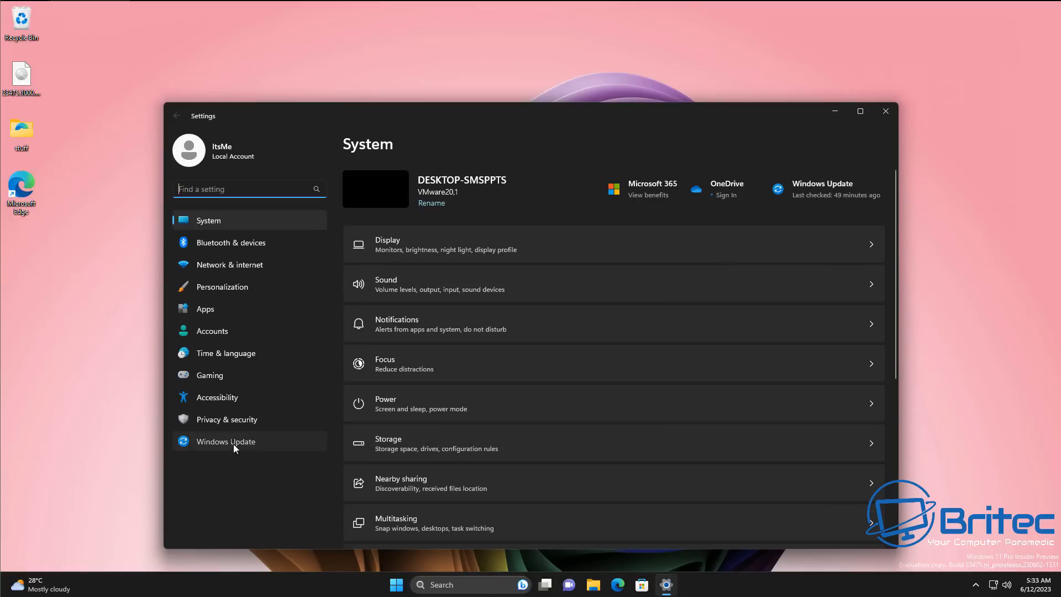
pyautogui.click(225, 441)
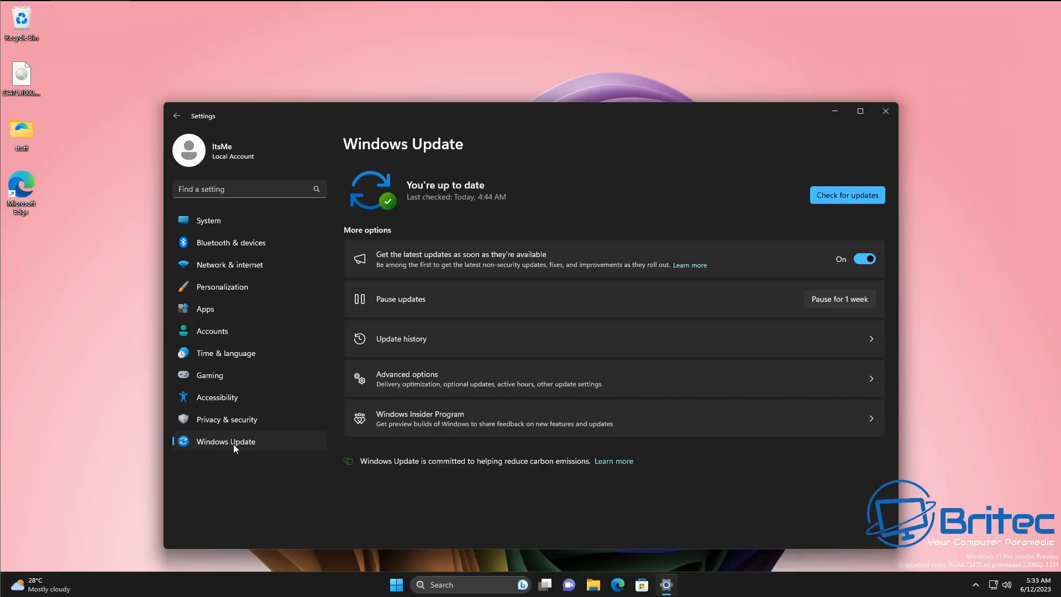
pyautogui.moveTo(227, 418)
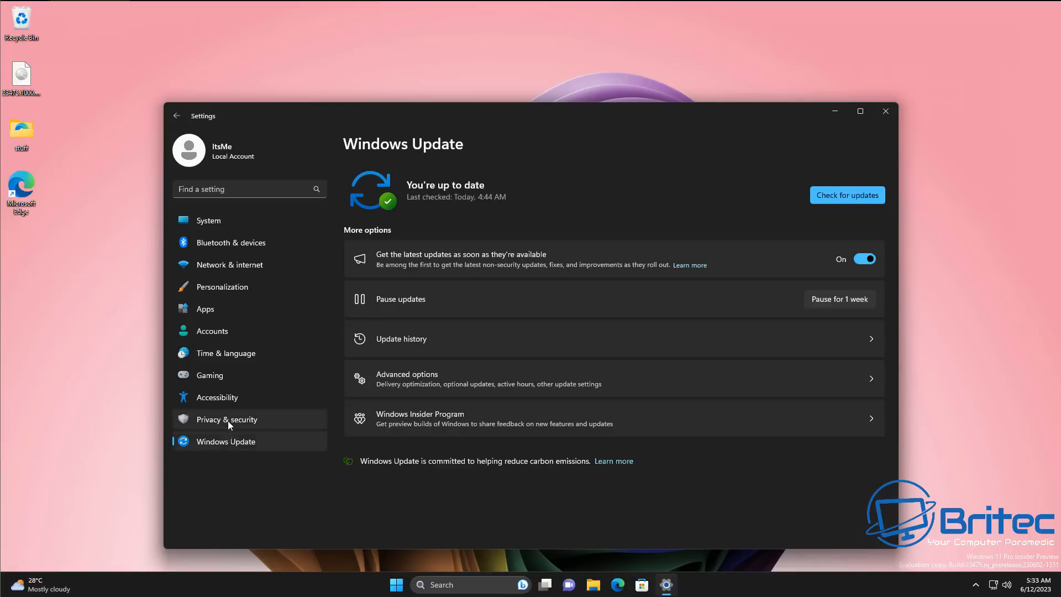
pyautogui.moveTo(216, 397)
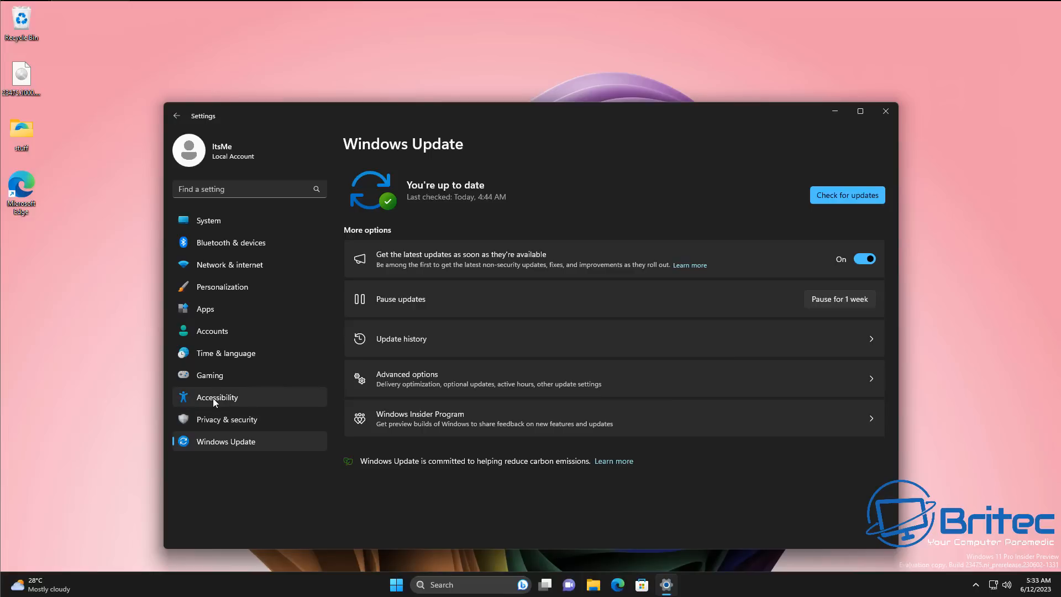
pyautogui.moveTo(205, 309)
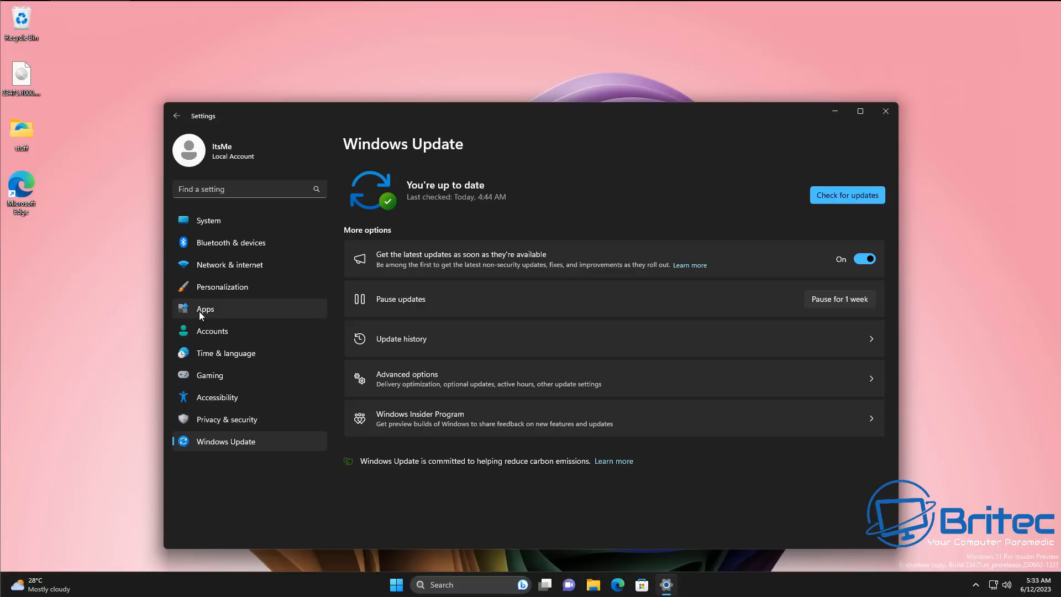
pyautogui.moveTo(822, 127)
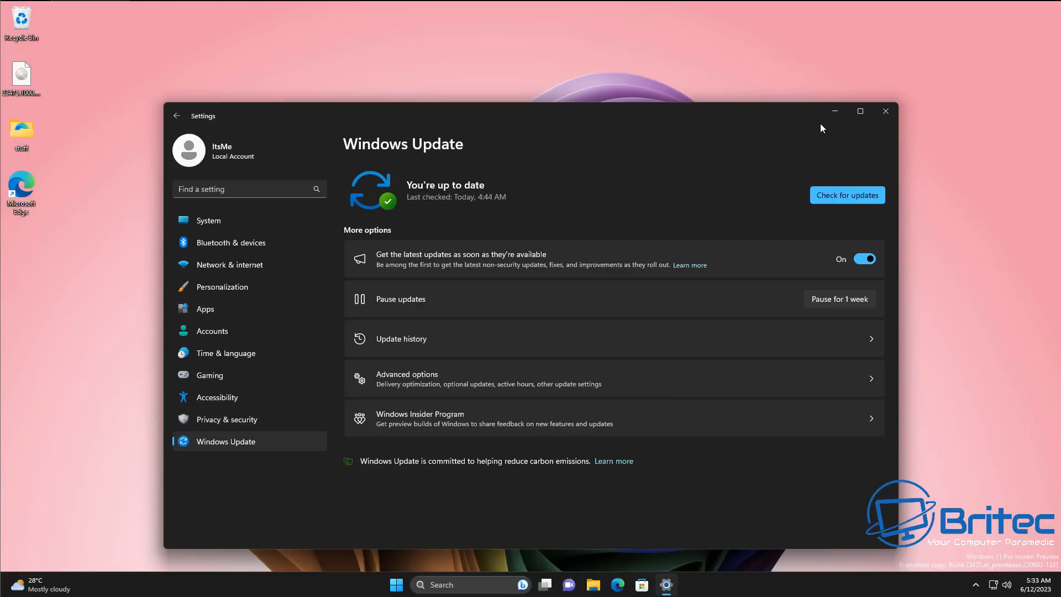
# Step: Close the Settings window to return to the ribbon-wallpaper desktop
pyautogui.click(883, 111)
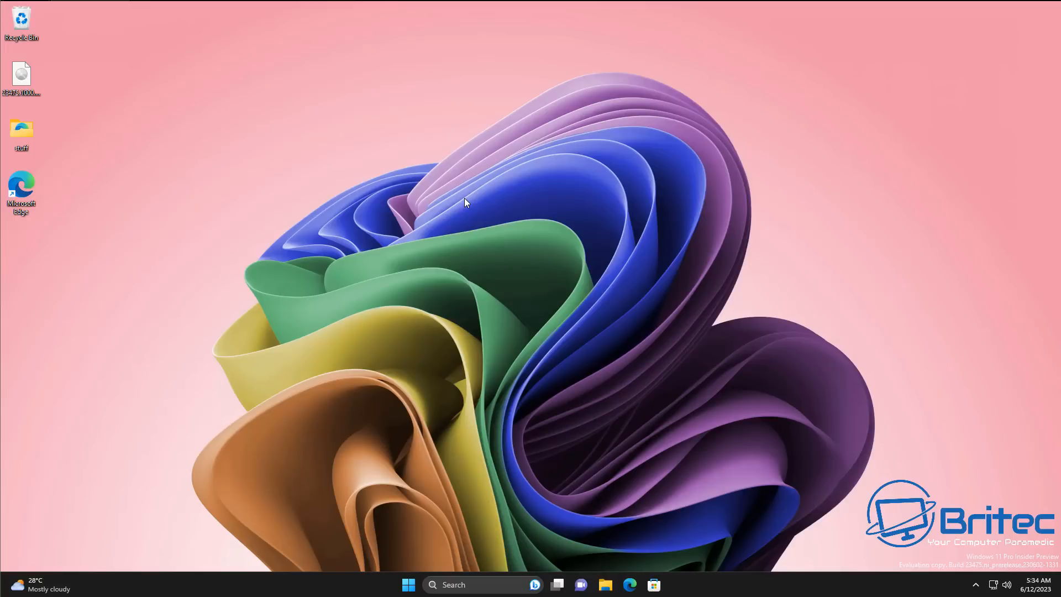
pyautogui.moveTo(53, 292)
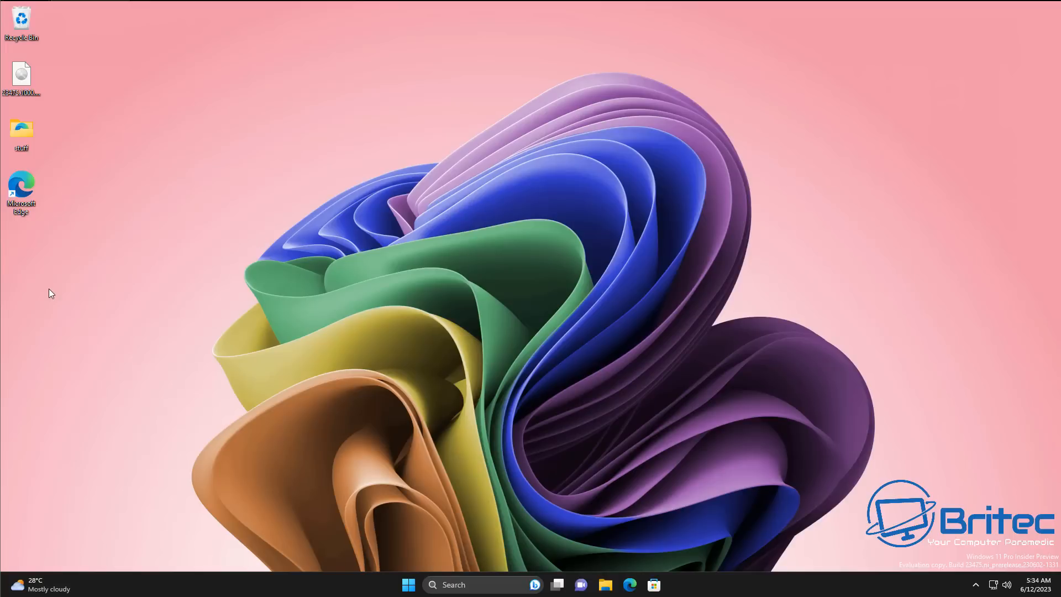